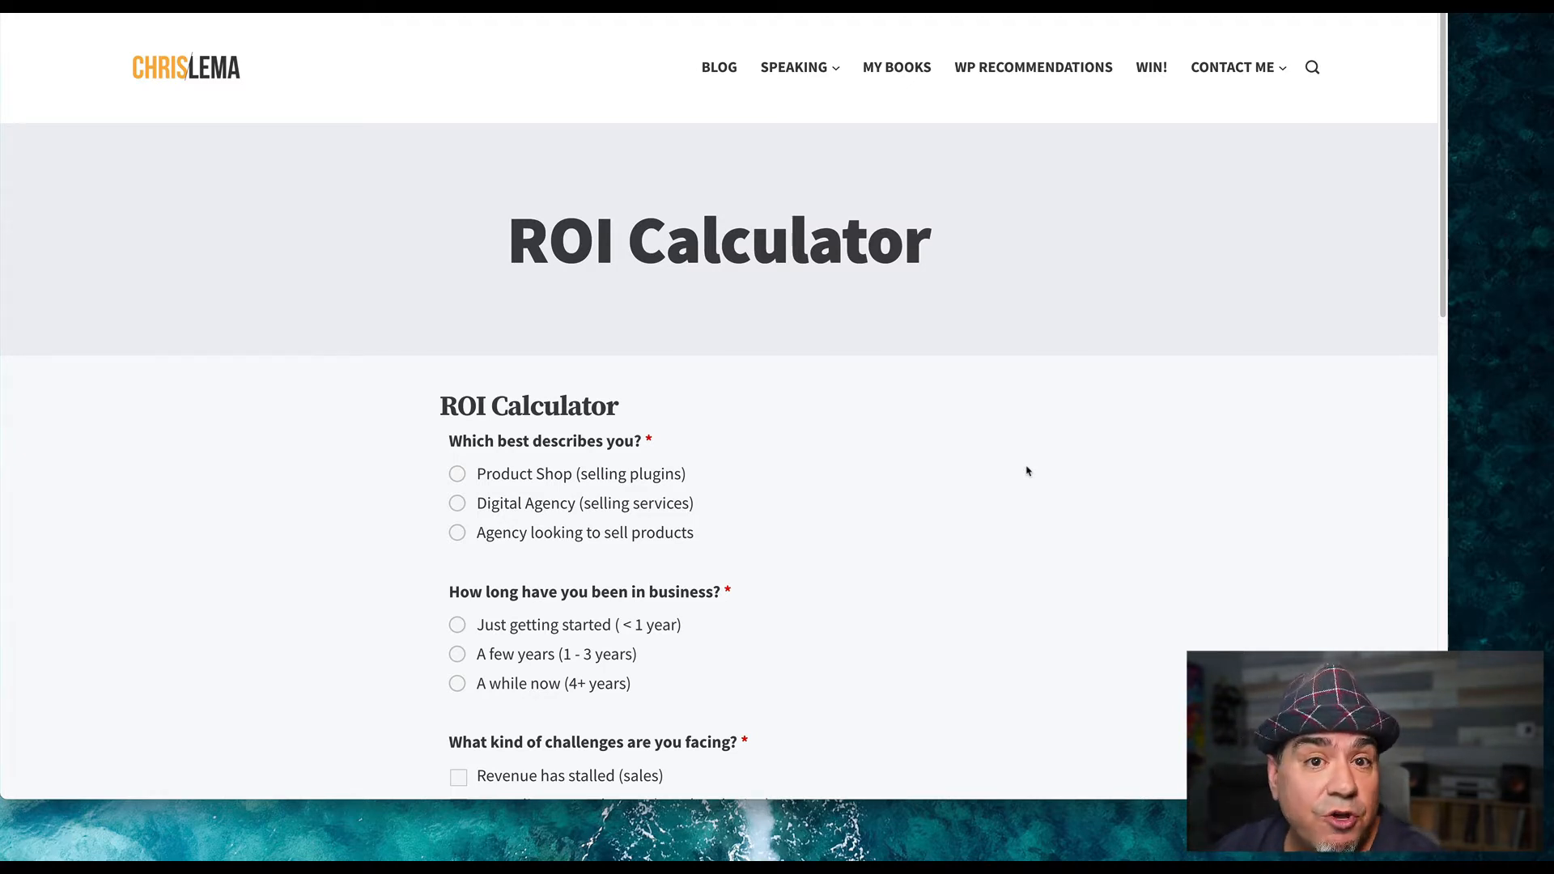
Step: Scroll to the ROI Calculator and try the Product Shop, Digital Agency and product-selling agency options
{"action": "scroll", "scroll_direction": "down", "scroll_amount": 3}
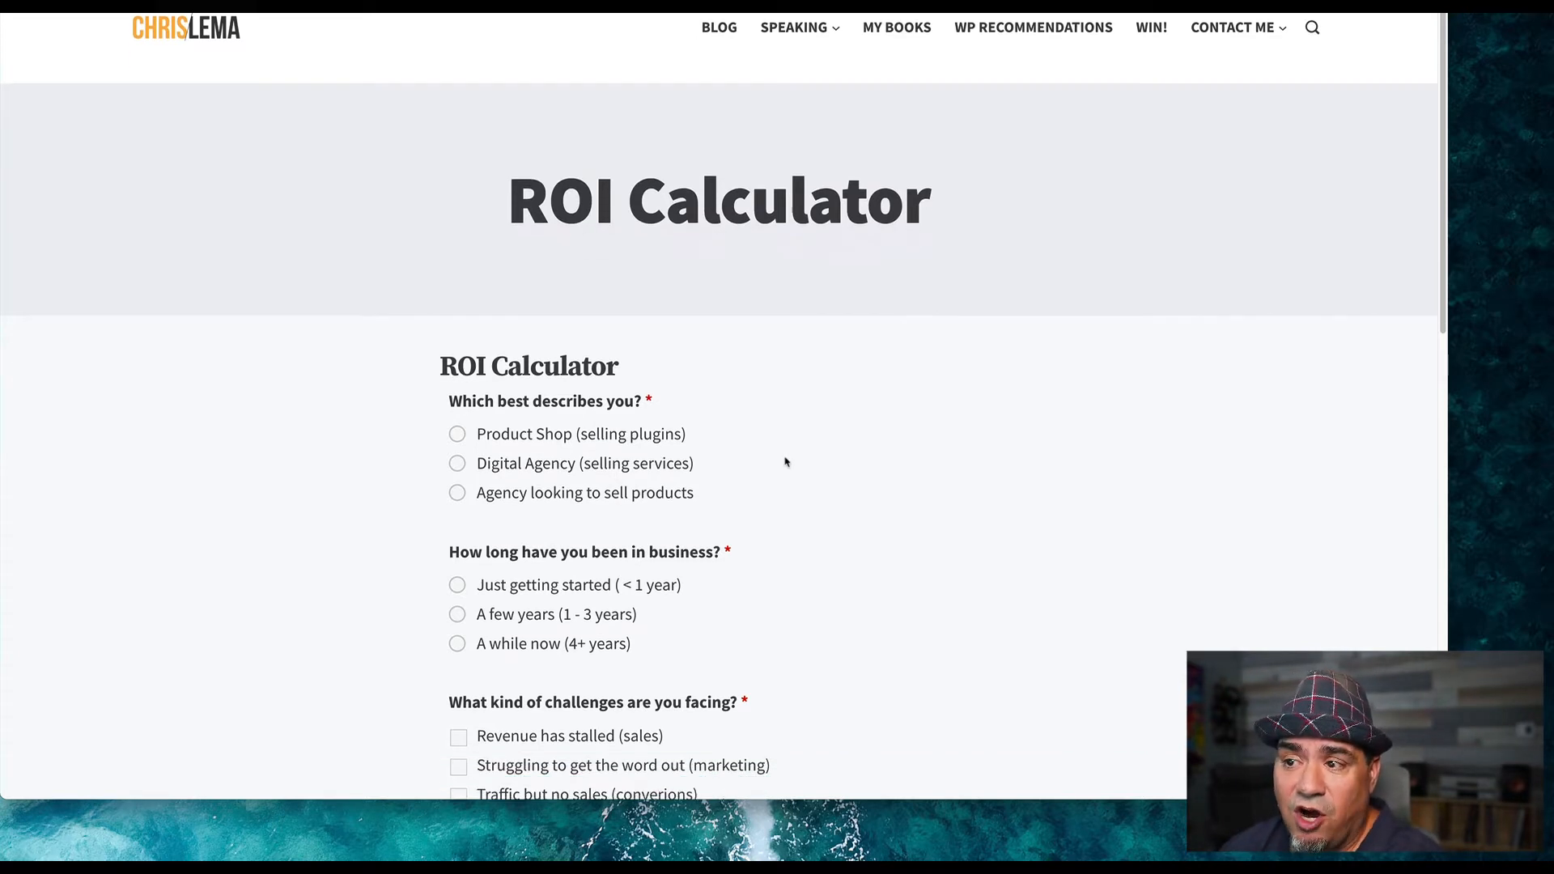
{"action": "scroll", "scroll_direction": "down", "scroll_amount": 3}
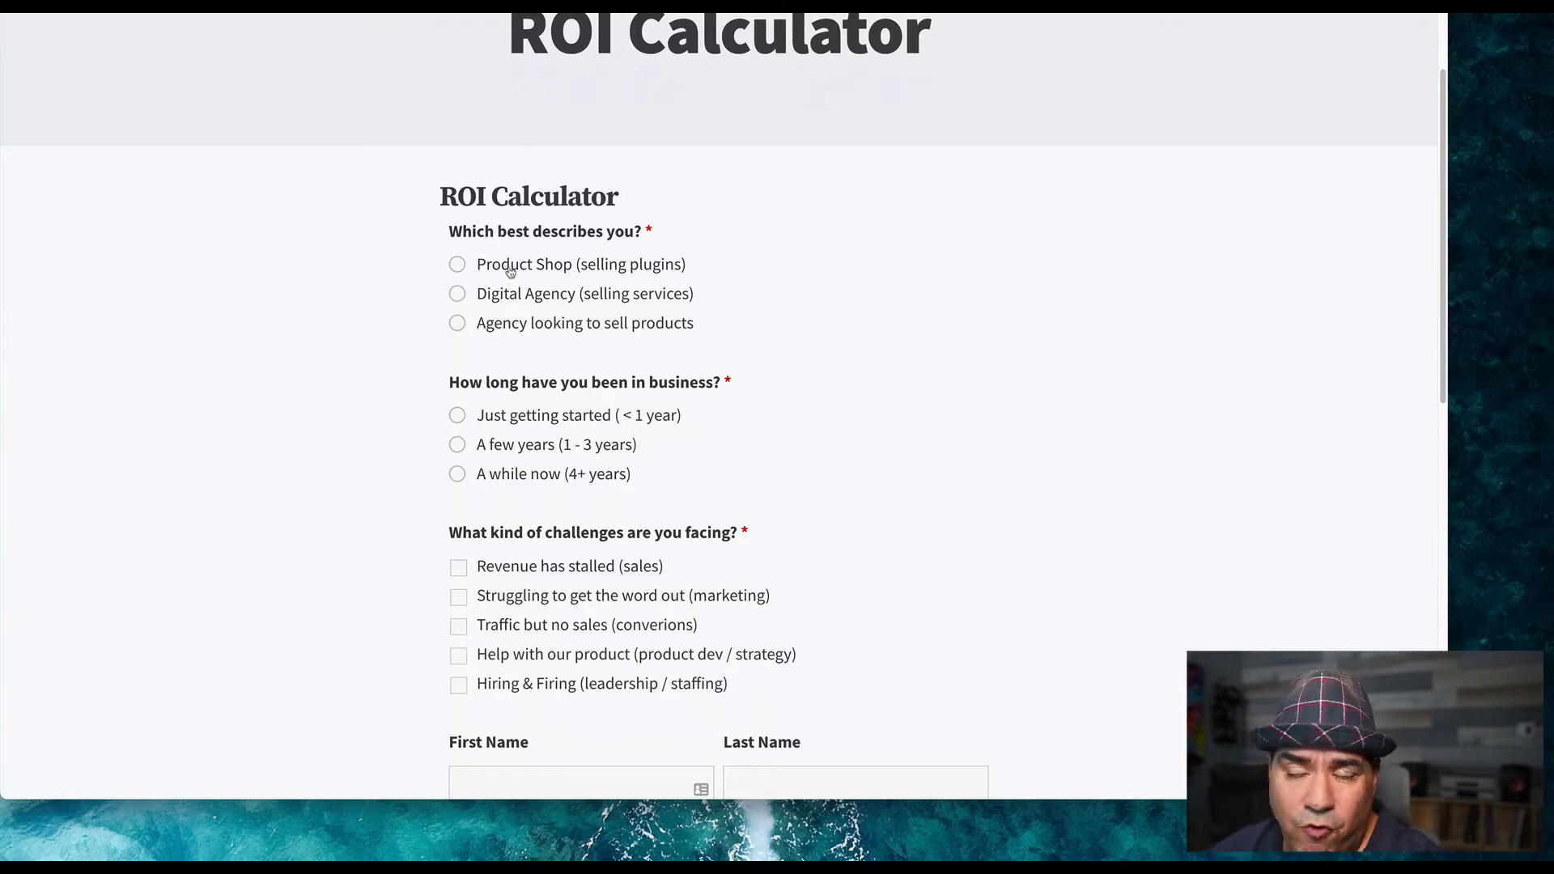
{"action": "mouse_move", "coordinate": [593, 280]}
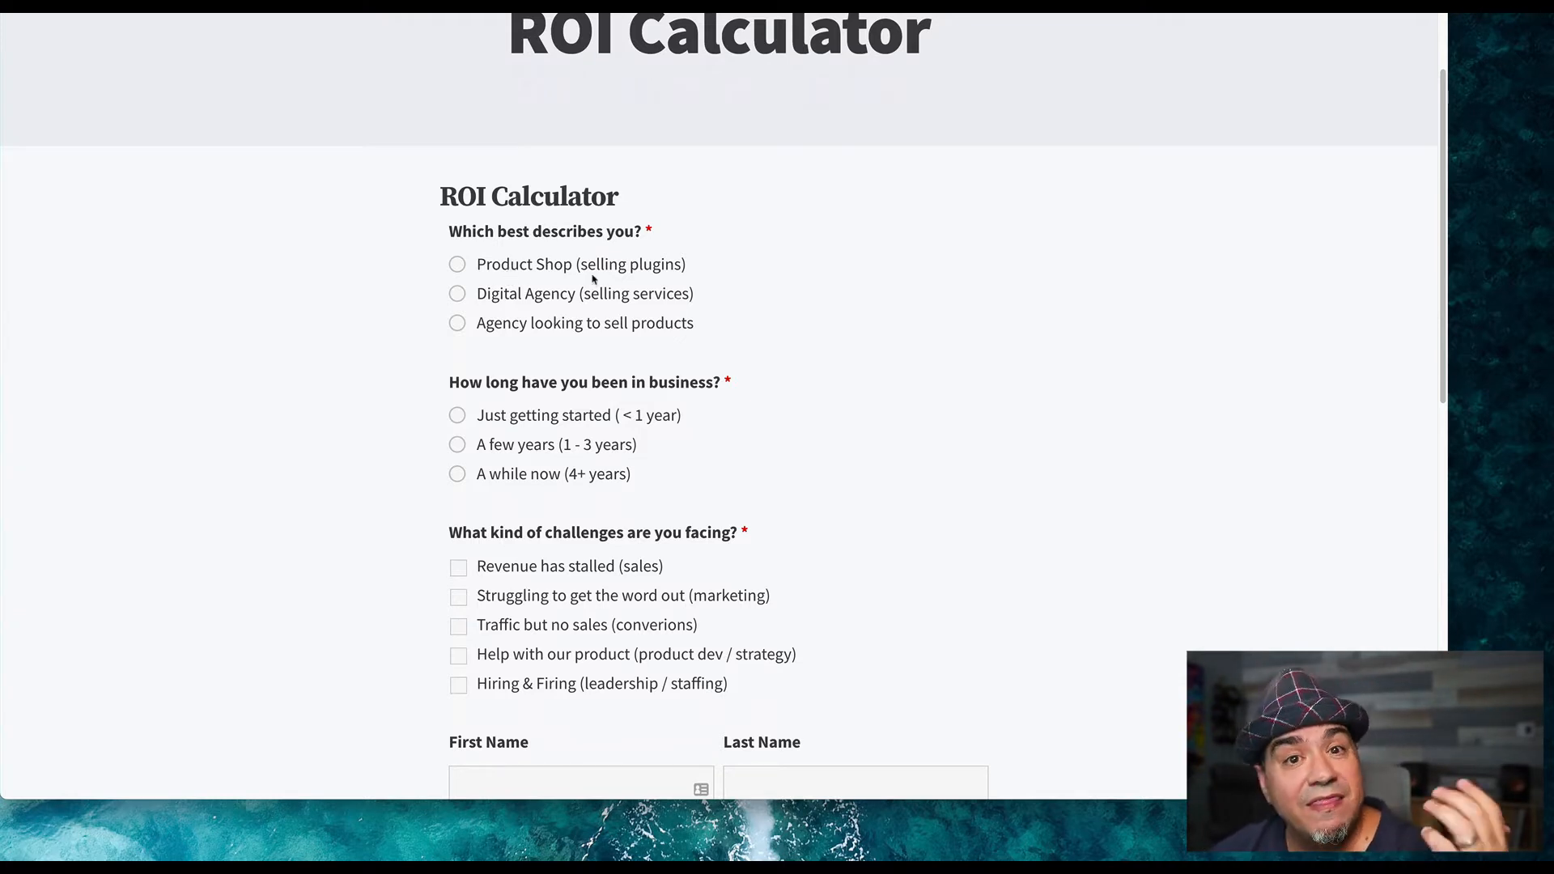
{"action": "mouse_move", "coordinate": [583, 302]}
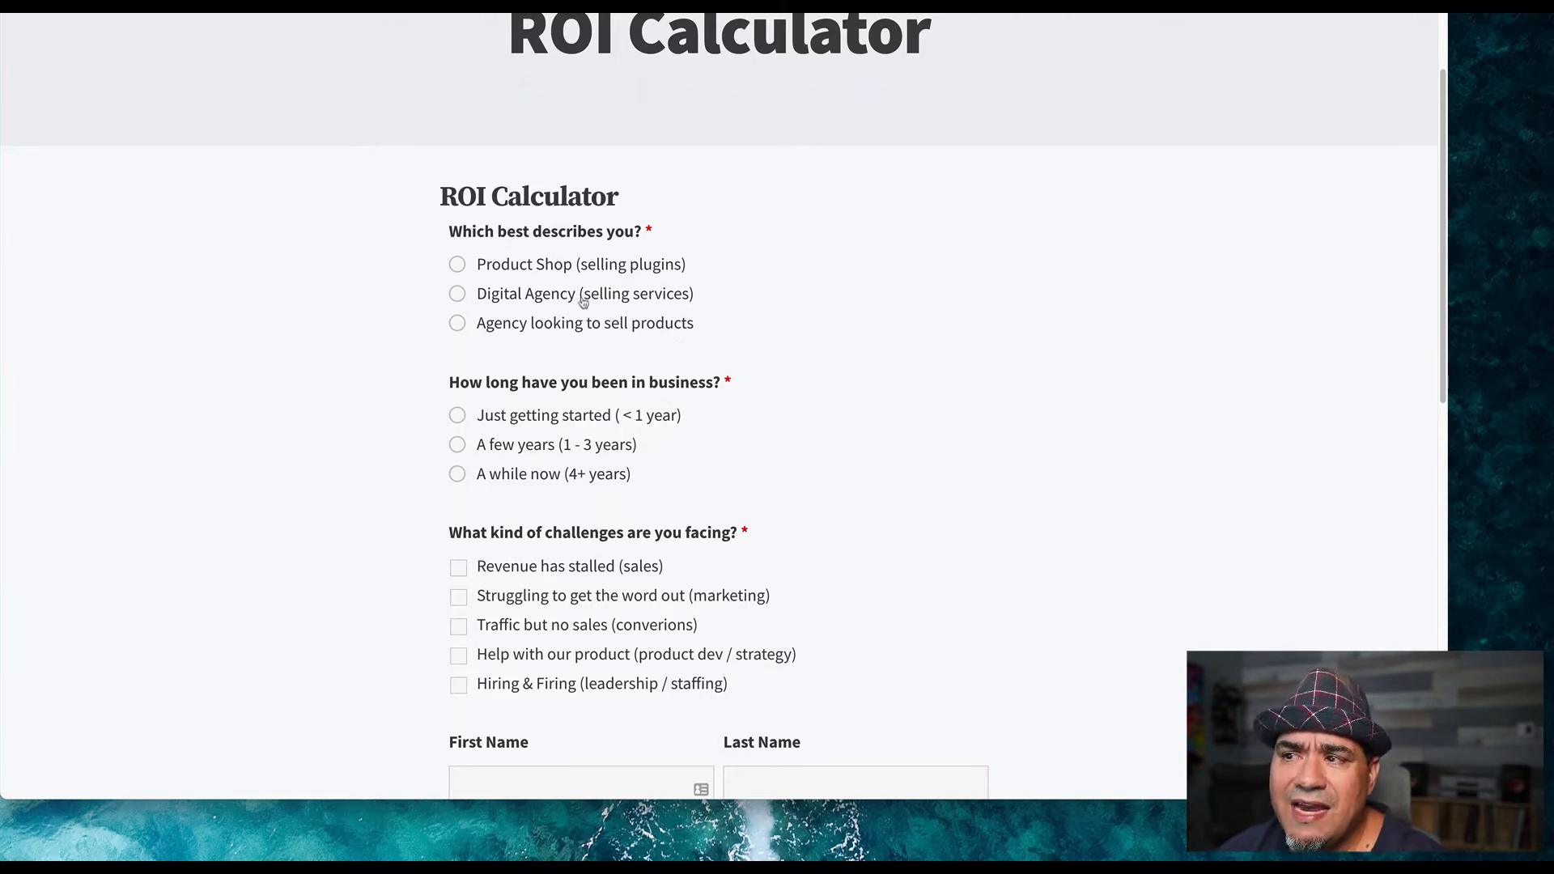
{"action": "mouse_move", "coordinate": [604, 294]}
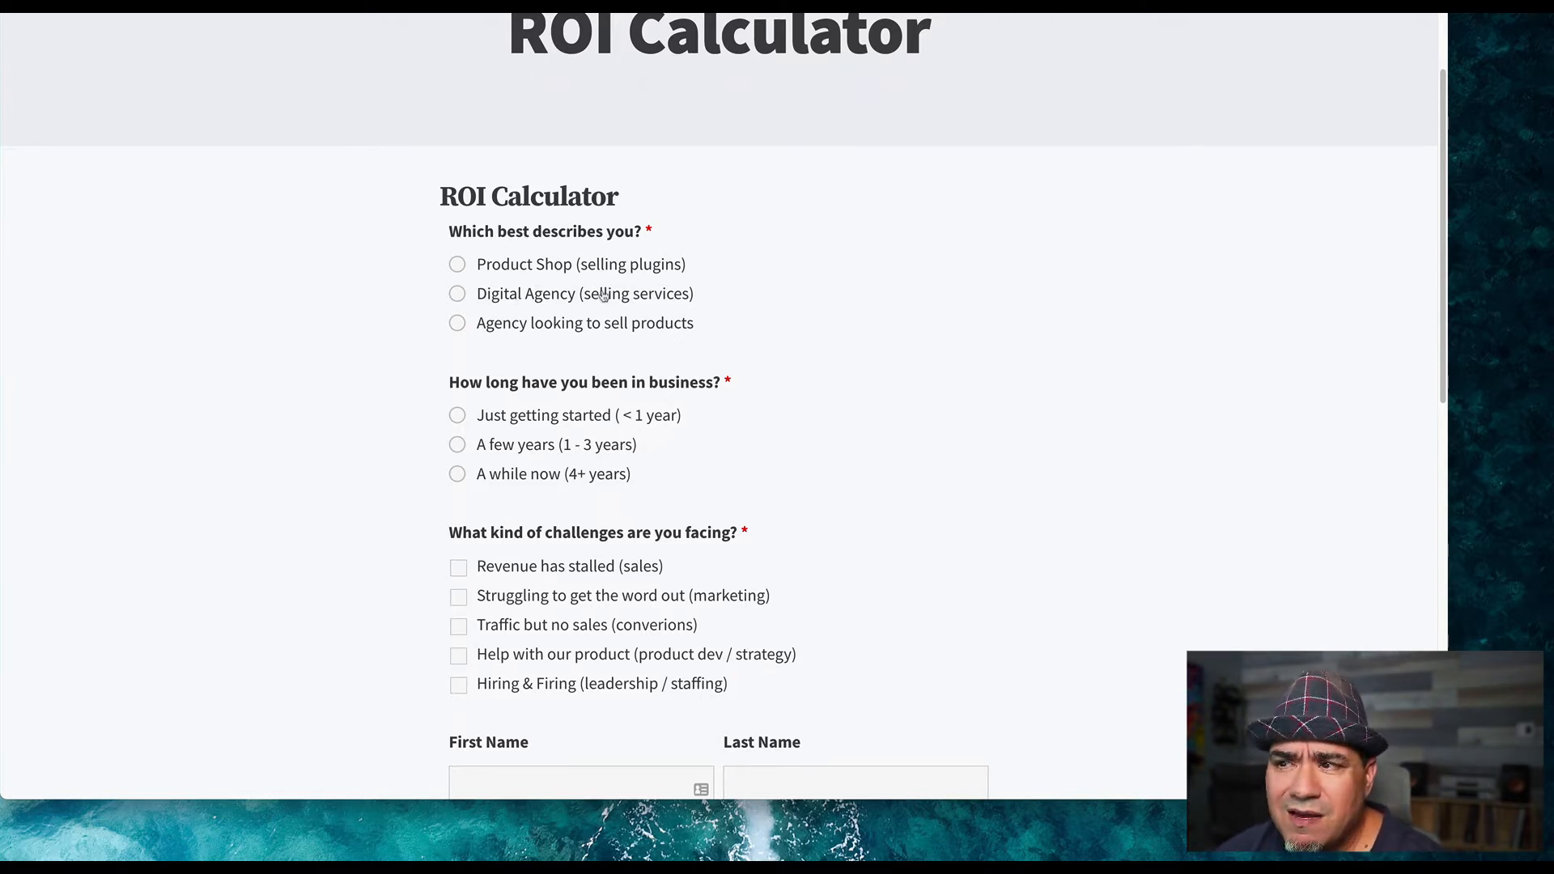
{"action": "mouse_move", "coordinate": [524, 335]}
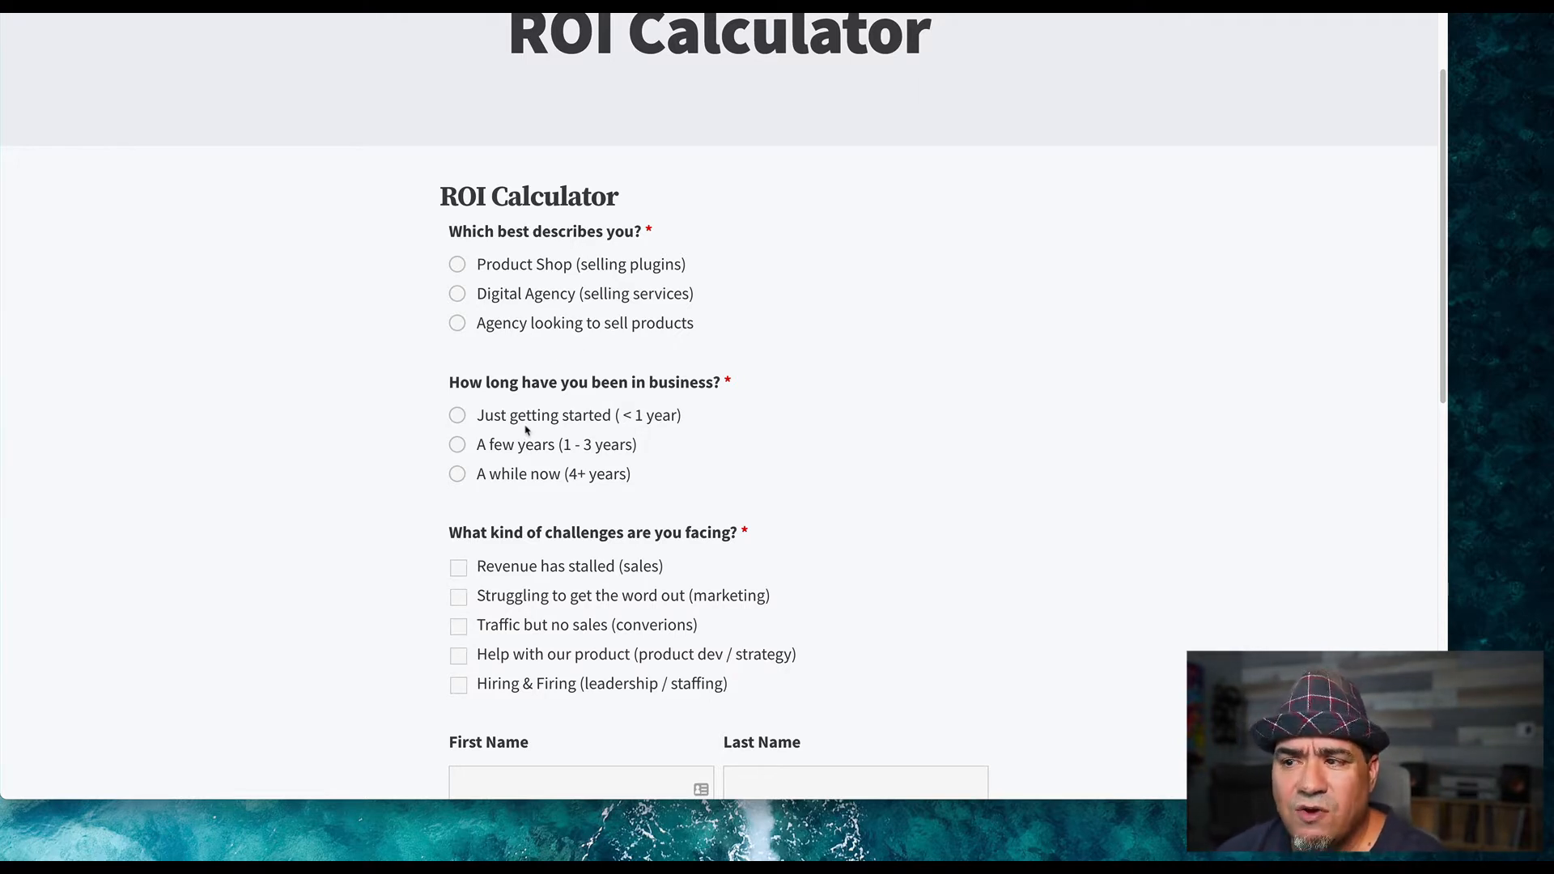
{"action": "scroll", "scroll_direction": "down", "scroll_amount": 3}
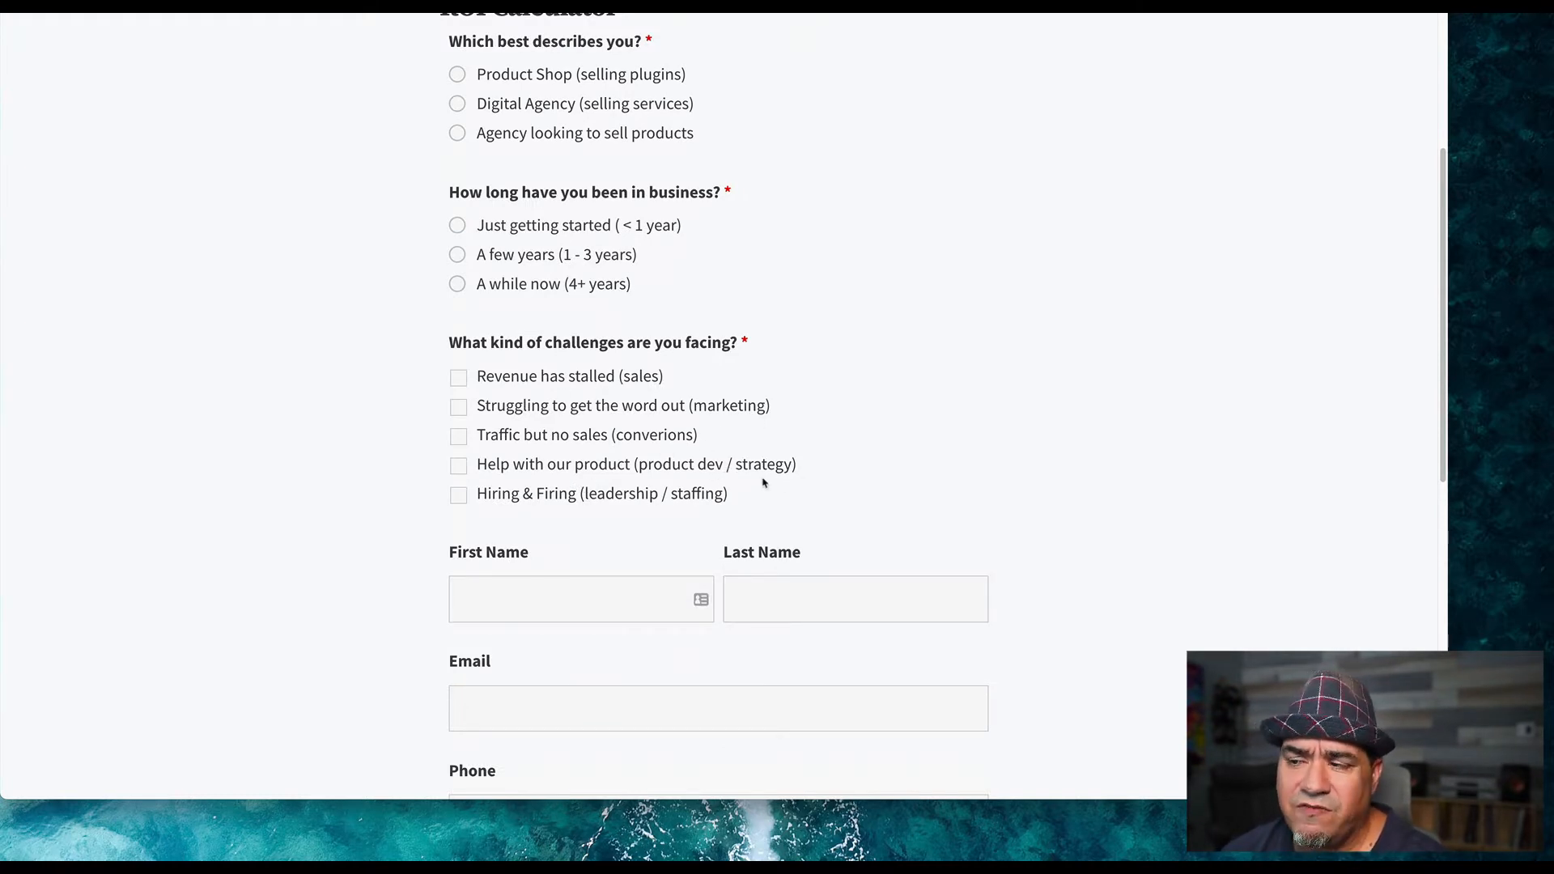
{"action": "mouse_move", "coordinate": [727, 514]}
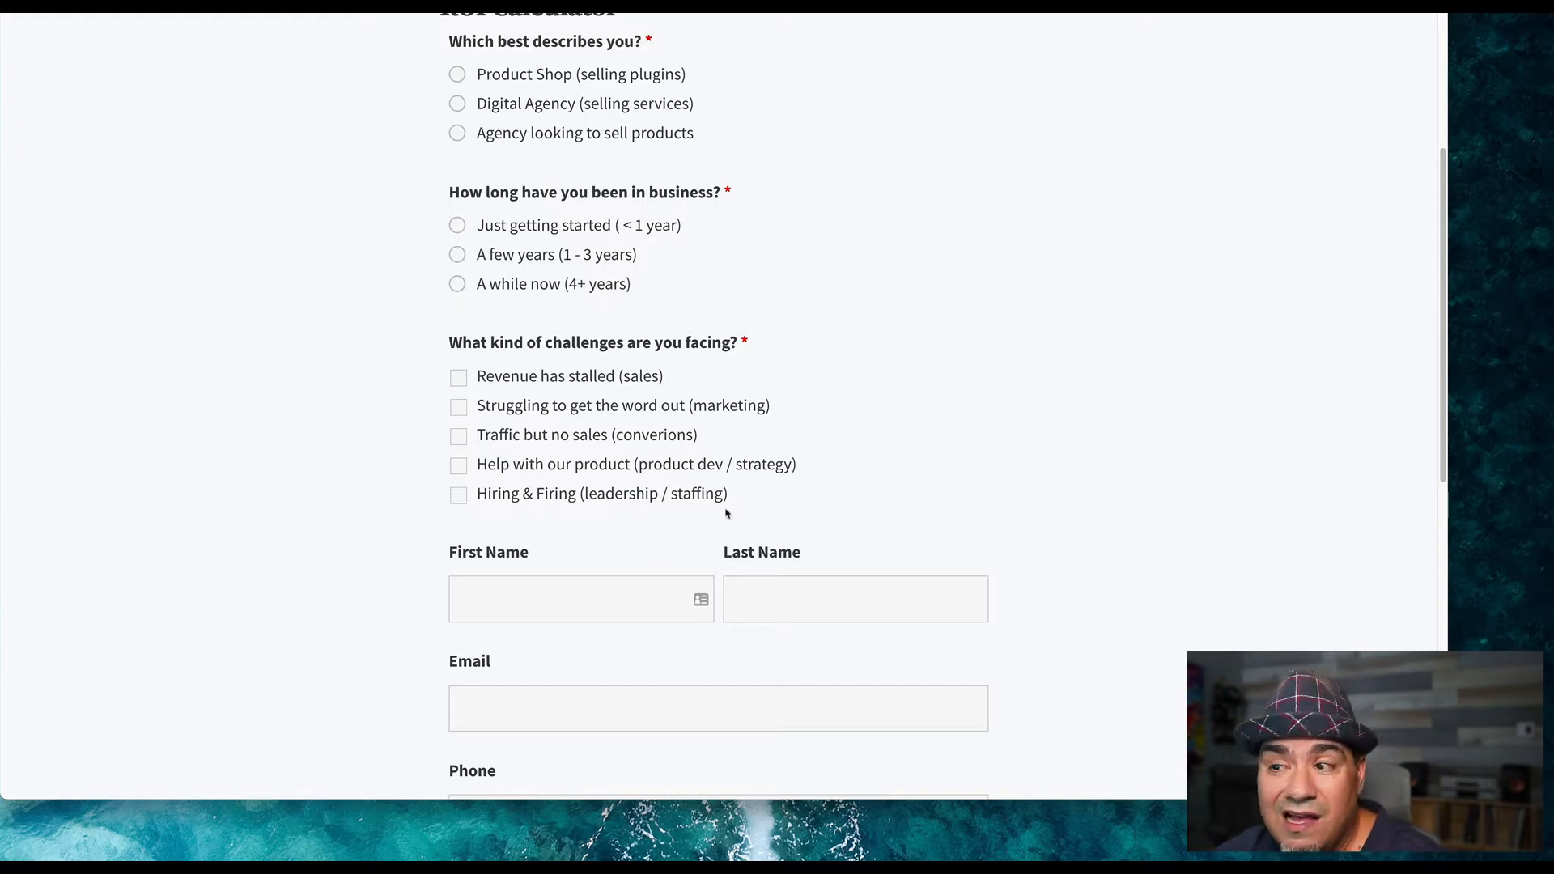
{"action": "scroll", "scroll_direction": "down", "scroll_amount": 3}
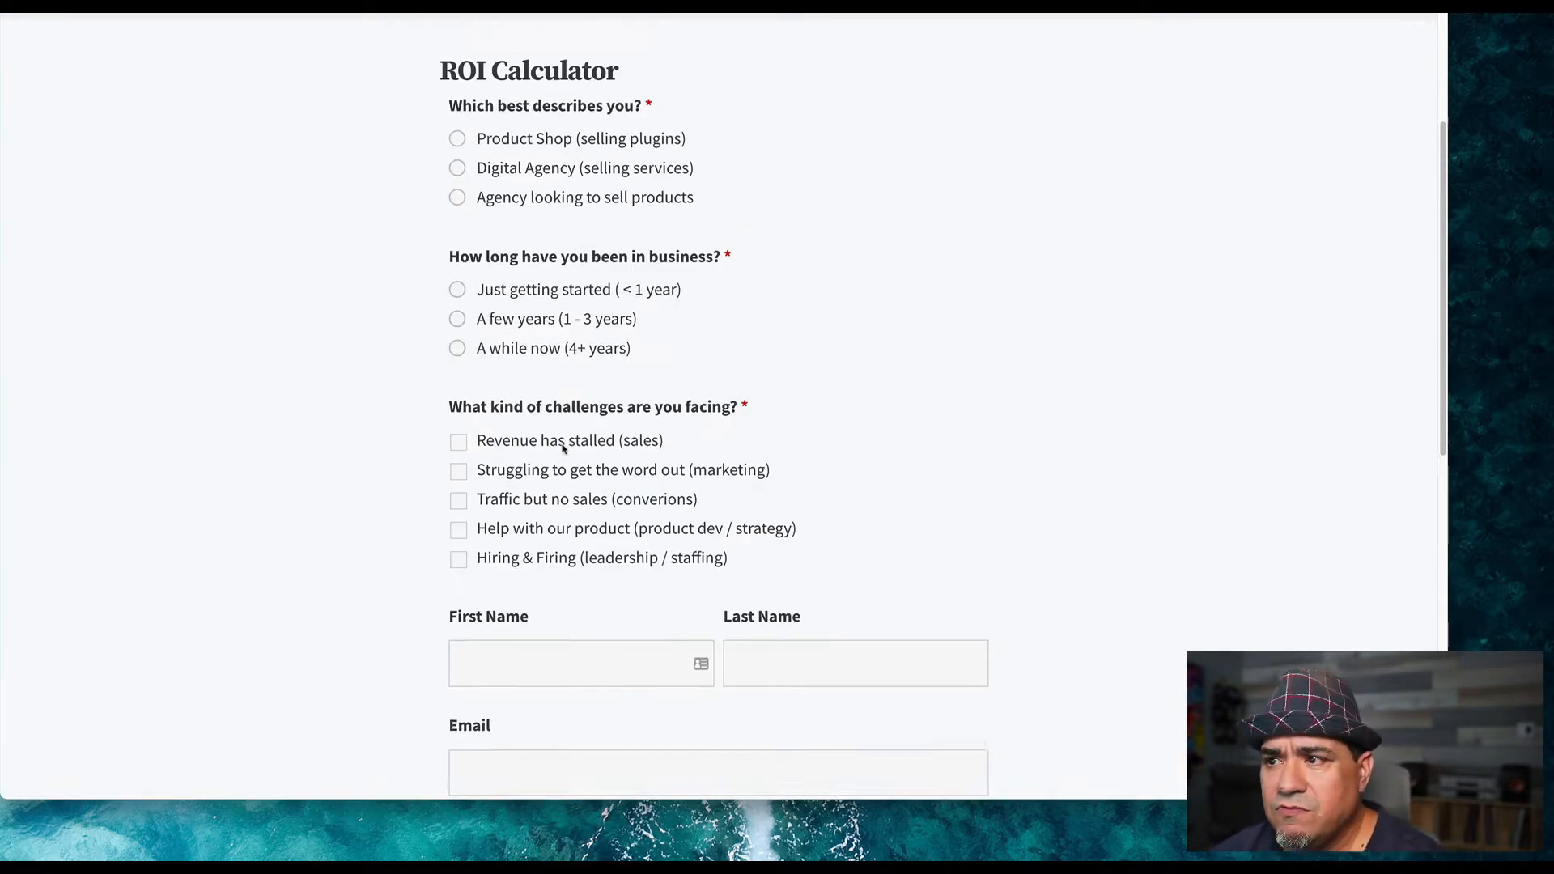
{"action": "scroll", "scroll_direction": "up", "scroll_amount": 3}
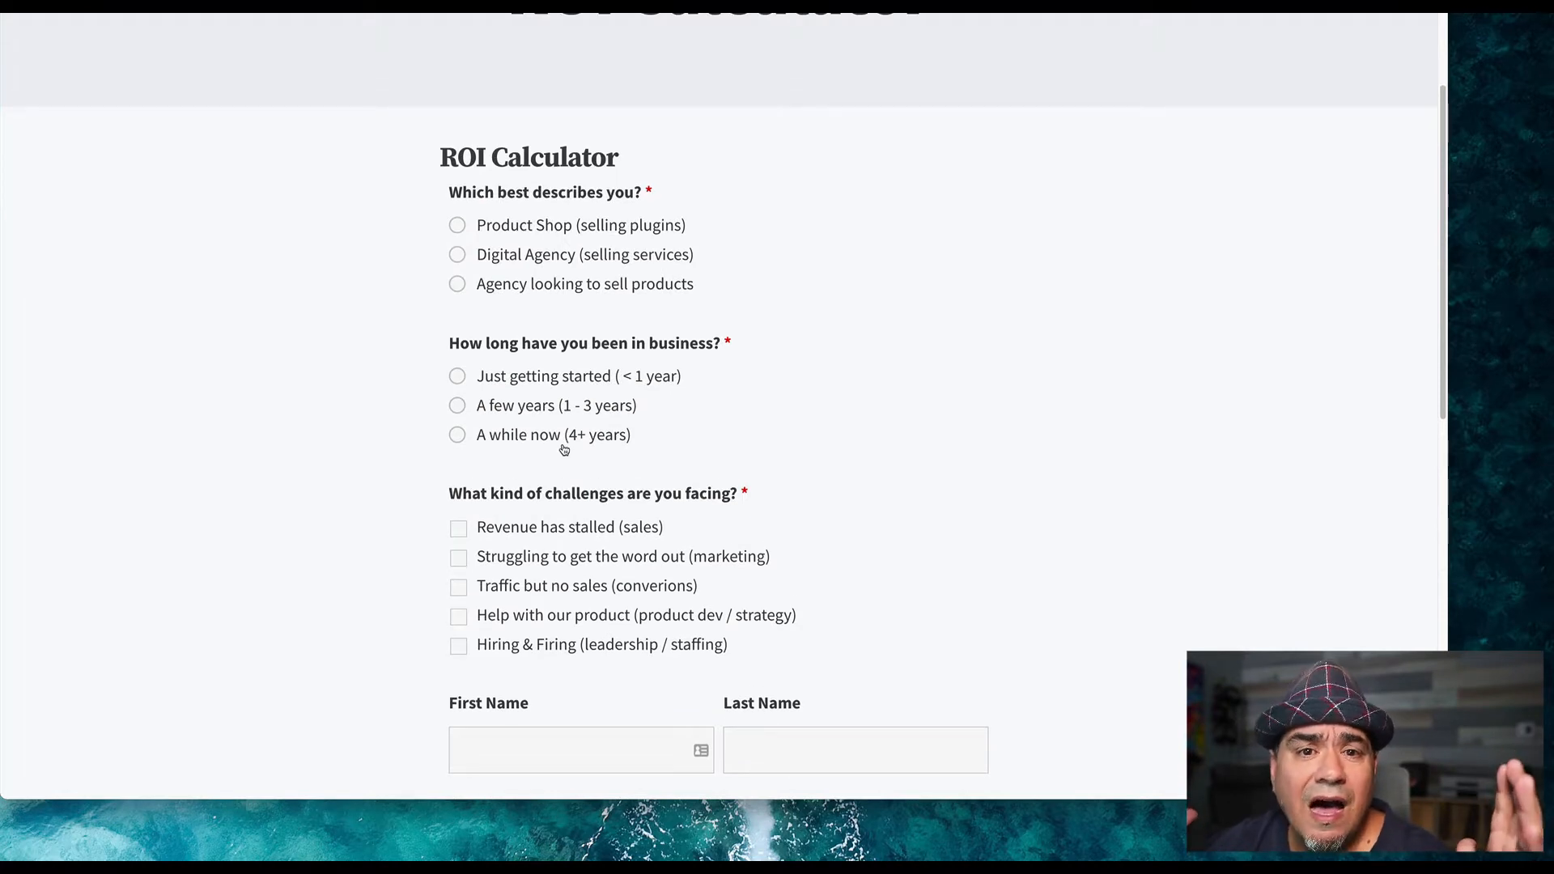
{"action": "scroll", "scroll_direction": "down", "scroll_amount": 3}
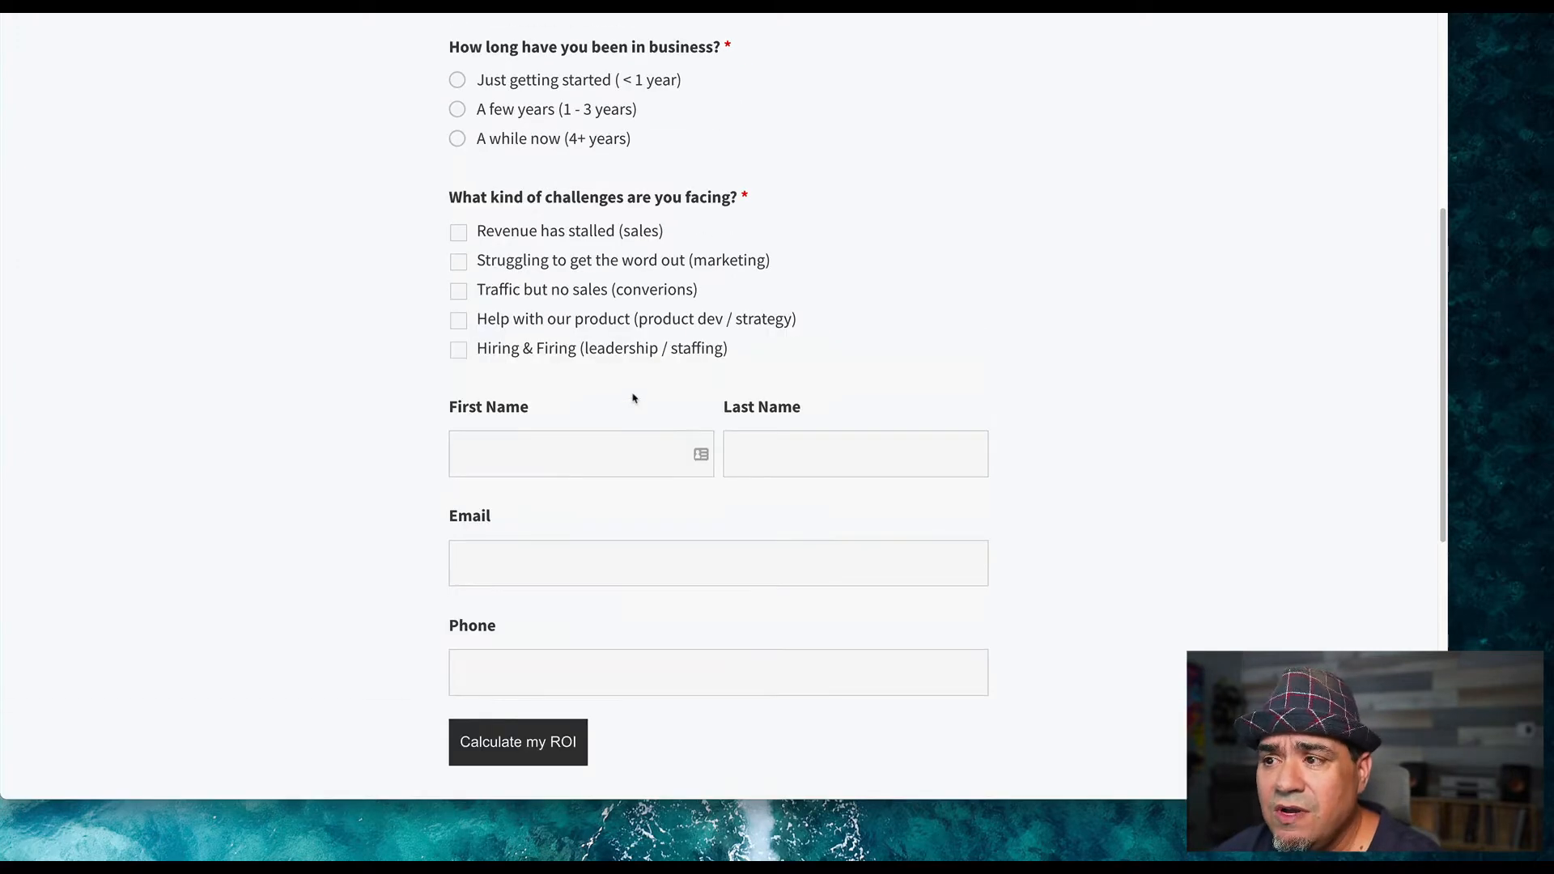
{"action": "scroll", "scroll_direction": "up", "scroll_amount": 3}
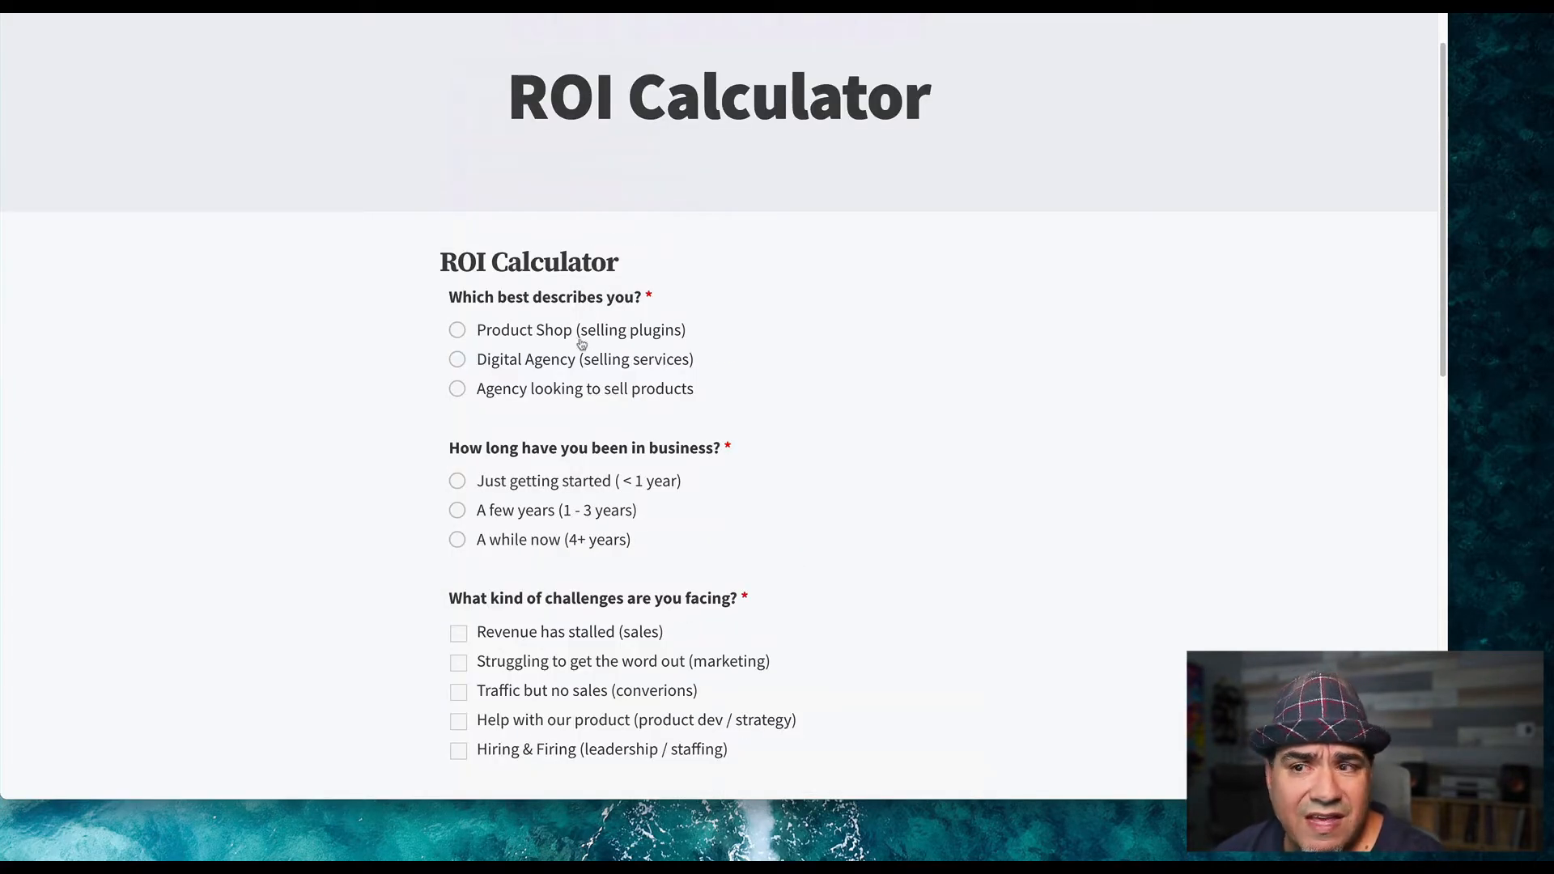
{"action": "left_click", "coordinate": [458, 330]}
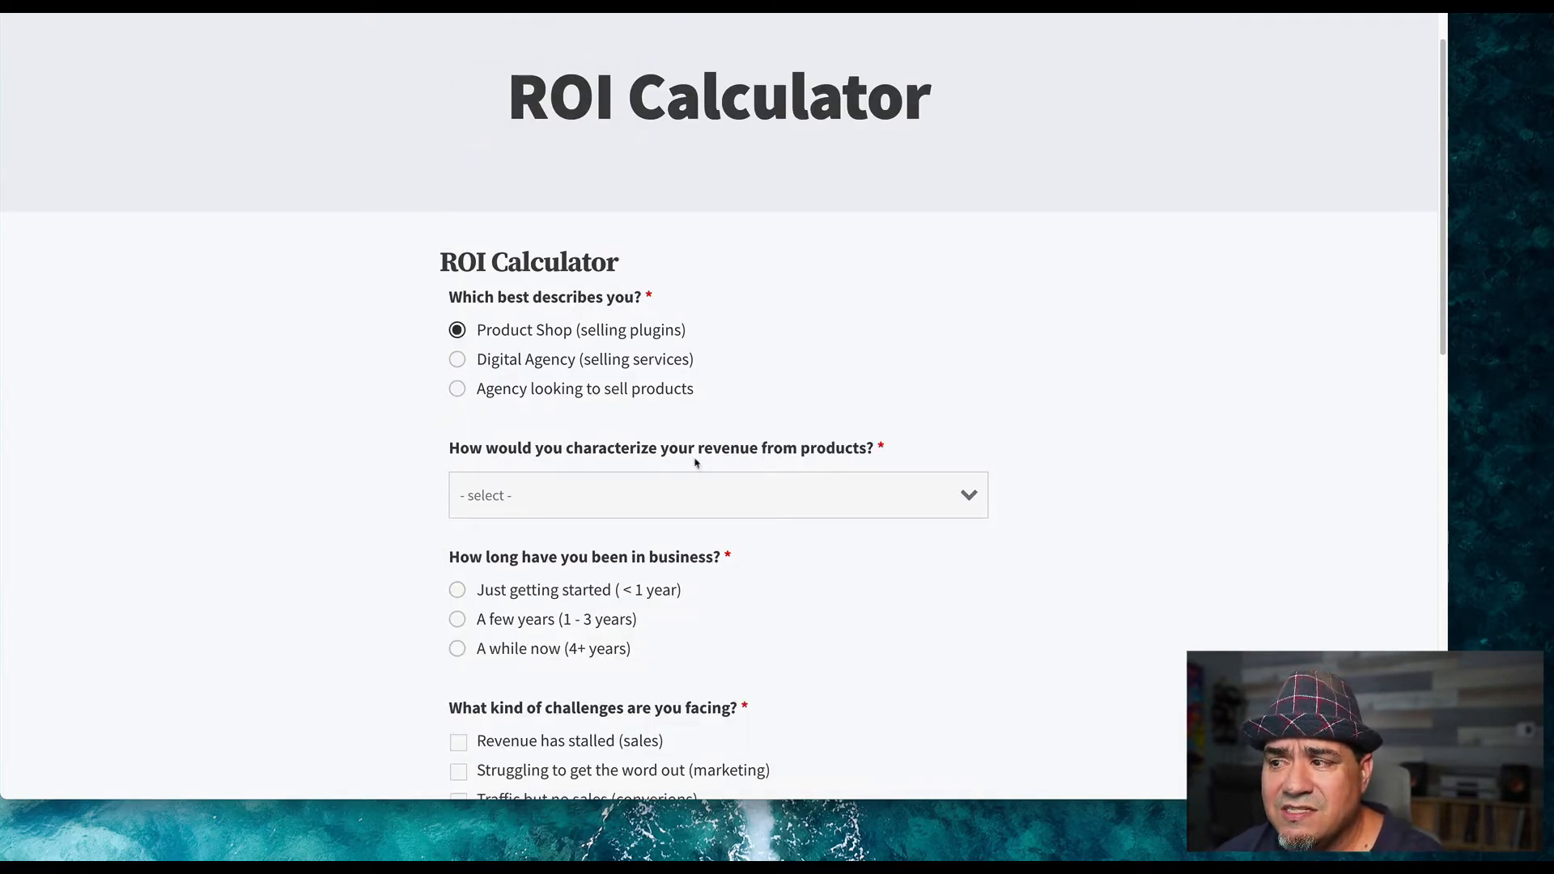
{"action": "mouse_move", "coordinate": [688, 481]}
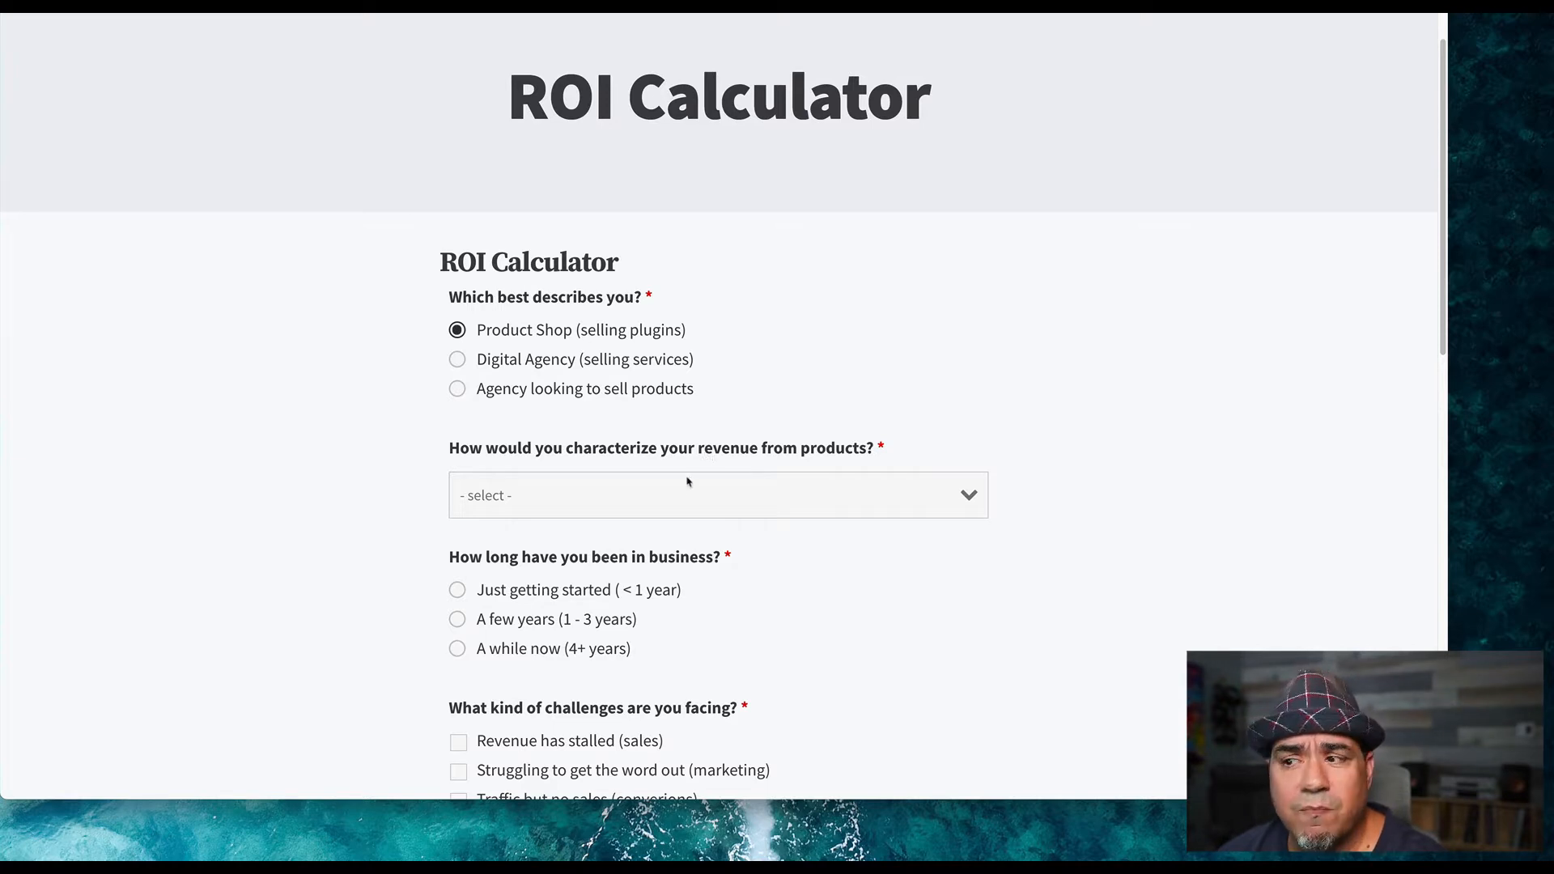
{"action": "left_click", "coordinate": [717, 495]}
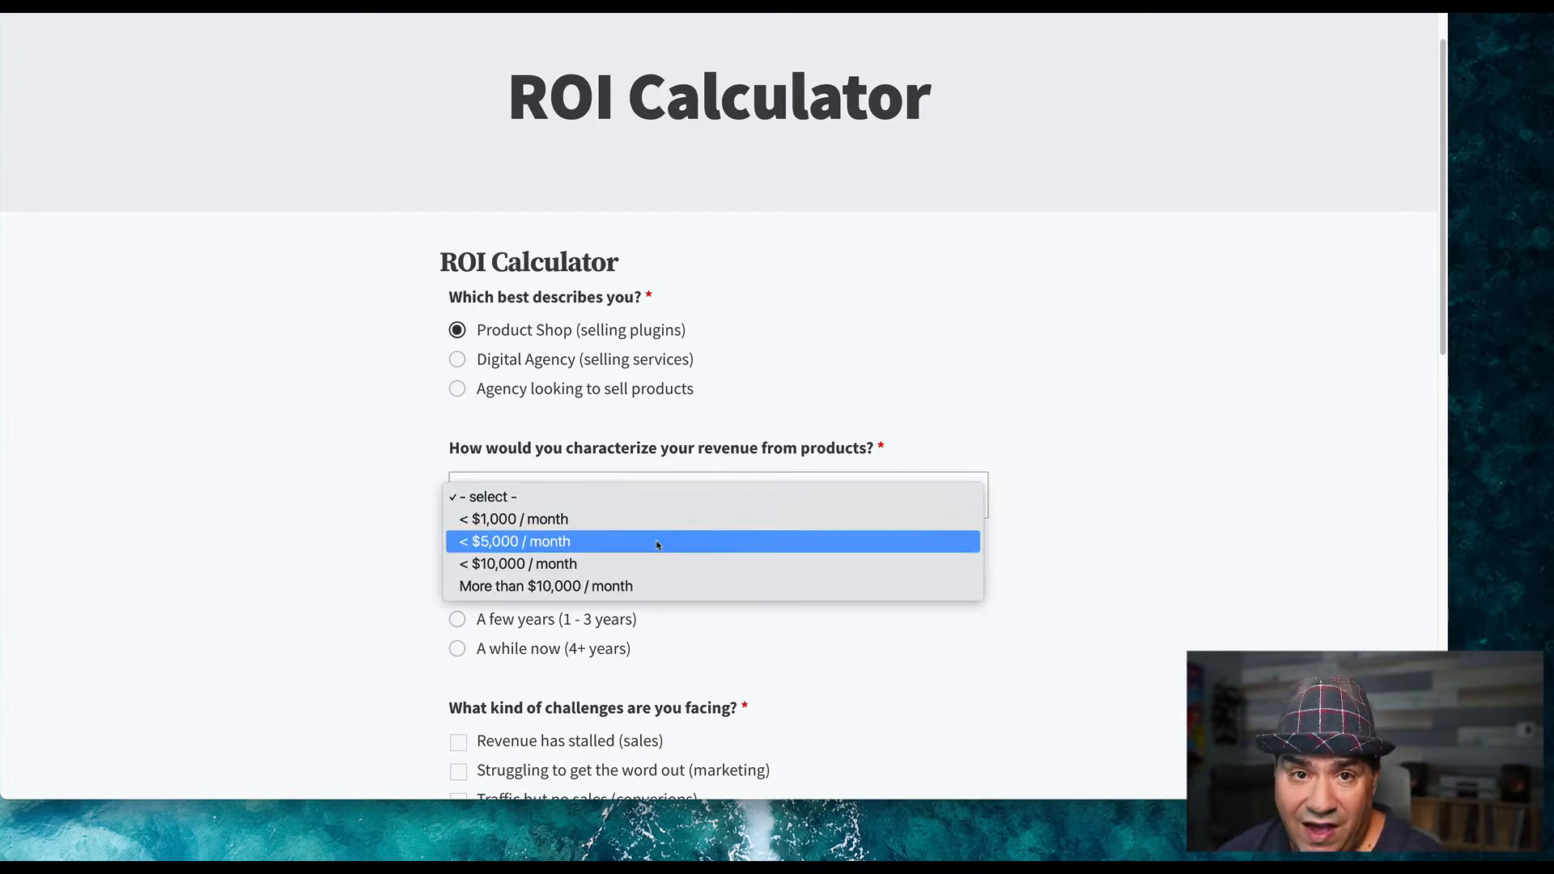
{"action": "mouse_move", "coordinate": [646, 448]}
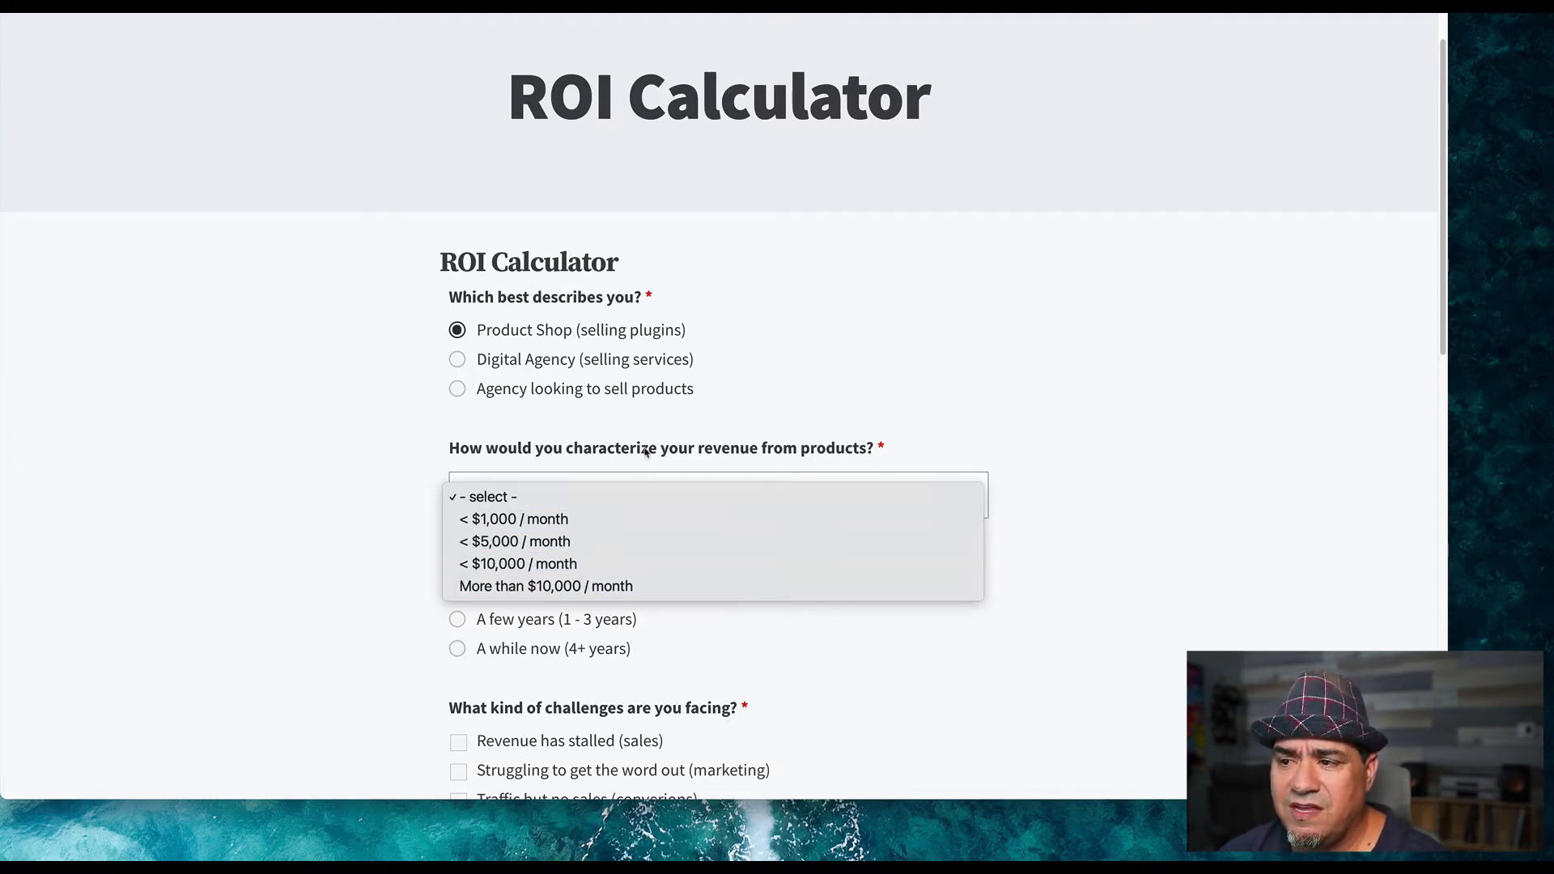
{"action": "left_click", "coordinate": [458, 360]}
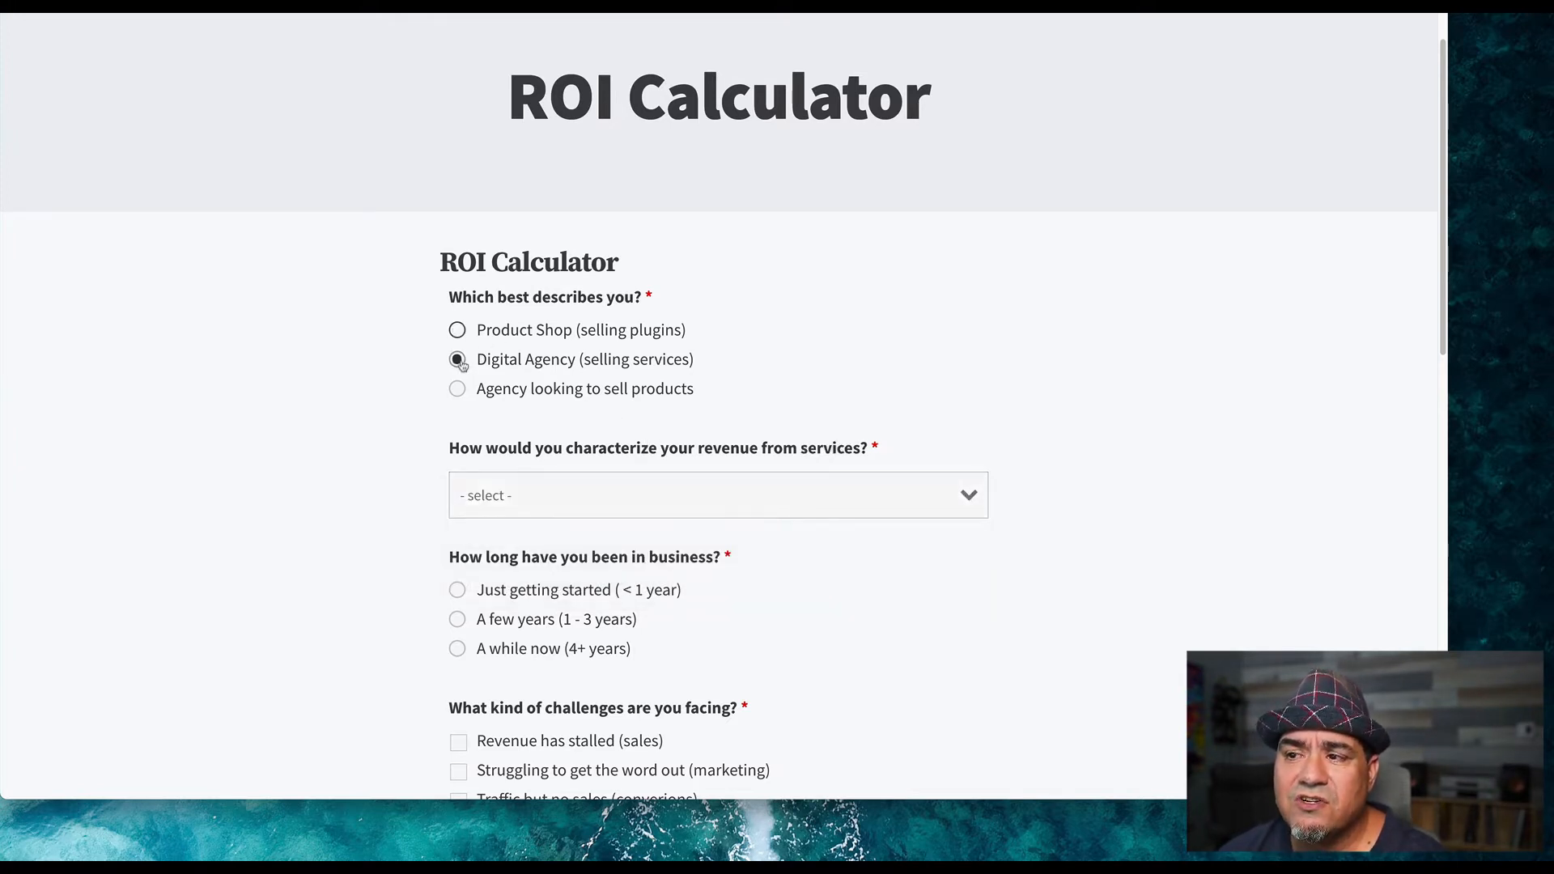
{"action": "left_click", "coordinate": [458, 360]}
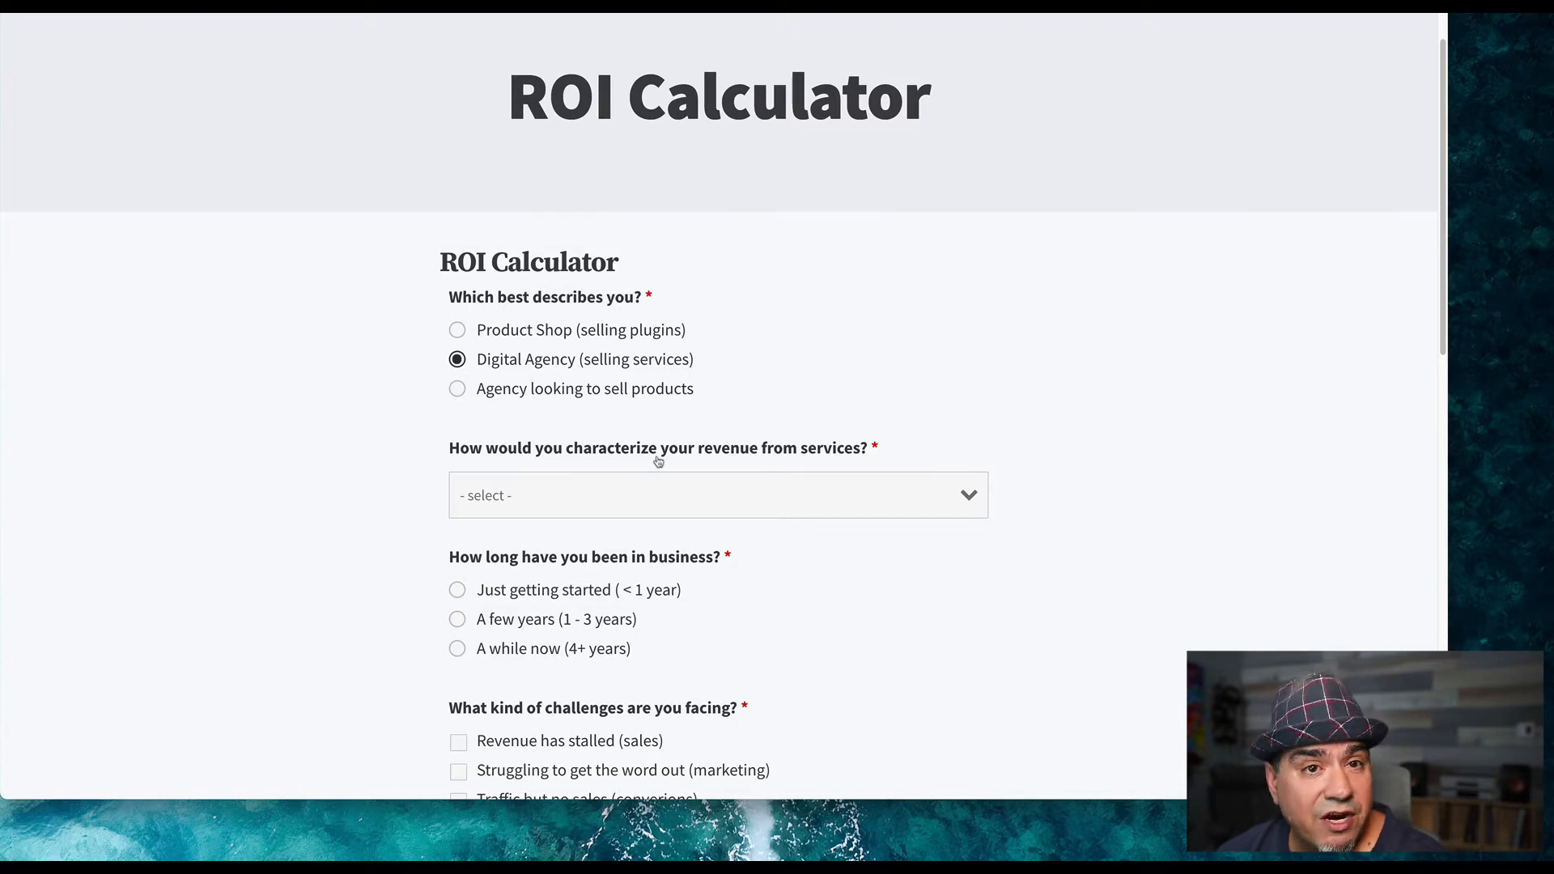
{"action": "left_click", "coordinate": [717, 494]}
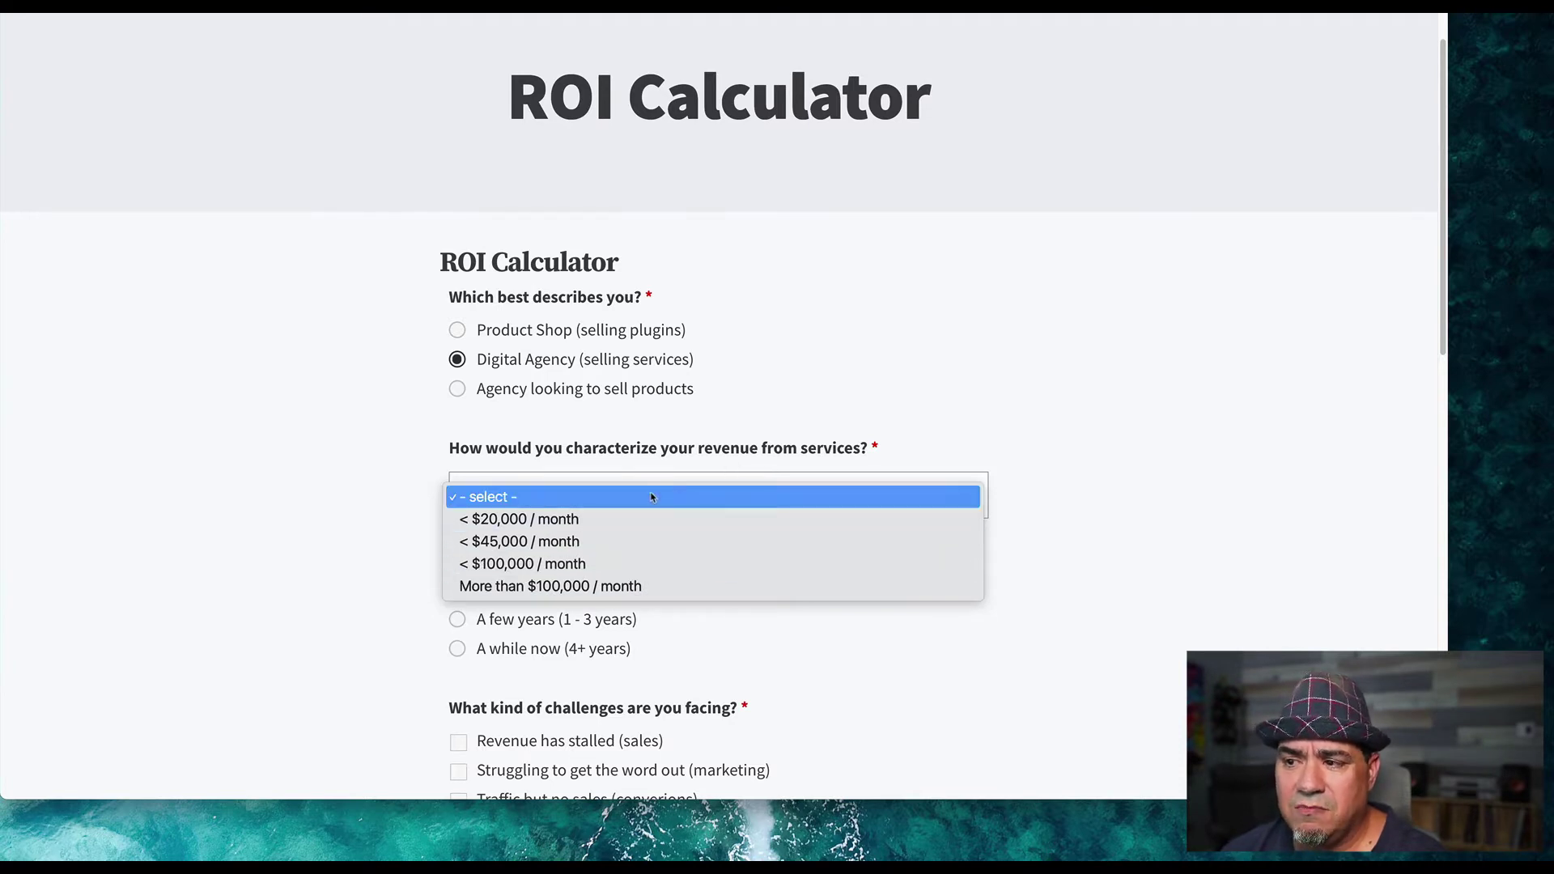
{"action": "left_click", "coordinate": [457, 389]}
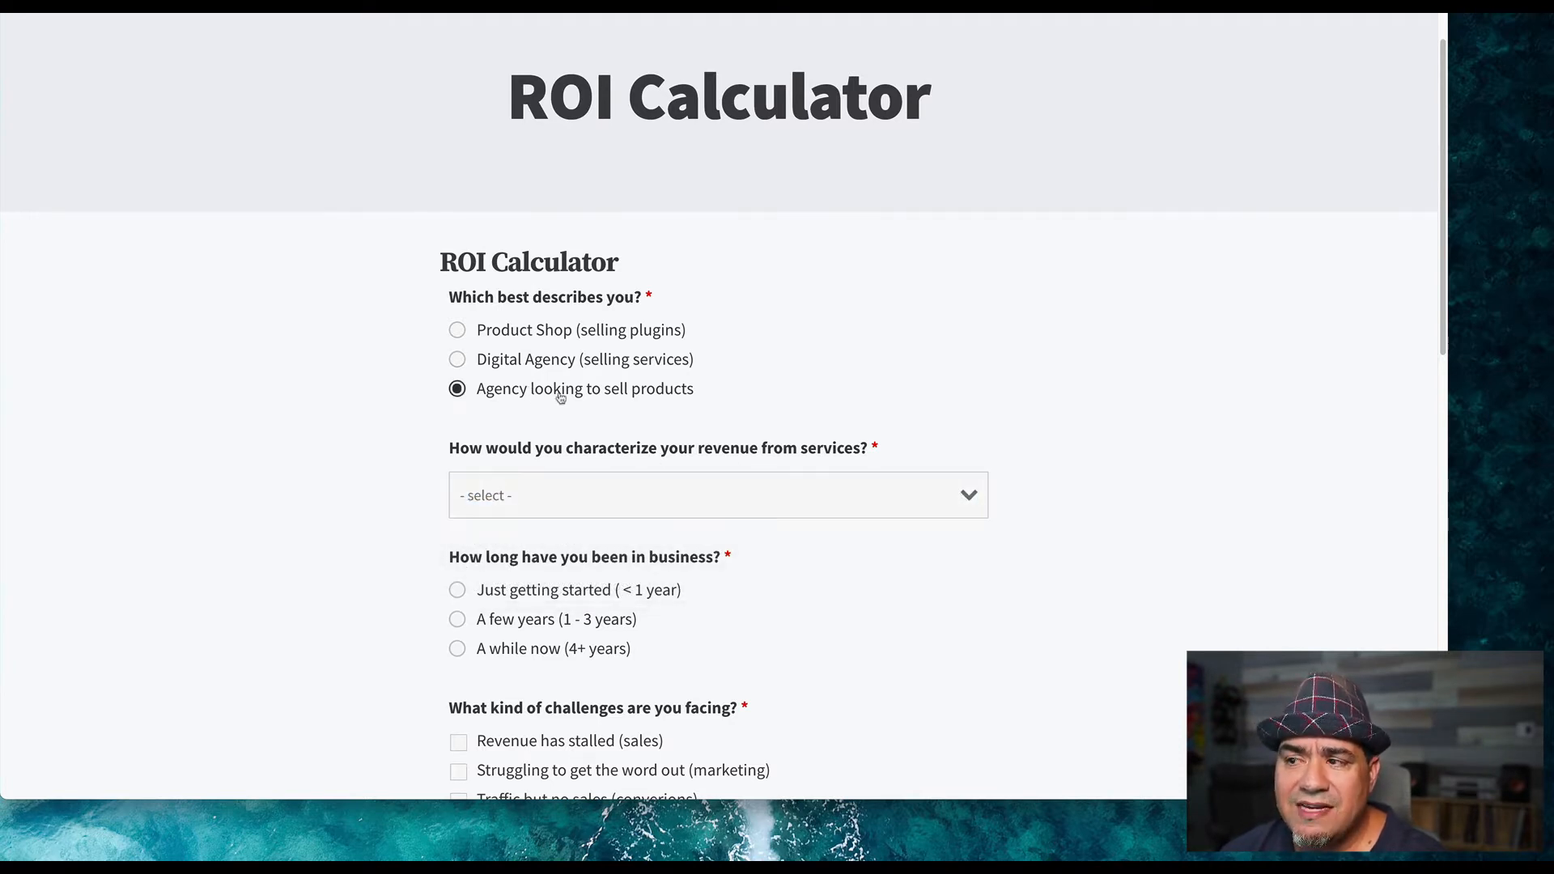
{"action": "mouse_move", "coordinate": [689, 458]}
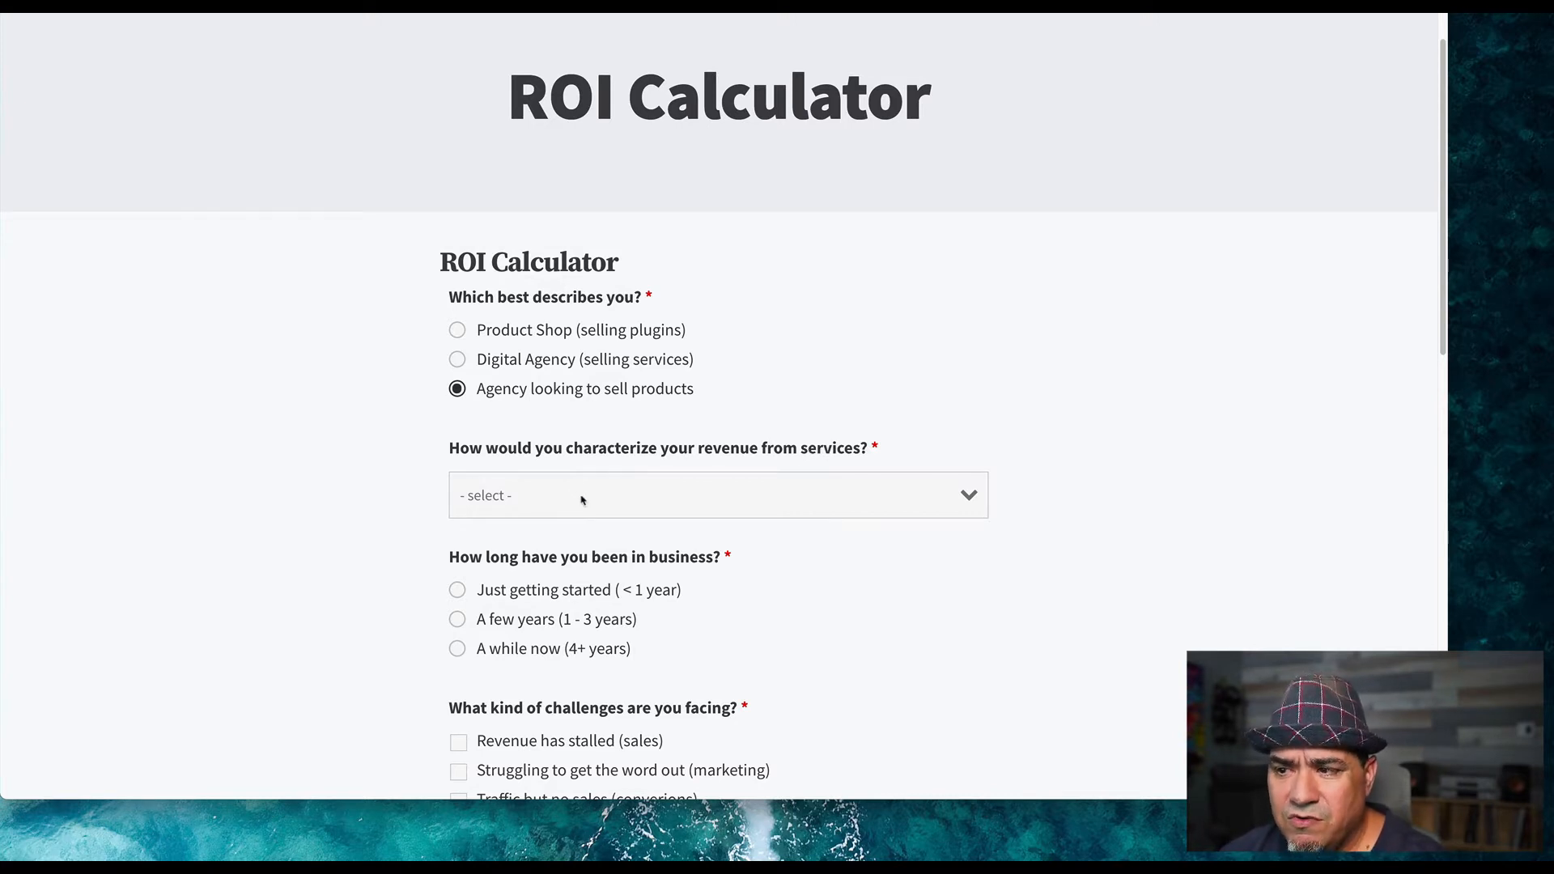
Step: Set revenue to under $45,000 per month and business age to A few years
{"action": "left_click", "coordinate": [718, 495]}
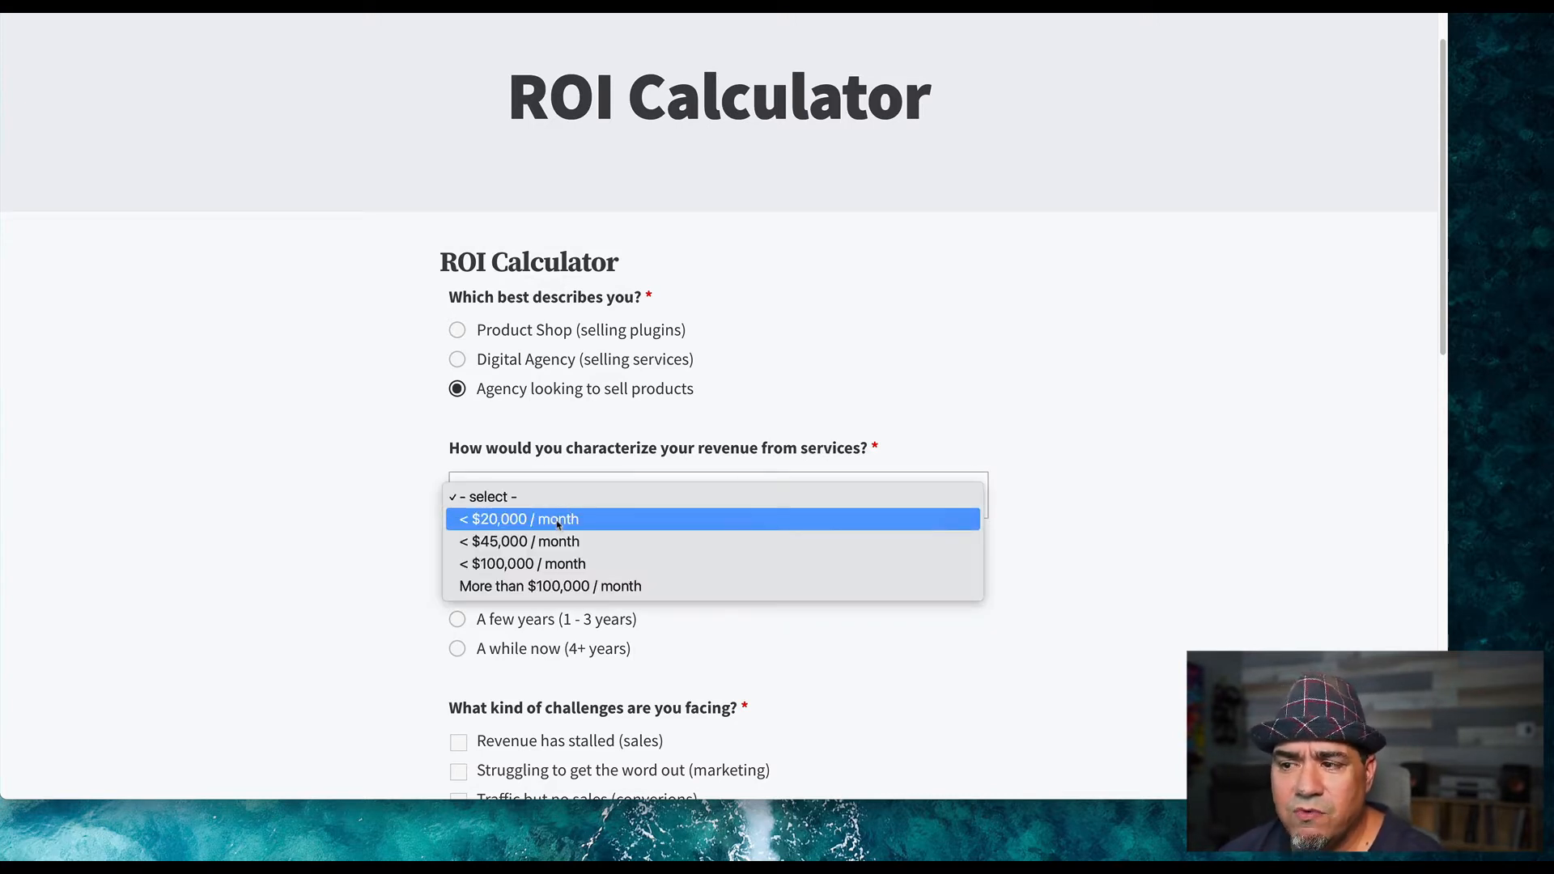
{"action": "left_click", "coordinate": [511, 542]}
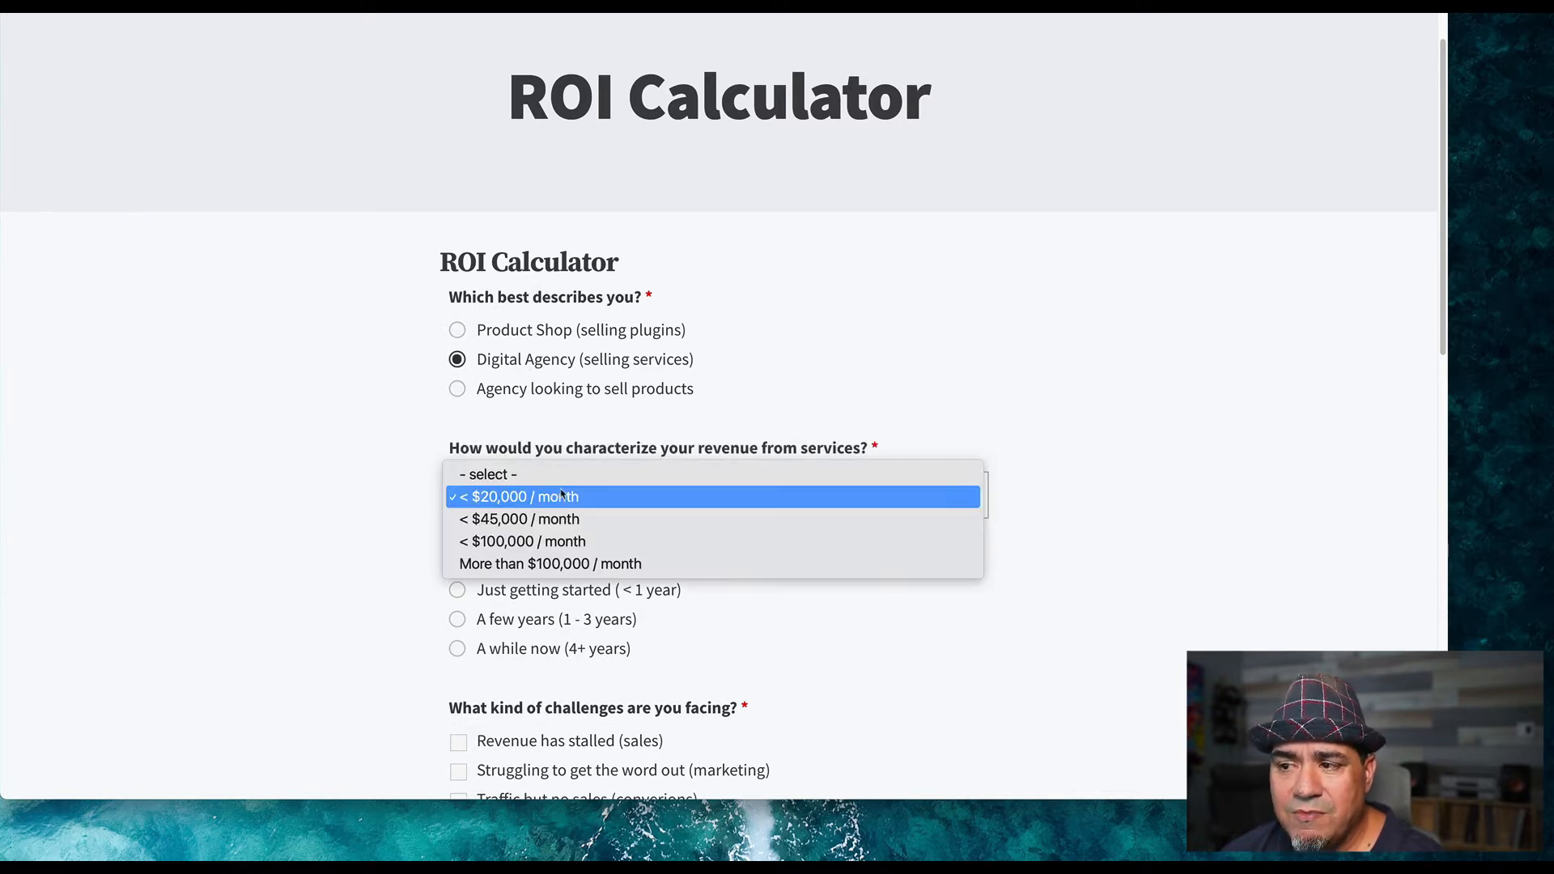
{"action": "left_click", "coordinate": [519, 518]}
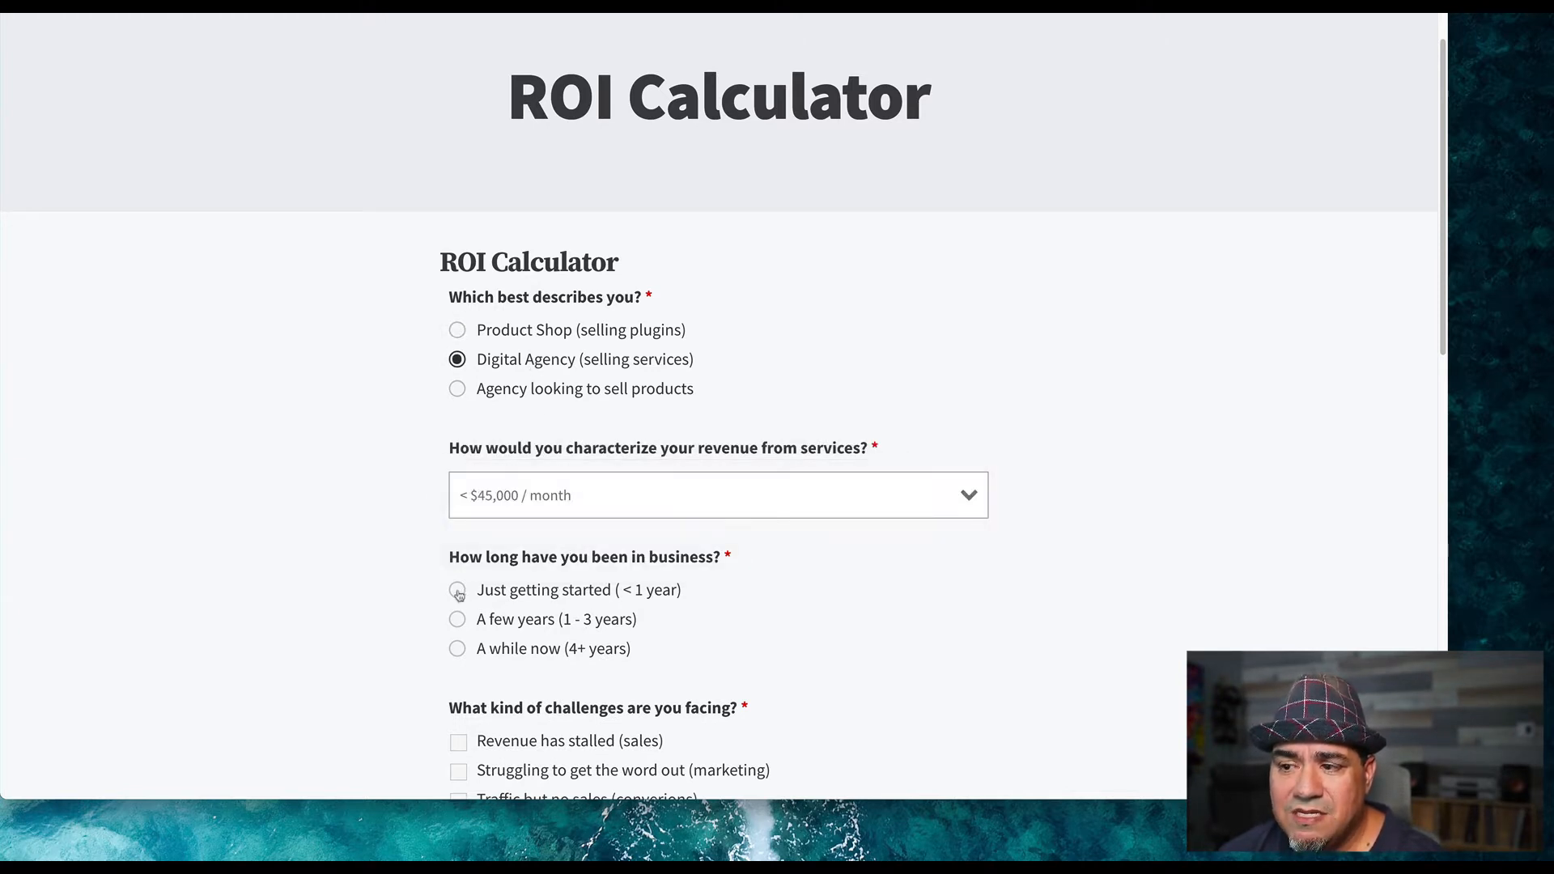
{"action": "left_click", "coordinate": [457, 590]}
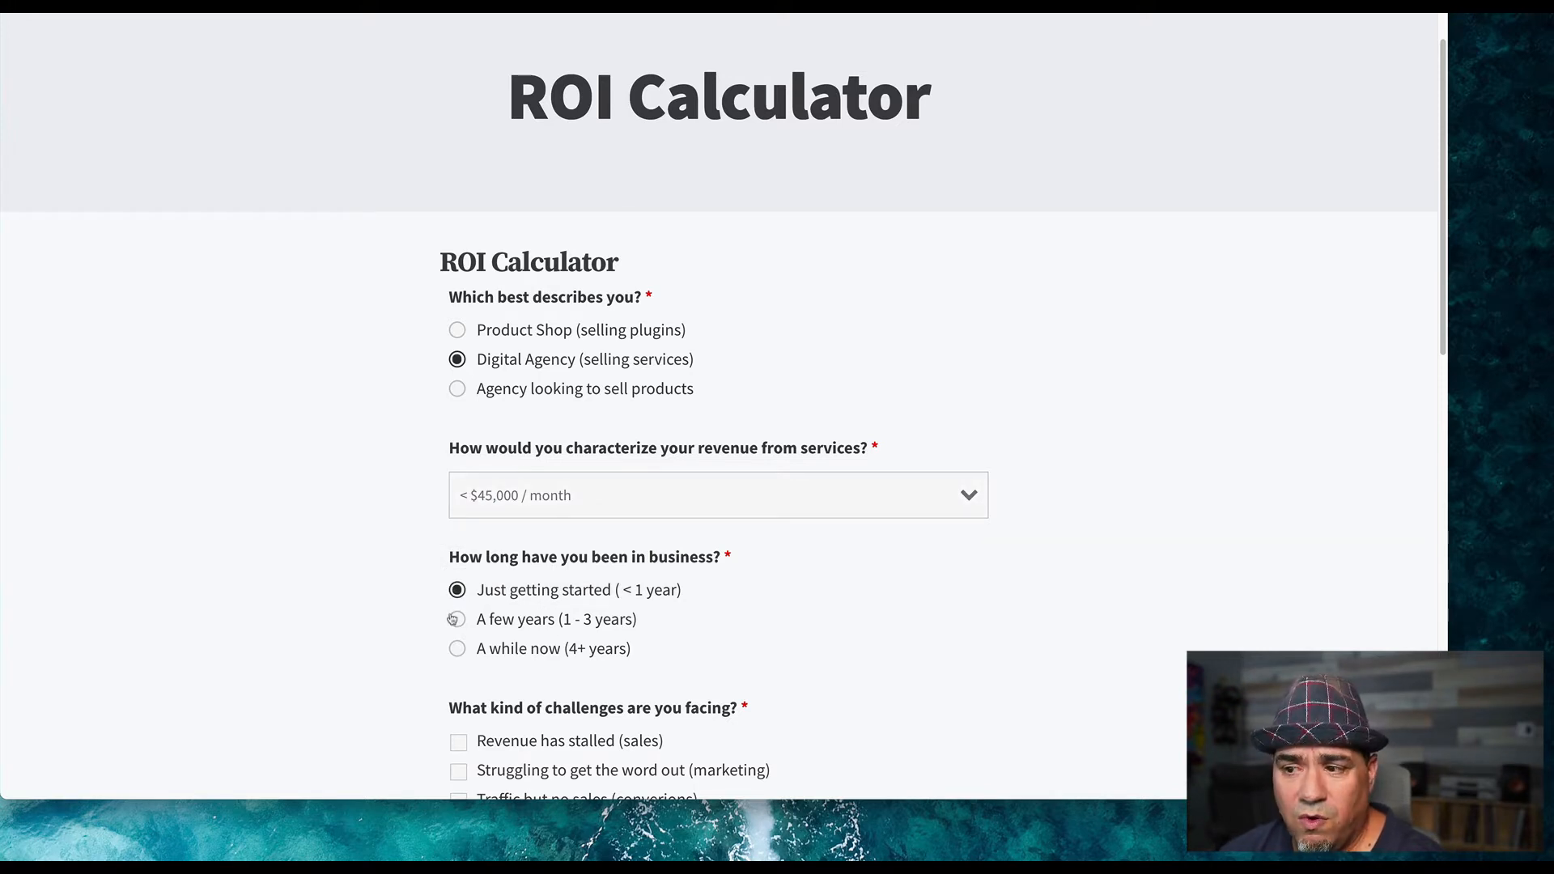
{"action": "left_click", "coordinate": [456, 620]}
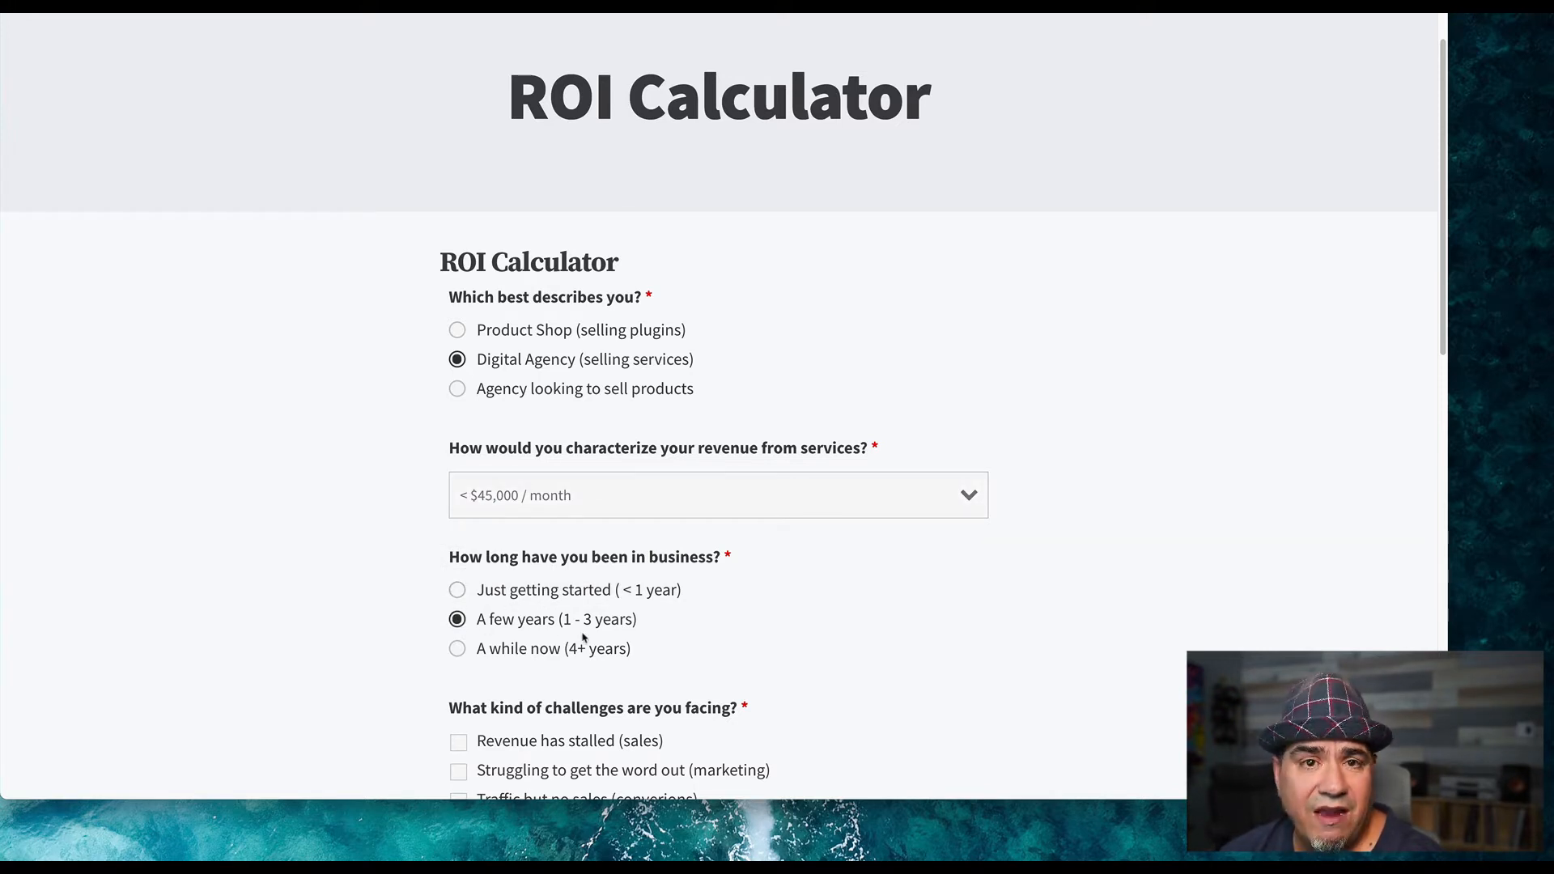
Step: Choose the < $10,000 / month revenue range and submit the ROI Calculator
{"action": "scroll", "scroll_direction": "down", "scroll_amount": 3}
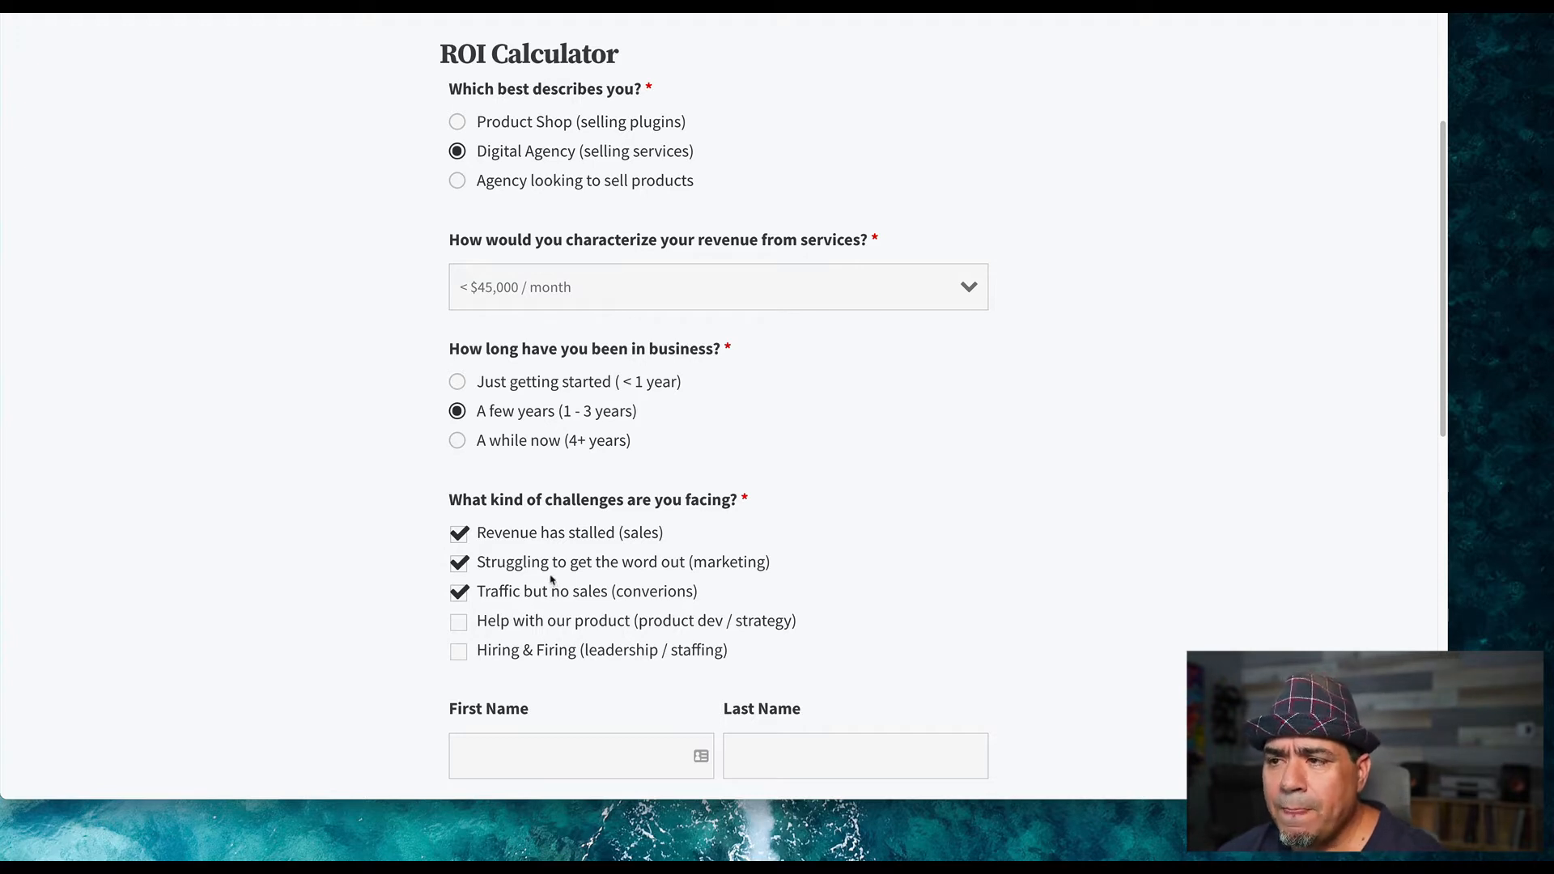
{"action": "mouse_move", "coordinate": [467, 130]}
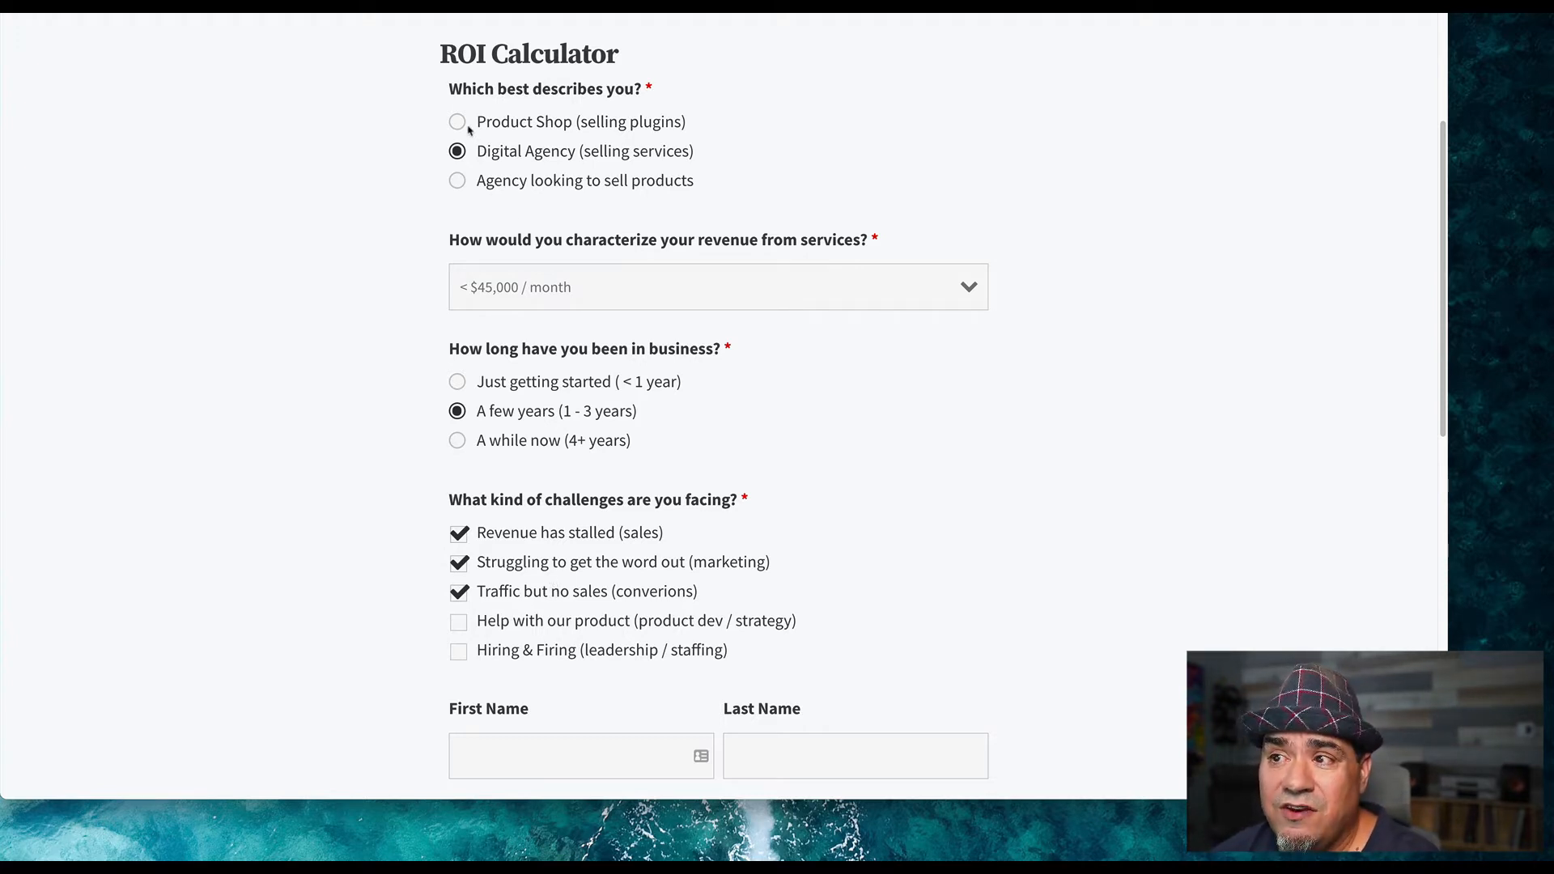
{"action": "left_click", "coordinate": [457, 122]}
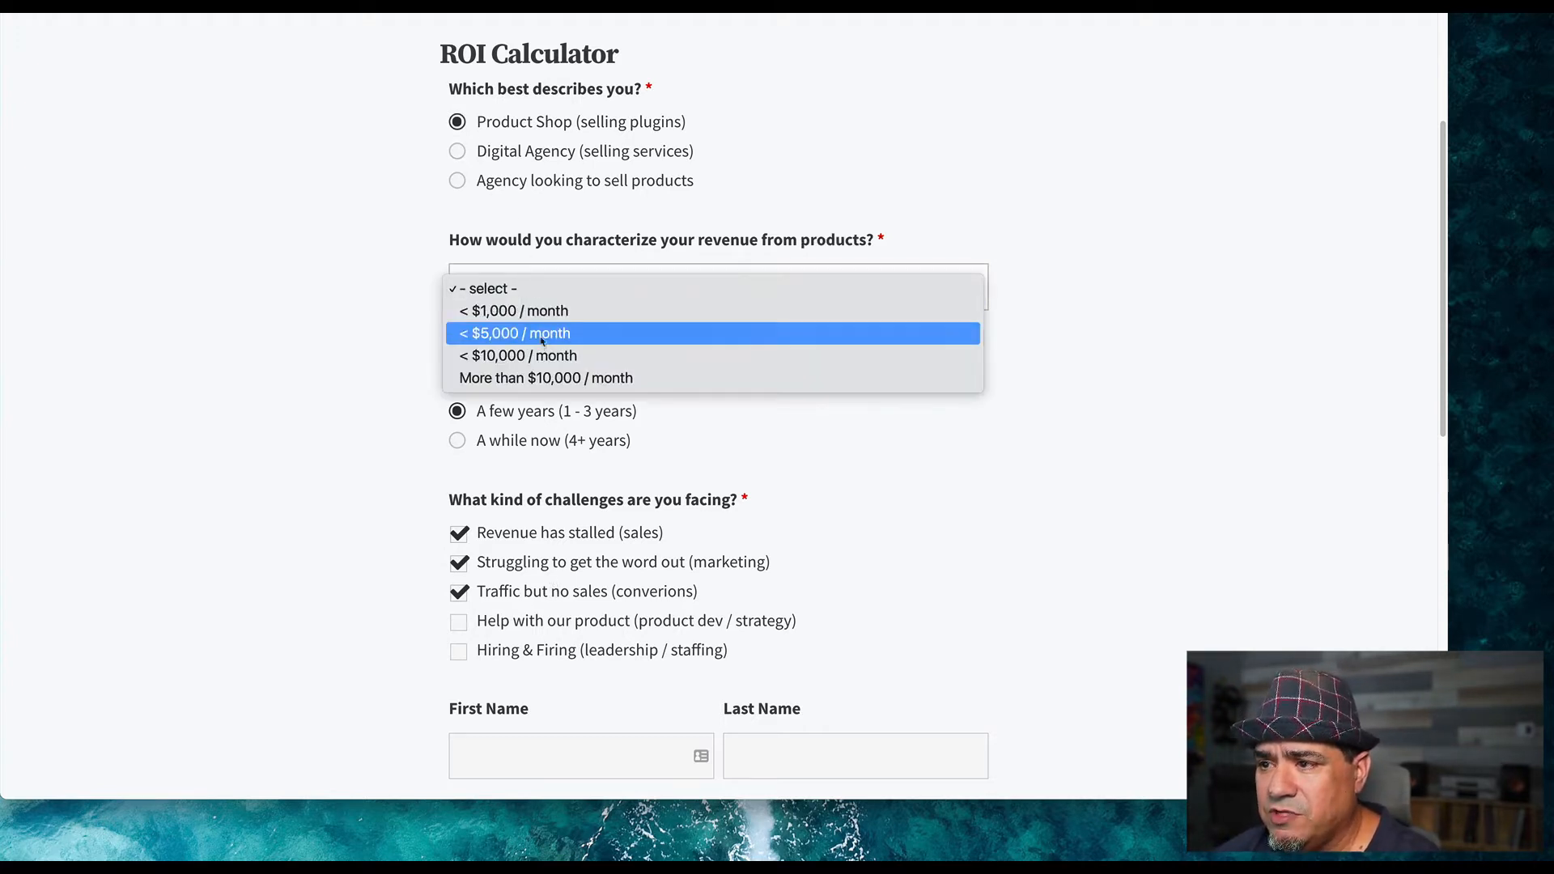
{"action": "left_click", "coordinate": [516, 356]}
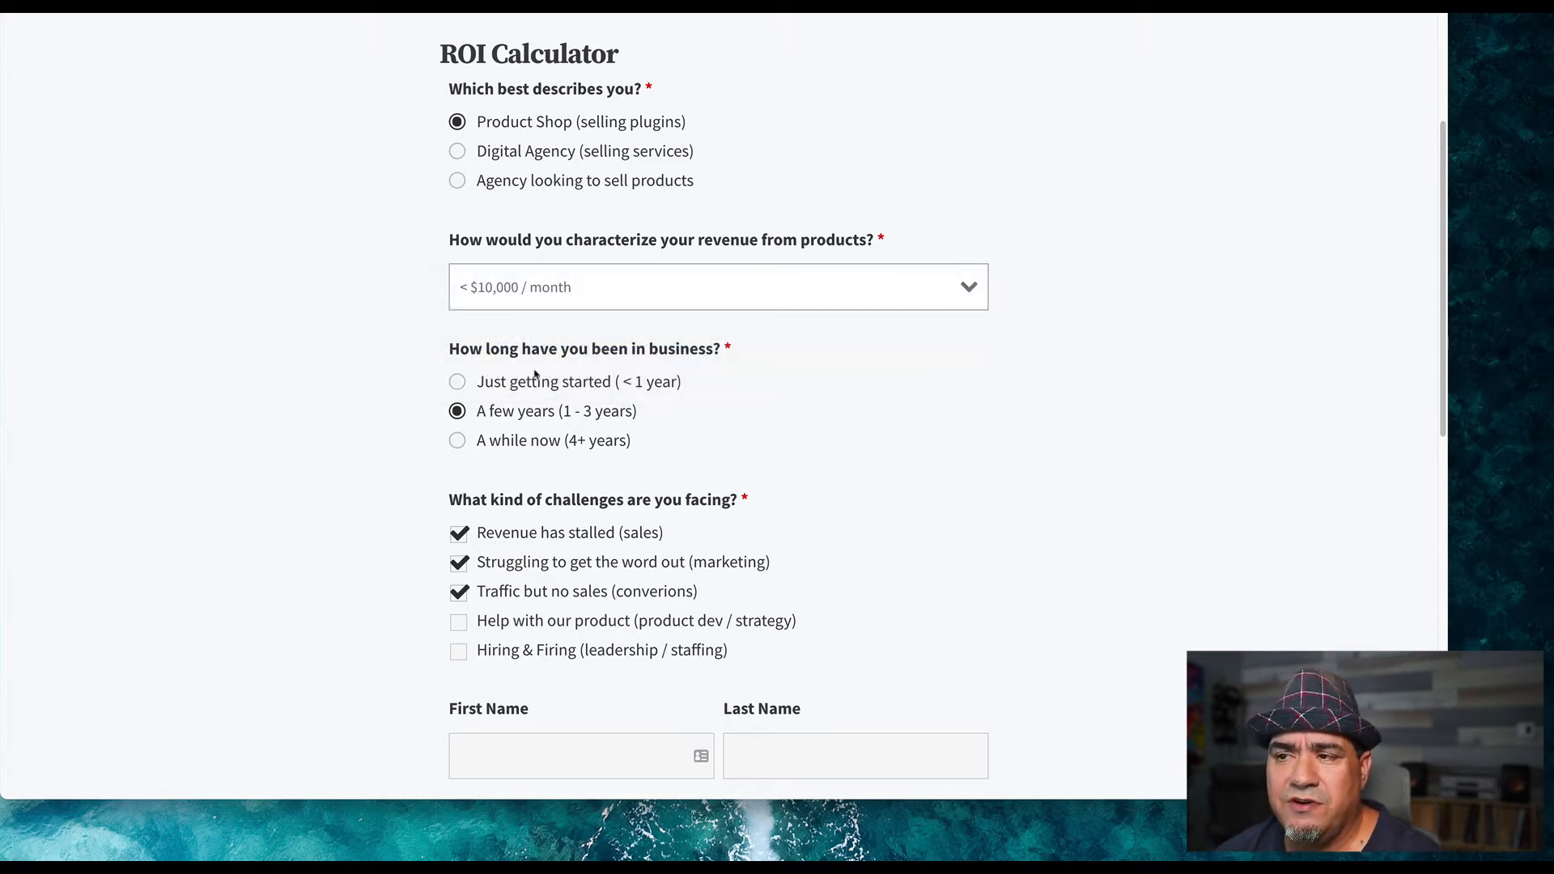
{"action": "mouse_move", "coordinate": [510, 394]}
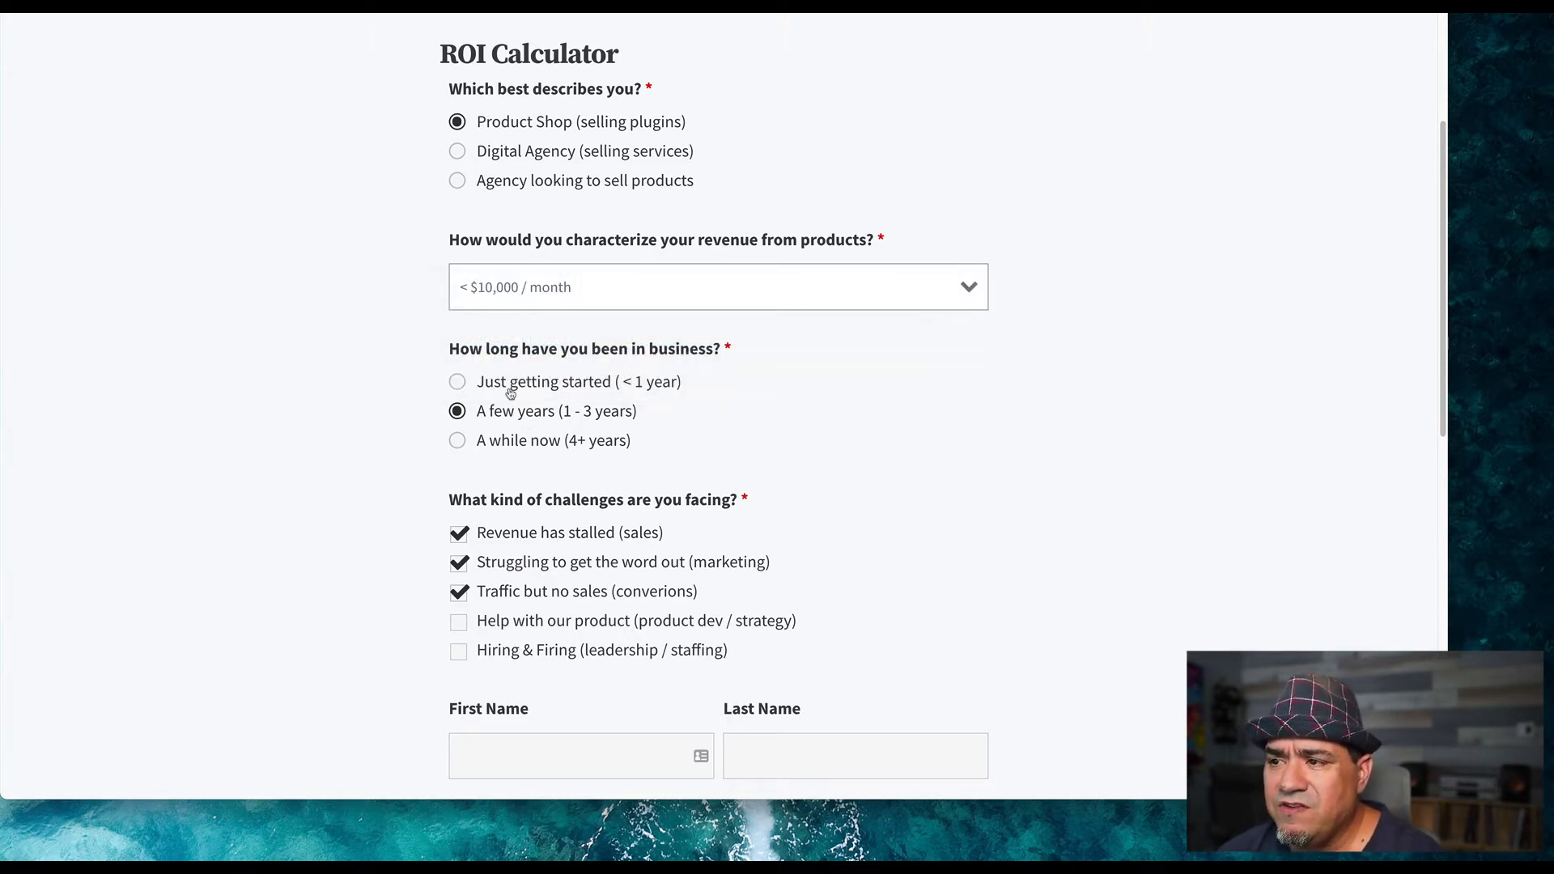
{"action": "mouse_move", "coordinate": [544, 498]}
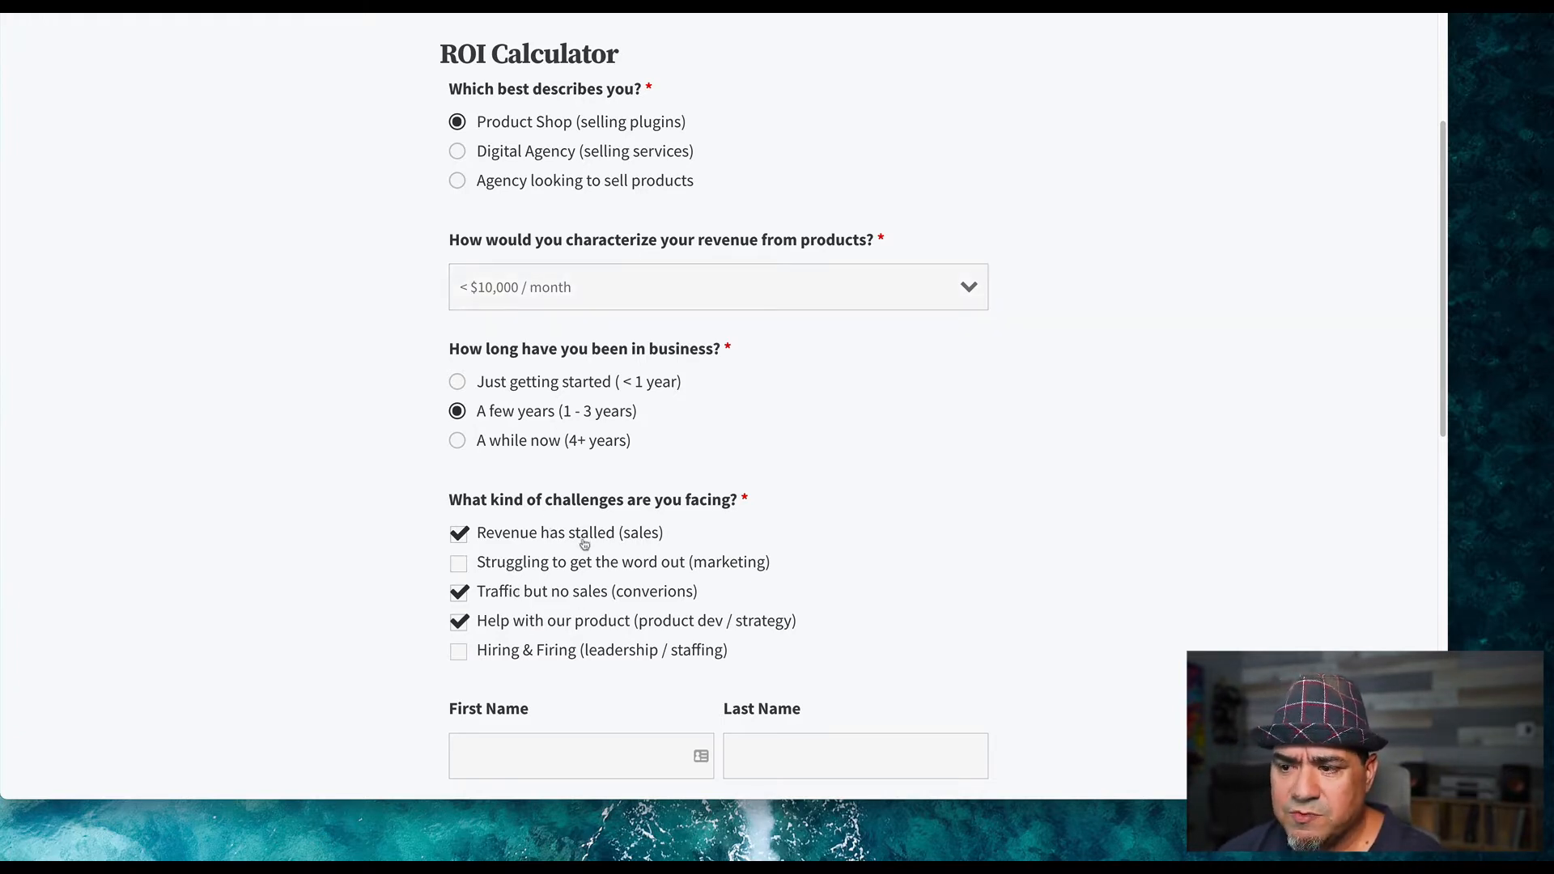
{"action": "scroll", "scroll_direction": "down", "scroll_amount": 3}
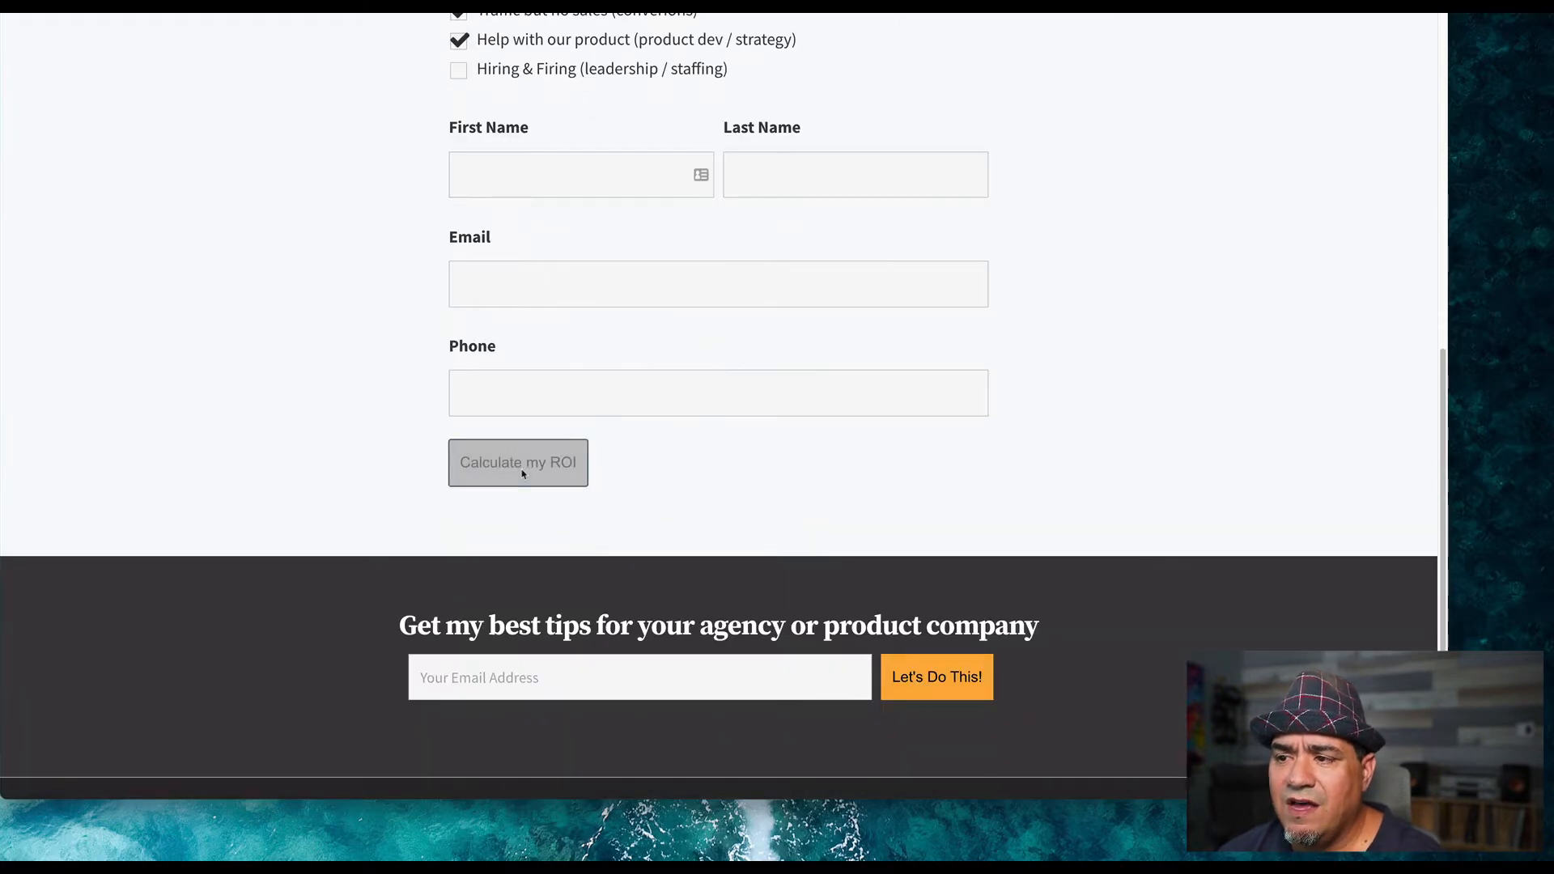
{"action": "left_click", "coordinate": [518, 464]}
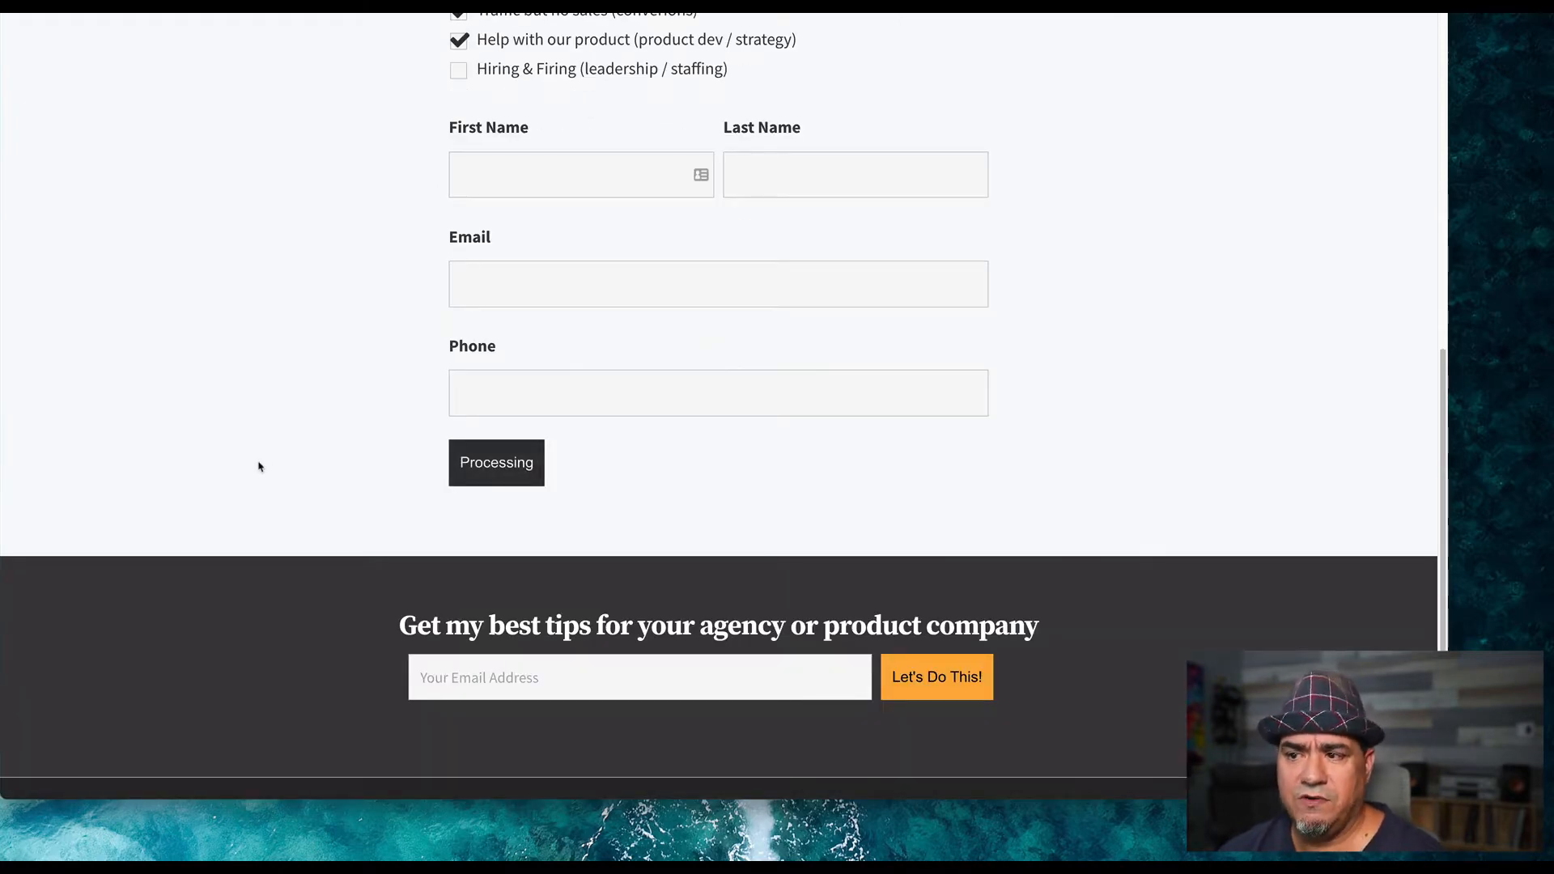
{"action": "scroll", "scroll_direction": "down", "scroll_amount": 3}
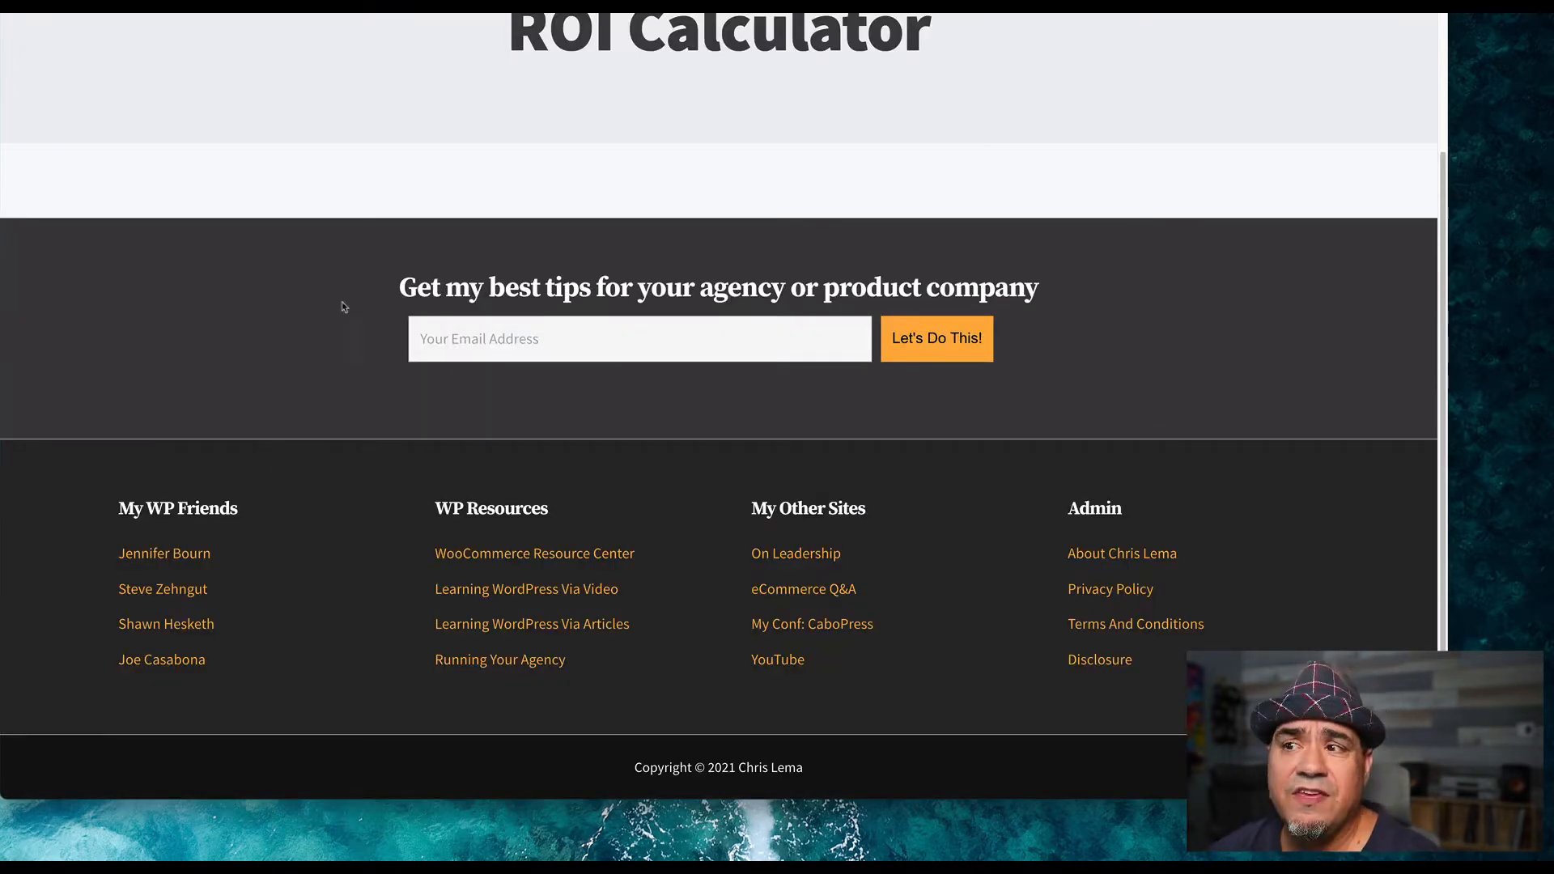
{"action": "scroll", "scroll_direction": "up", "scroll_amount": 3}
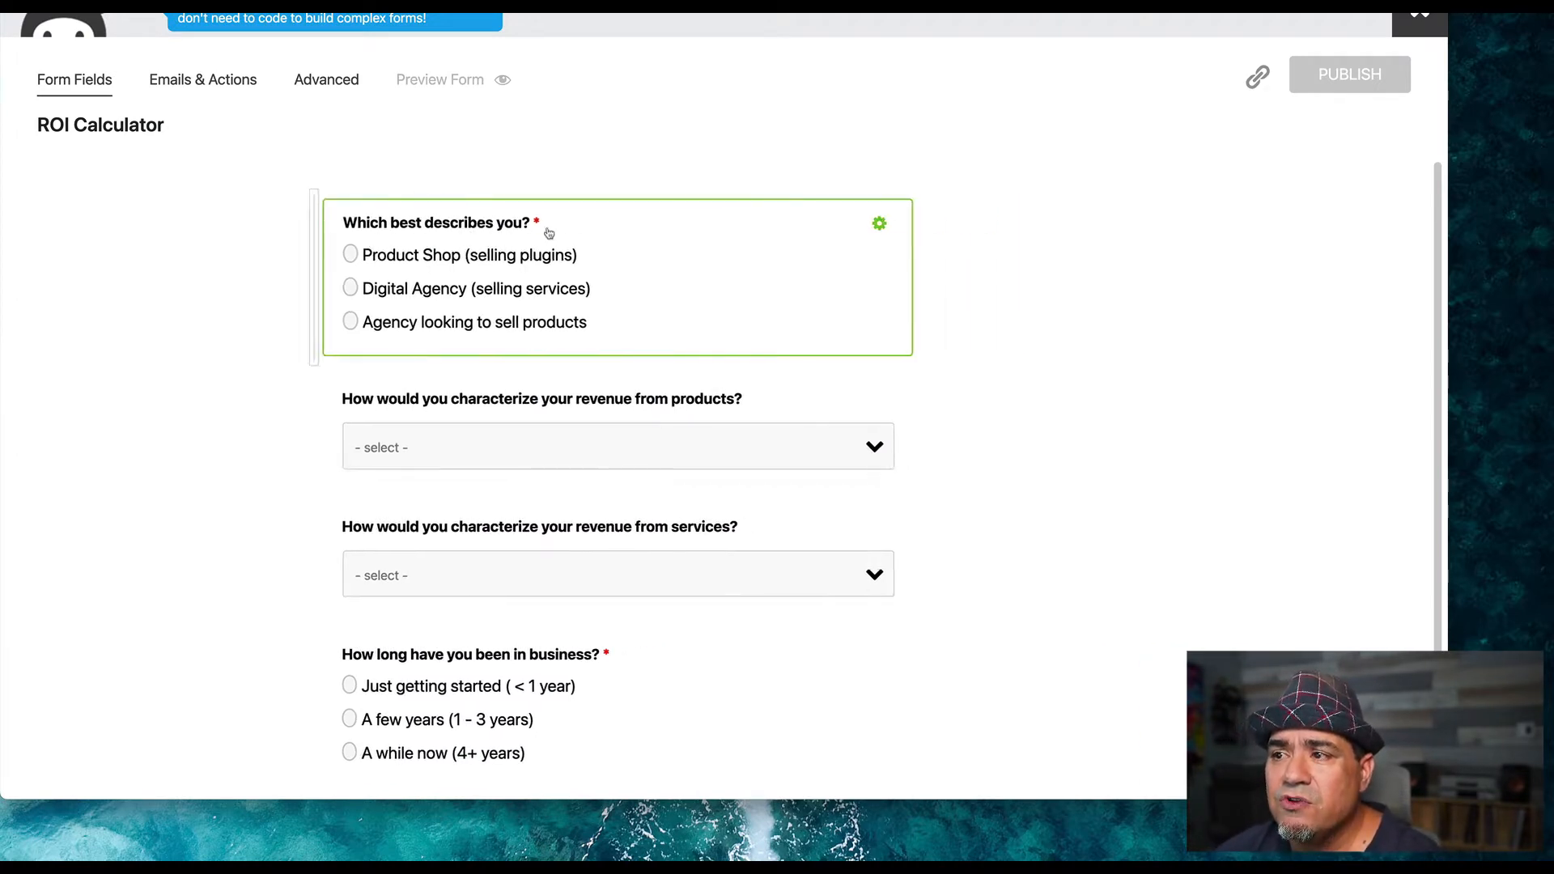
Step: Open the 'Which best describes you?' radio list settings showing values plugins, services and hybrid
{"action": "left_click", "coordinate": [877, 223]}
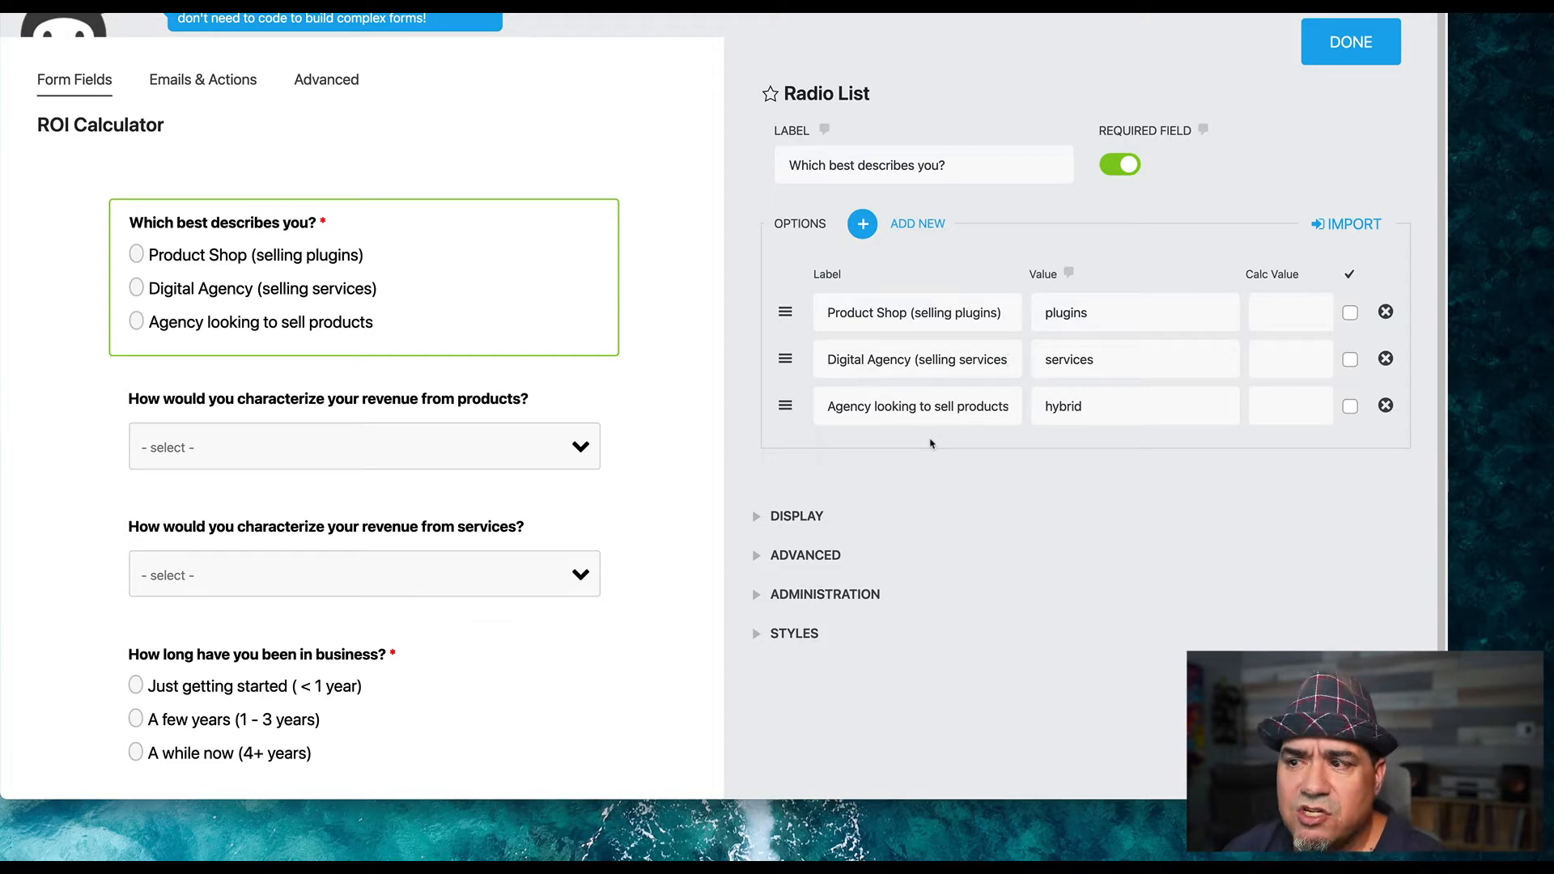
{"action": "mouse_move", "coordinate": [992, 434]}
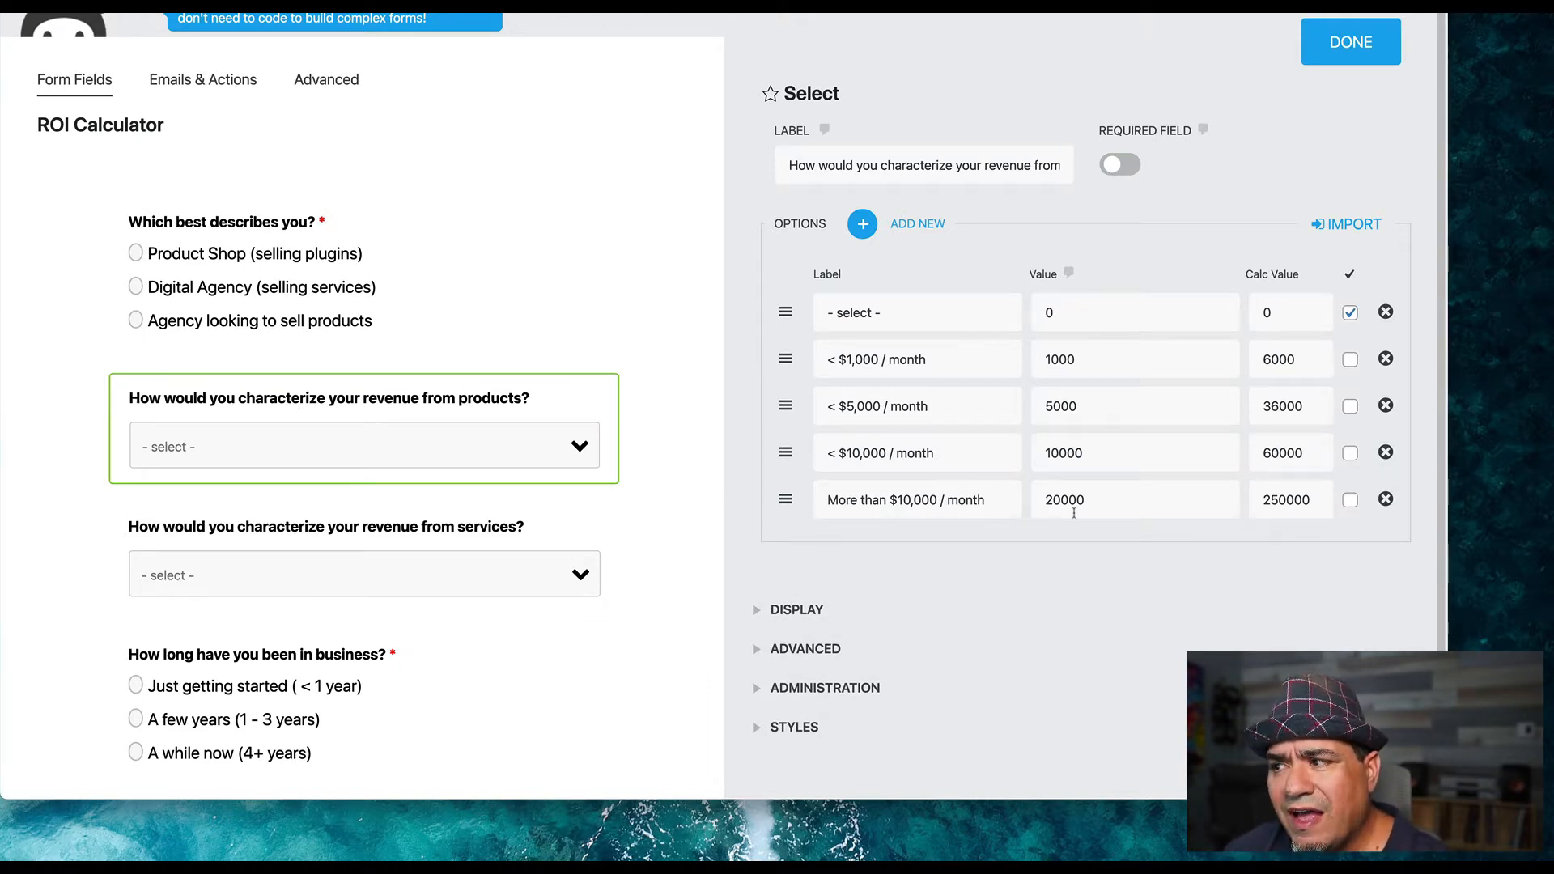
{"action": "mouse_move", "coordinate": [1076, 384]}
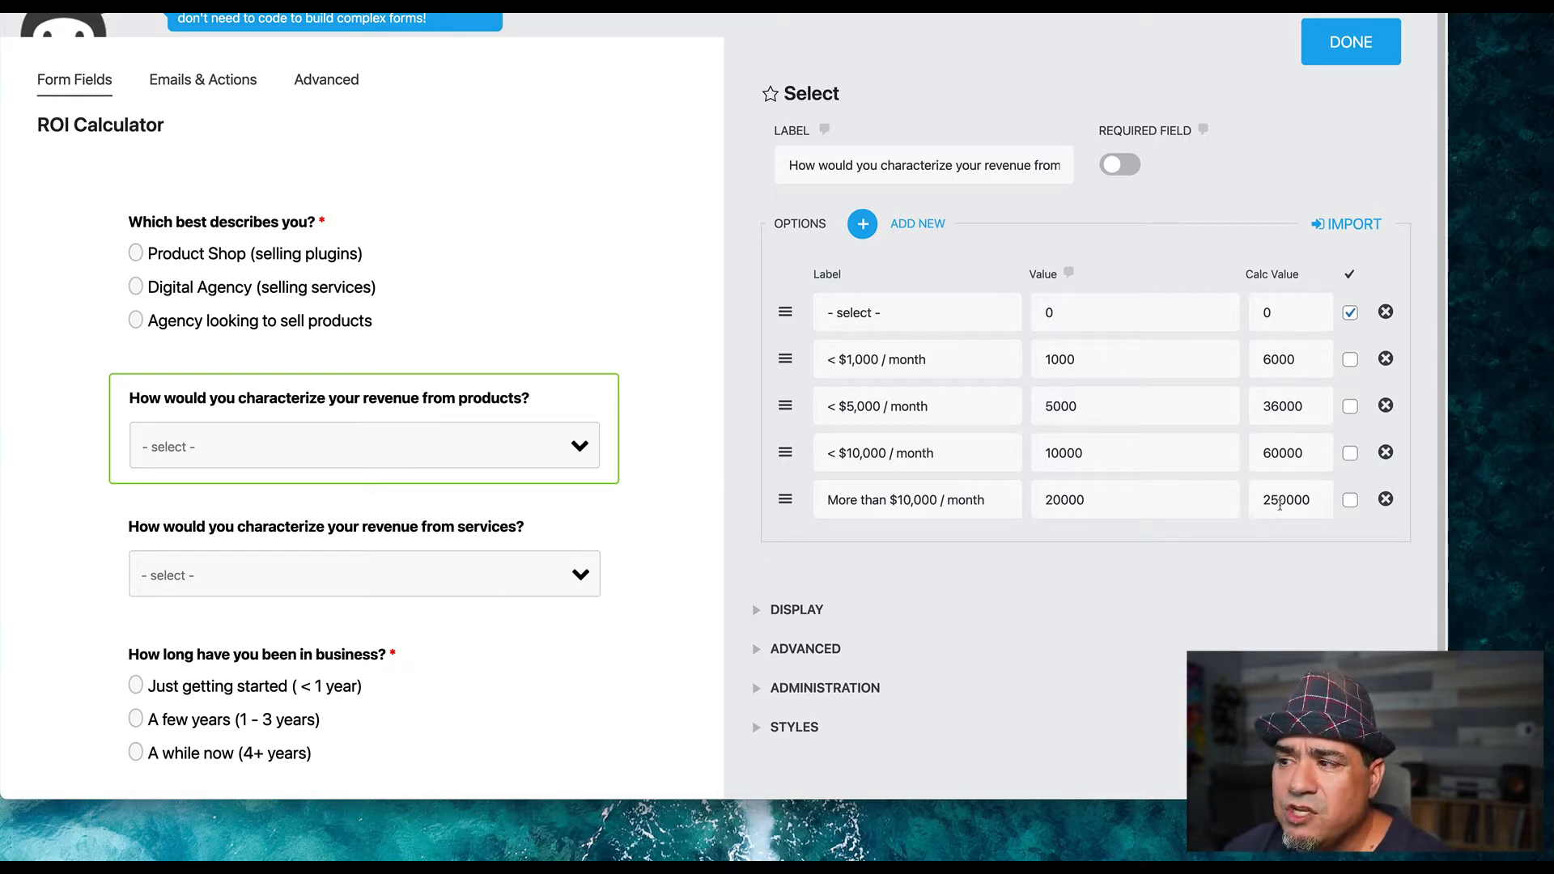
{"action": "mouse_move", "coordinate": [427, 527]}
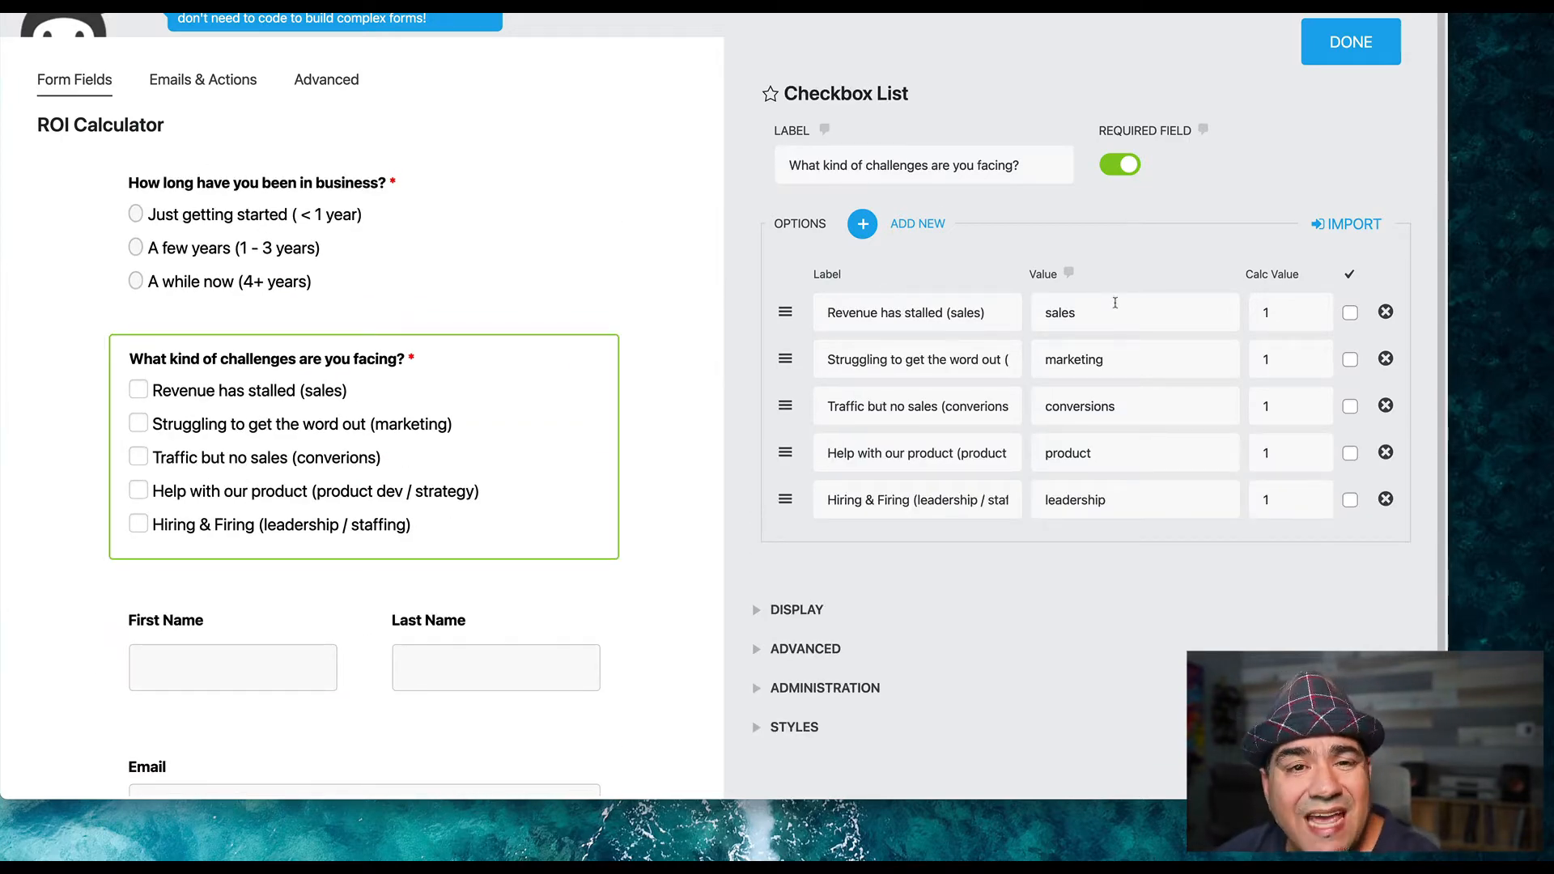
{"action": "mouse_move", "coordinate": [1100, 533]}
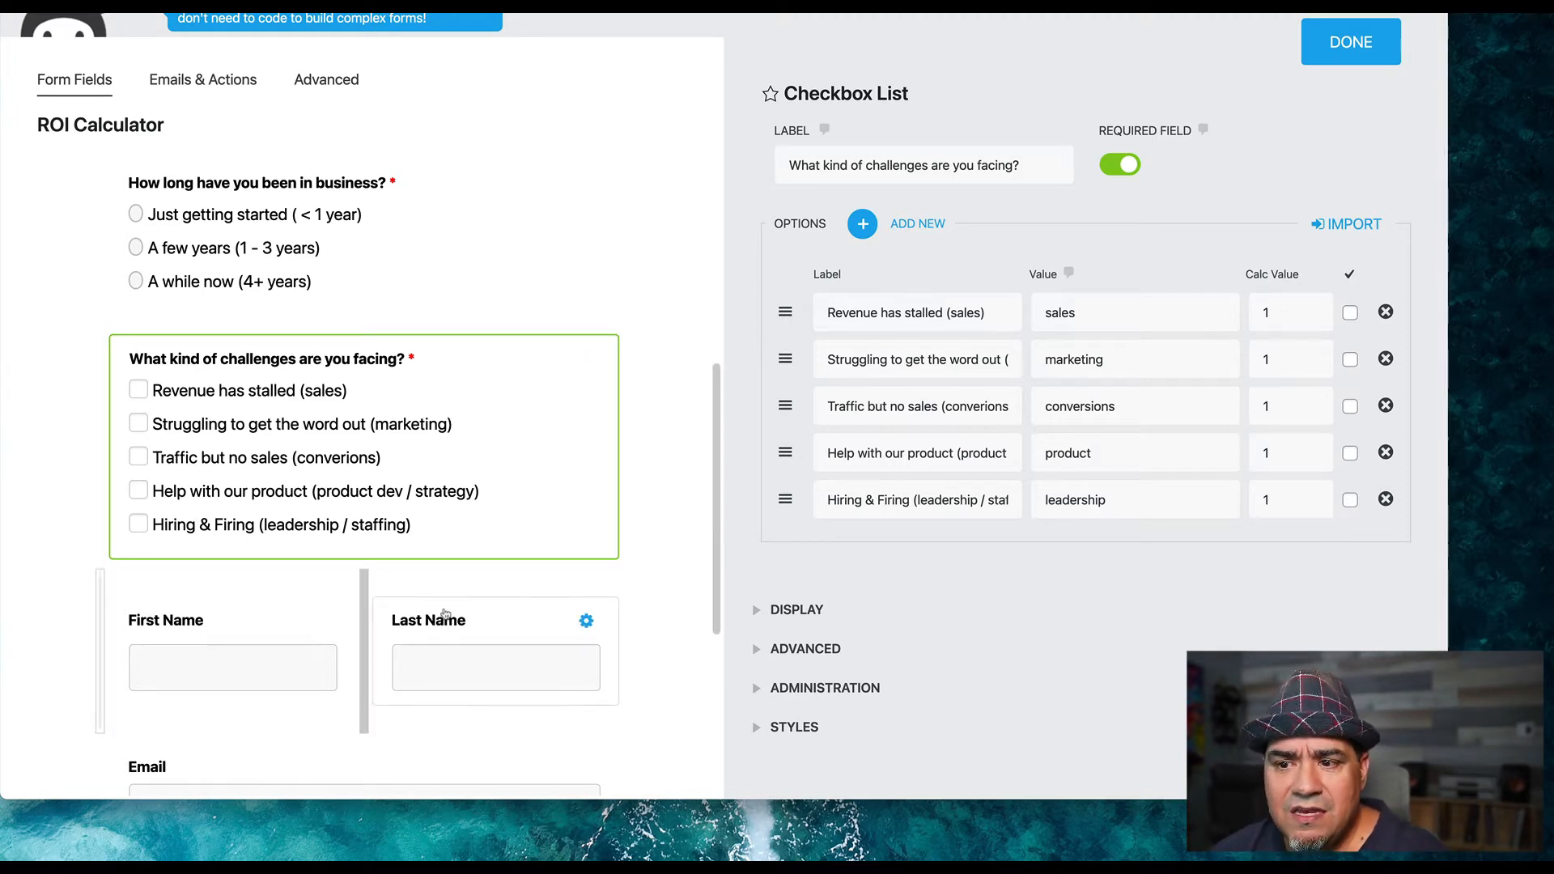
Step: Scroll down through the challenges field's option and calc values
{"action": "scroll", "scroll_direction": "down", "scroll_amount": 3}
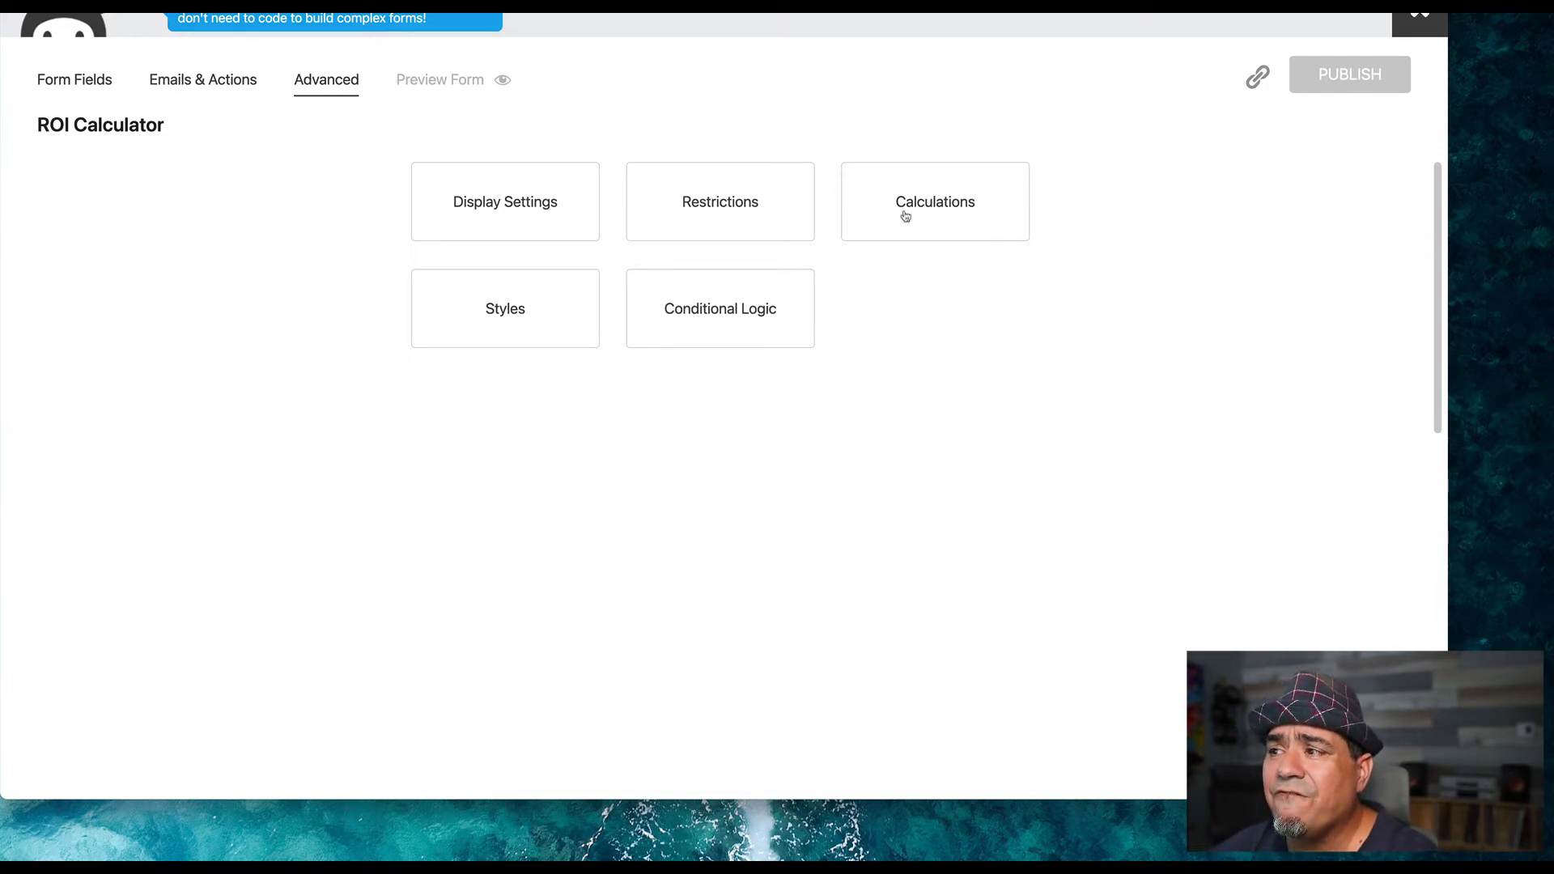
Step: Open Conditional Logic, expand the Product Shop condition, and scroll through the YearlyRevenue rules
{"action": "left_click", "coordinate": [720, 309]}
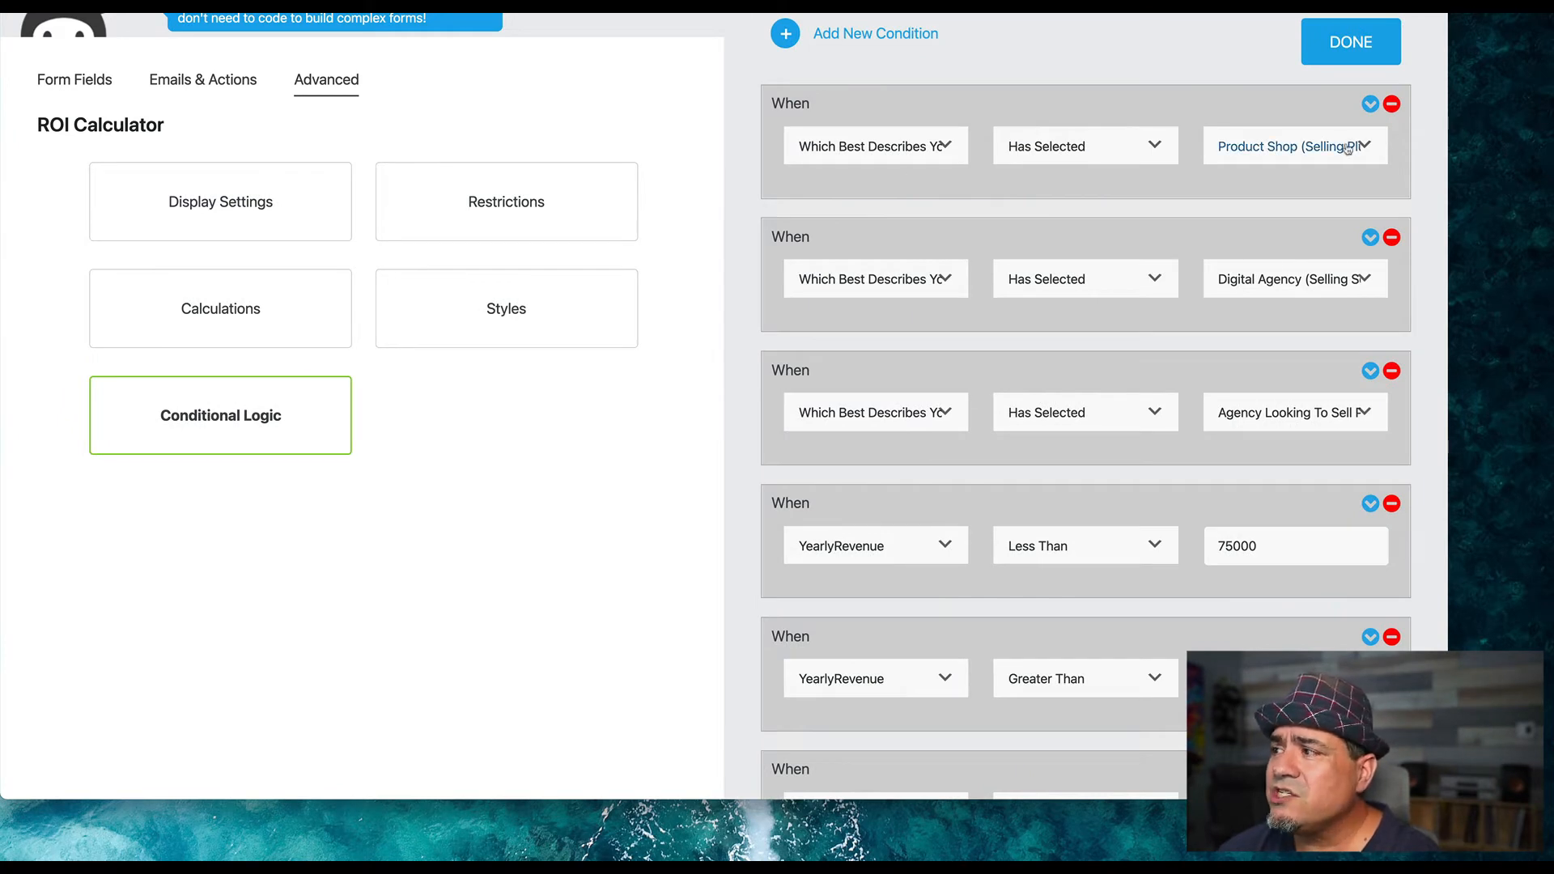
{"action": "left_click", "coordinate": [1368, 102]}
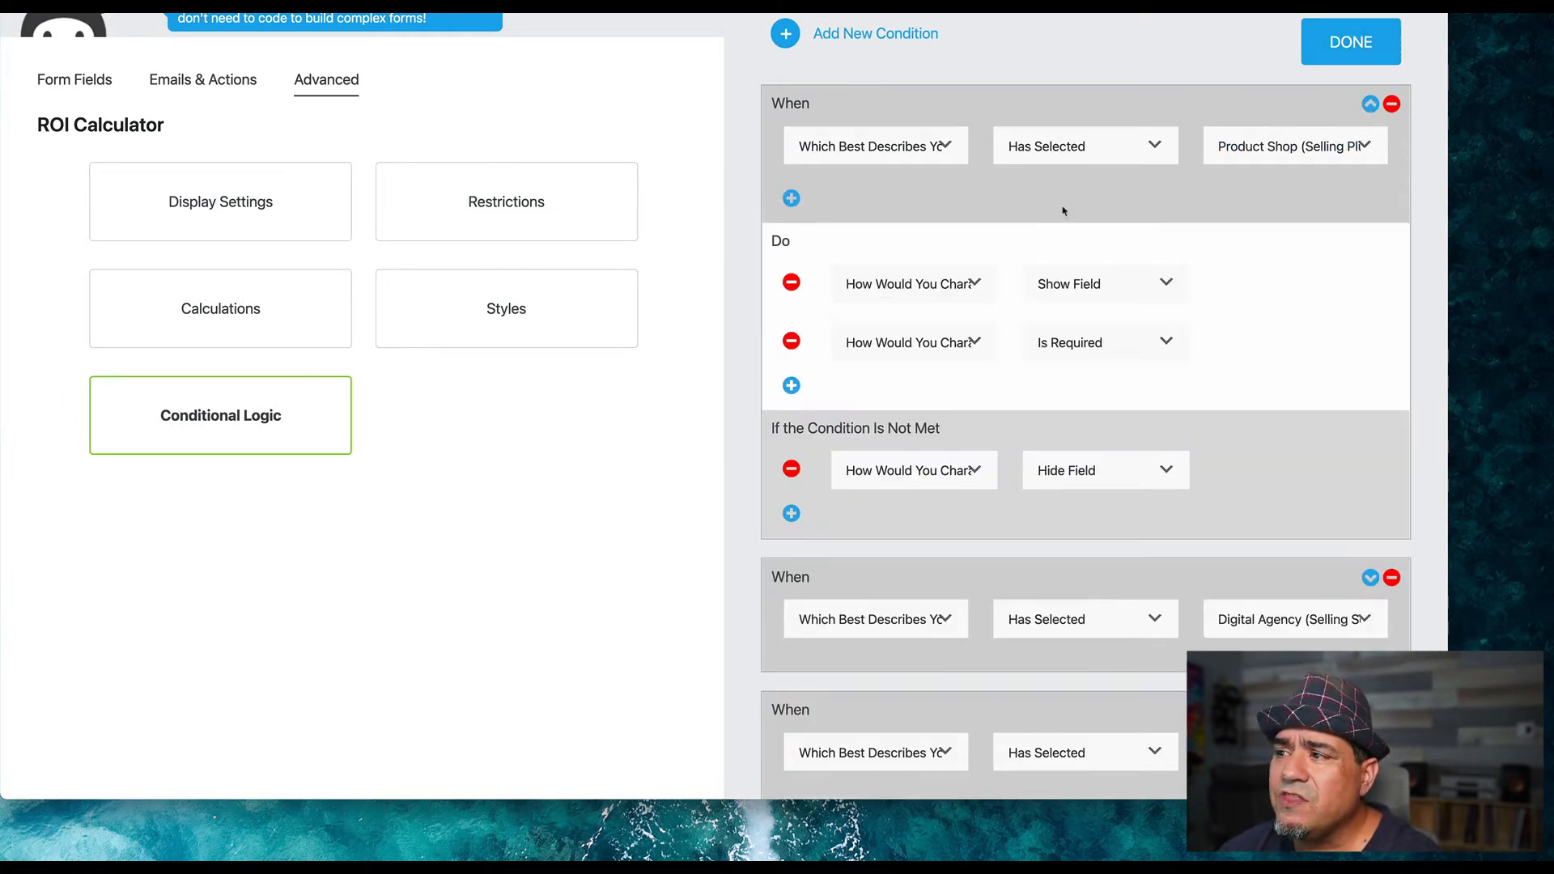
{"action": "mouse_move", "coordinate": [899, 179]}
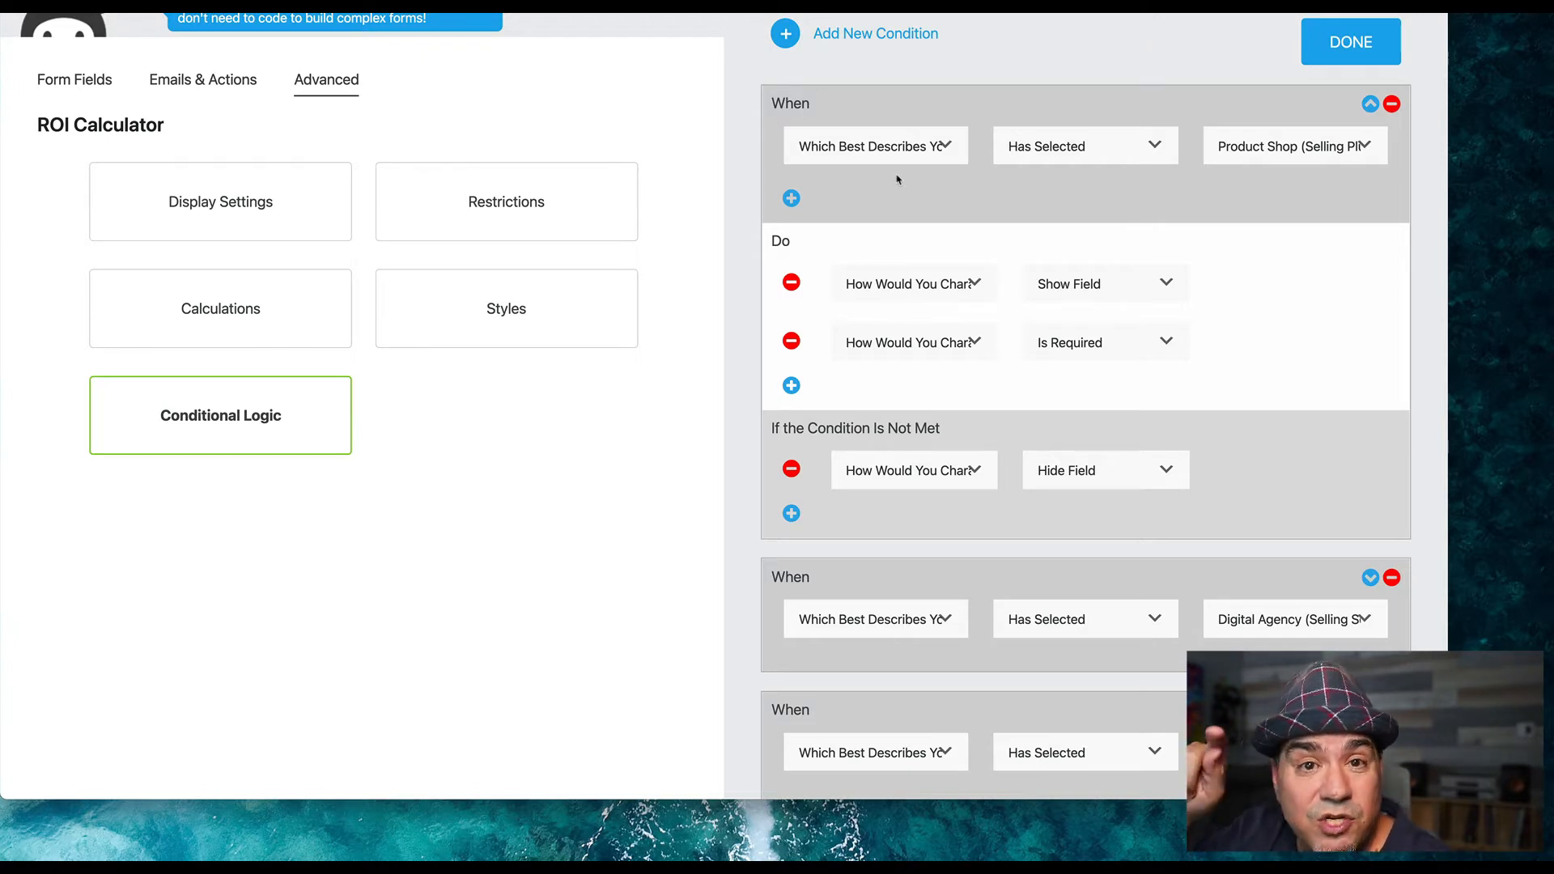
{"action": "mouse_move", "coordinate": [905, 277]}
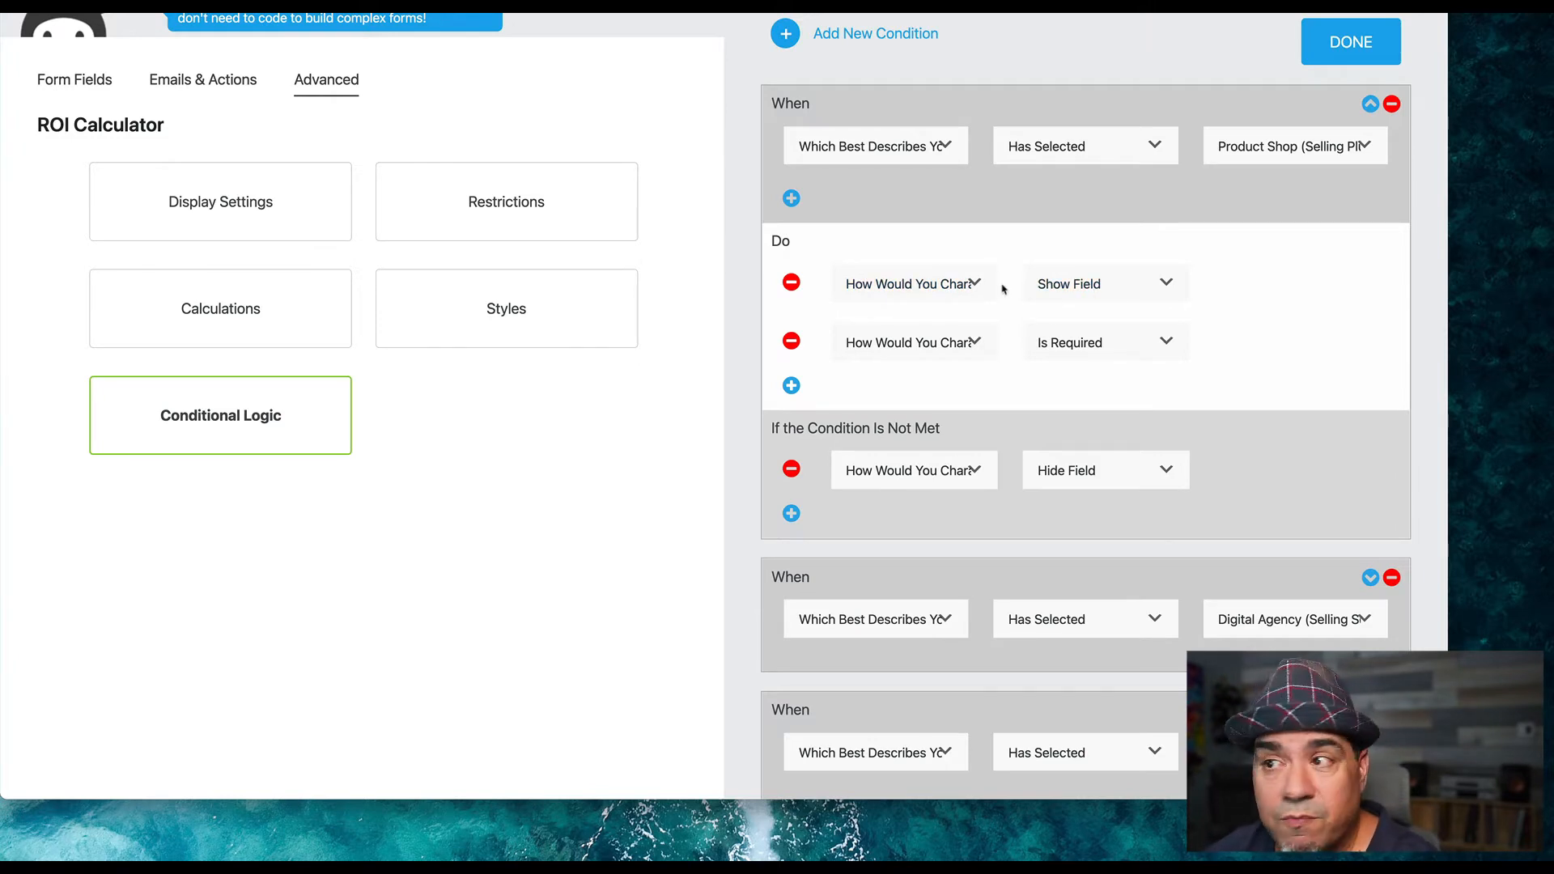
{"action": "mouse_move", "coordinate": [1078, 343]}
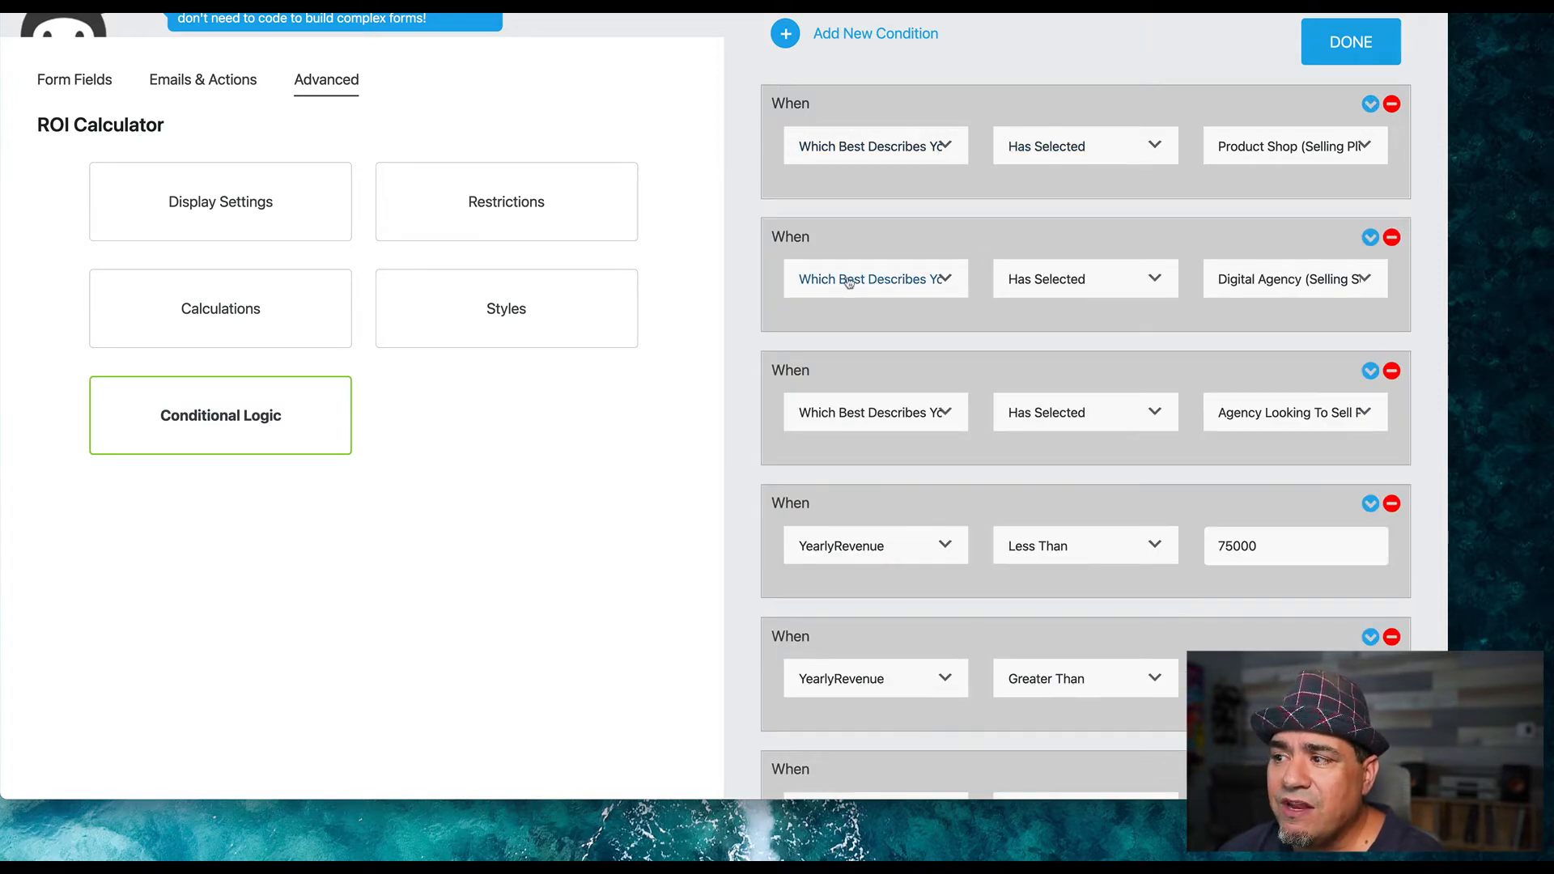
{"action": "mouse_move", "coordinate": [1048, 411]}
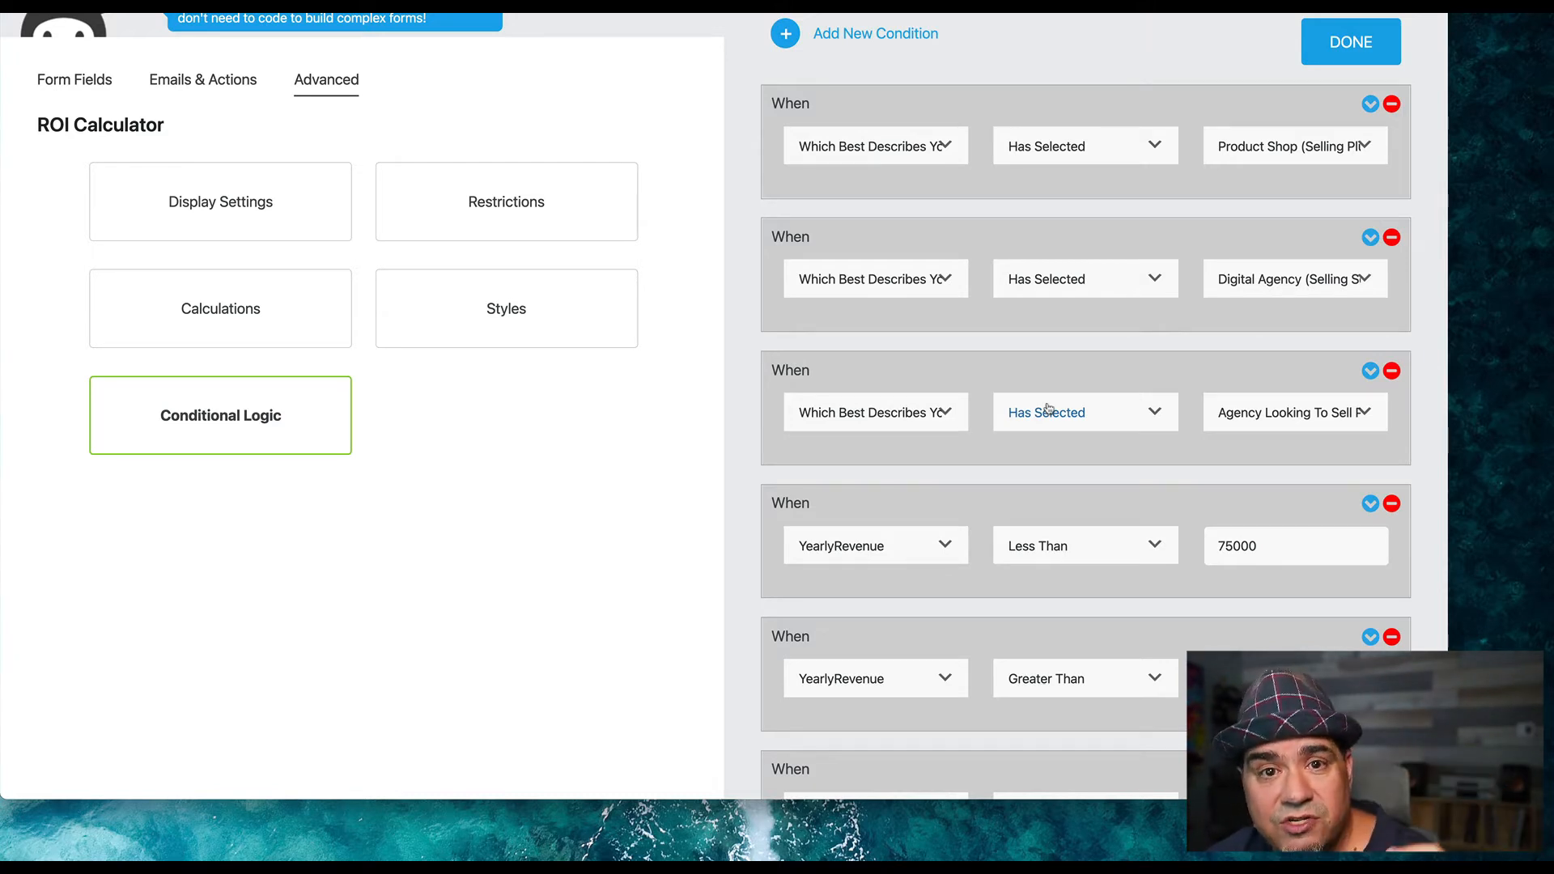
{"action": "scroll", "scroll_direction": "down", "scroll_amount": 3}
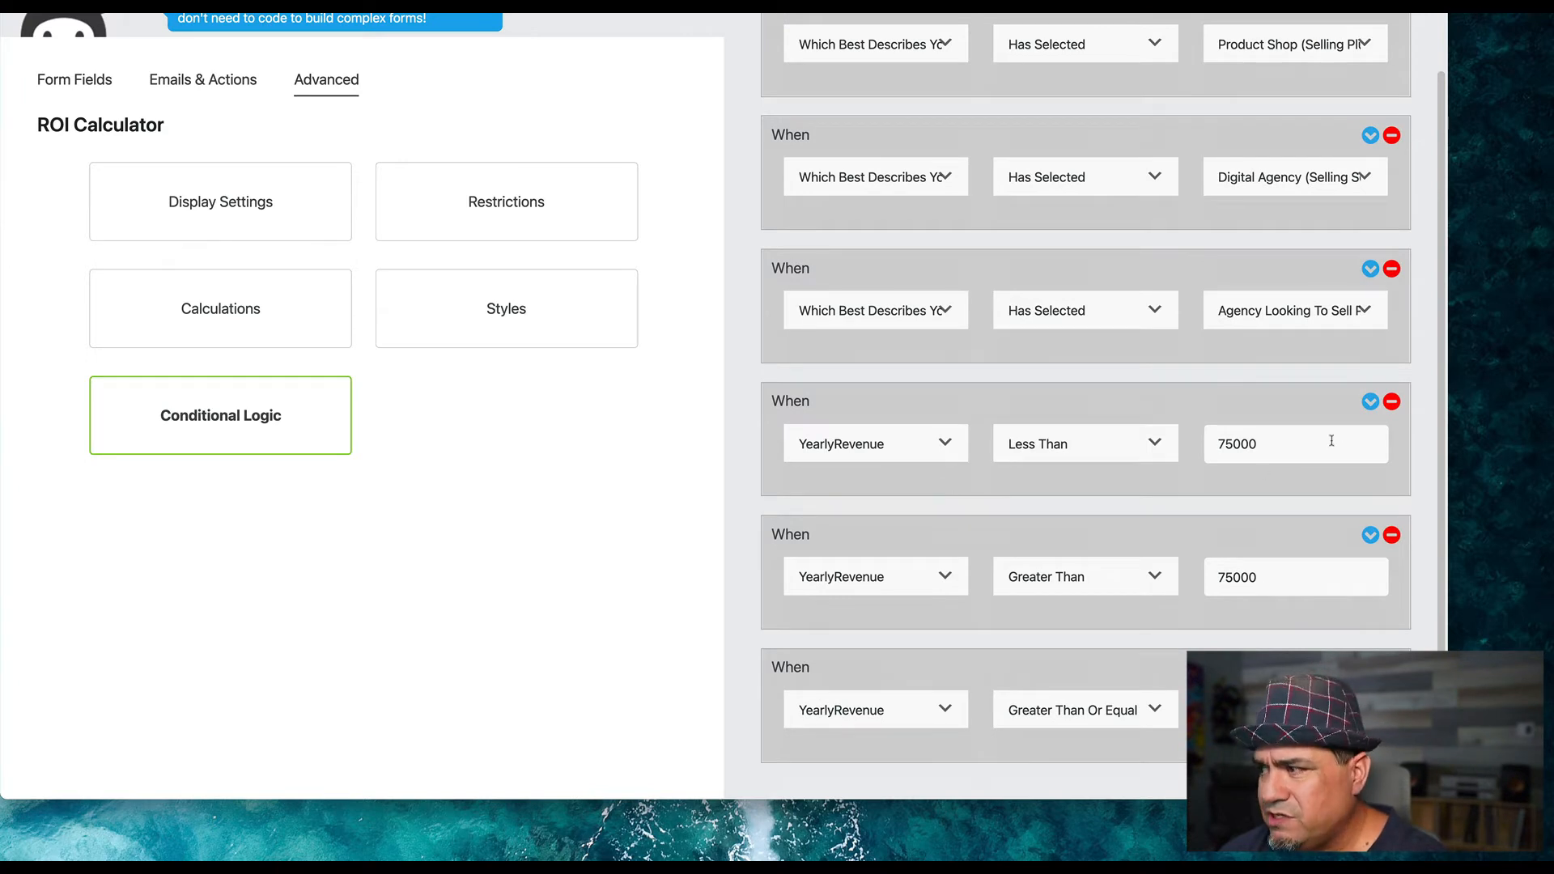
Step: Expand the YearlyRevenue < 75000 condition and confirm the hidden Length field defaults to 0
{"action": "left_click", "coordinate": [1370, 402]}
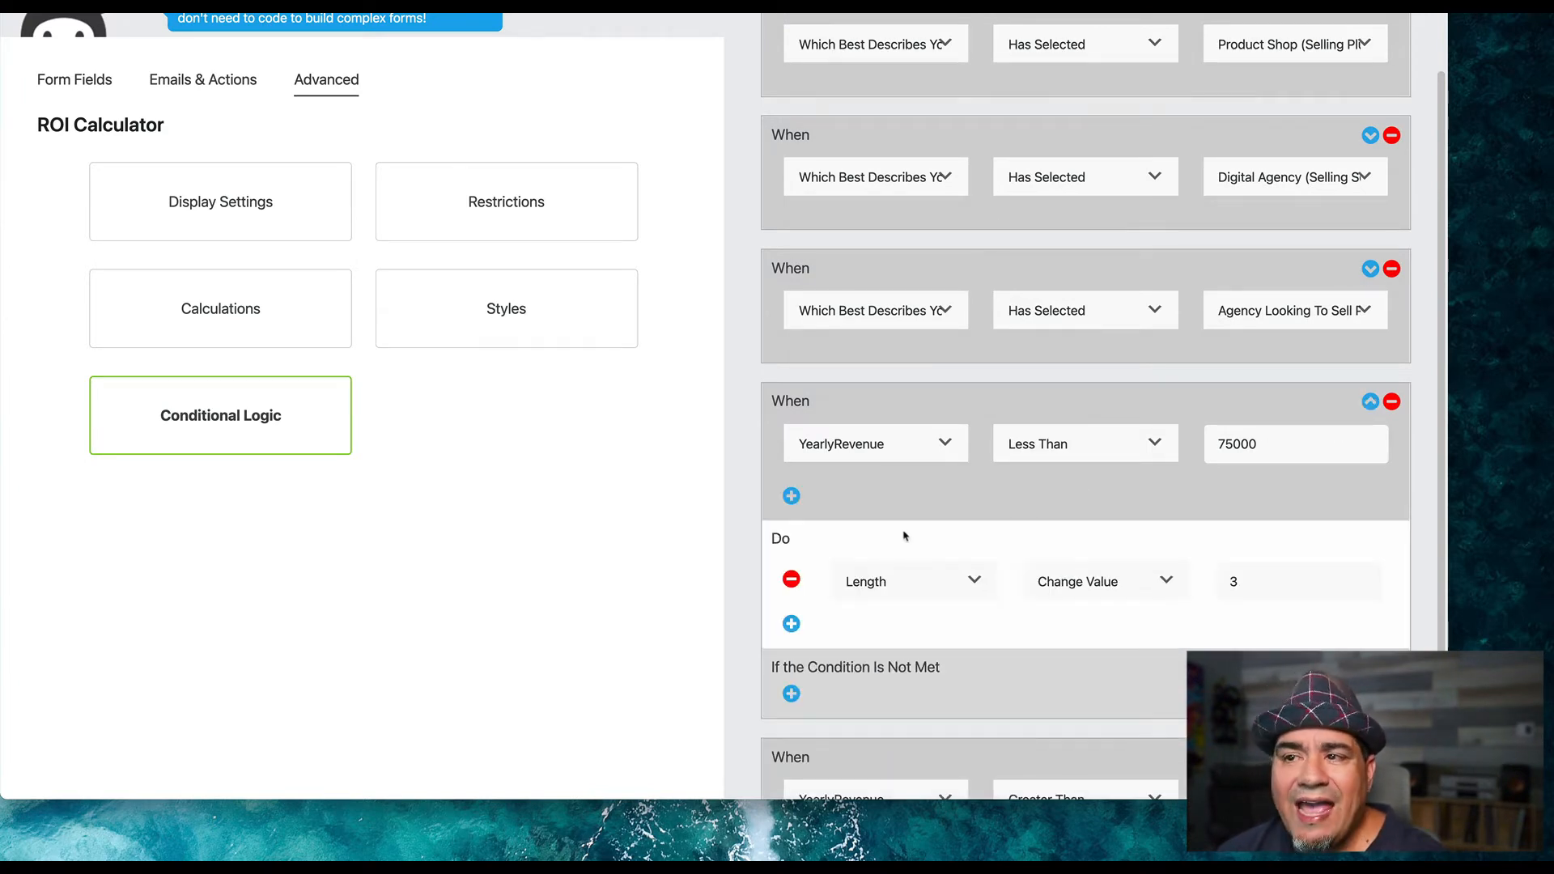
{"action": "mouse_move", "coordinate": [67, 85]}
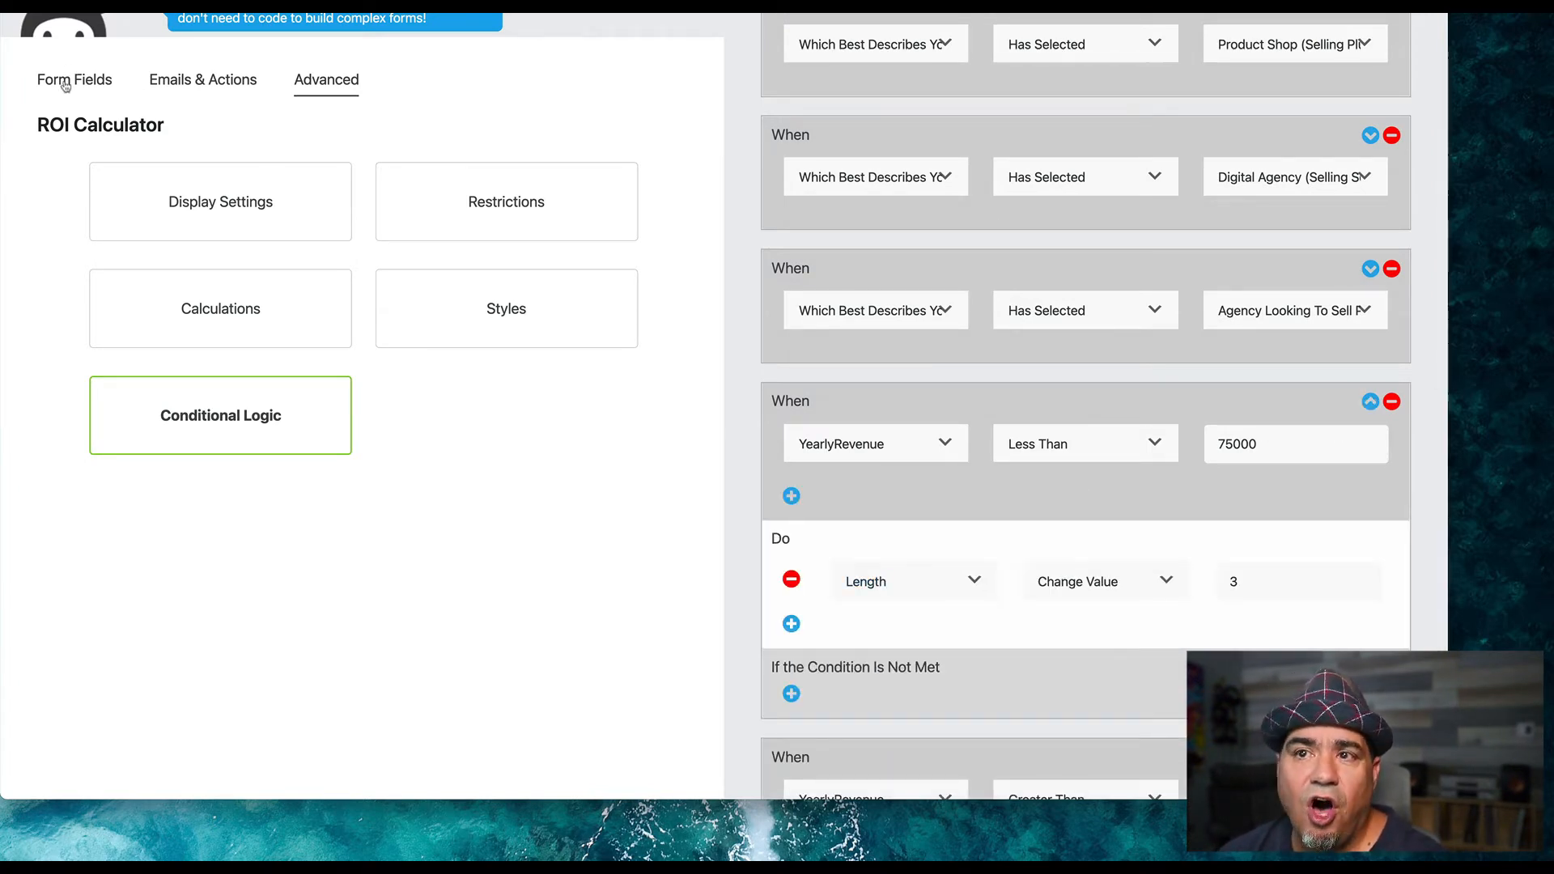
{"action": "left_click", "coordinate": [73, 80]}
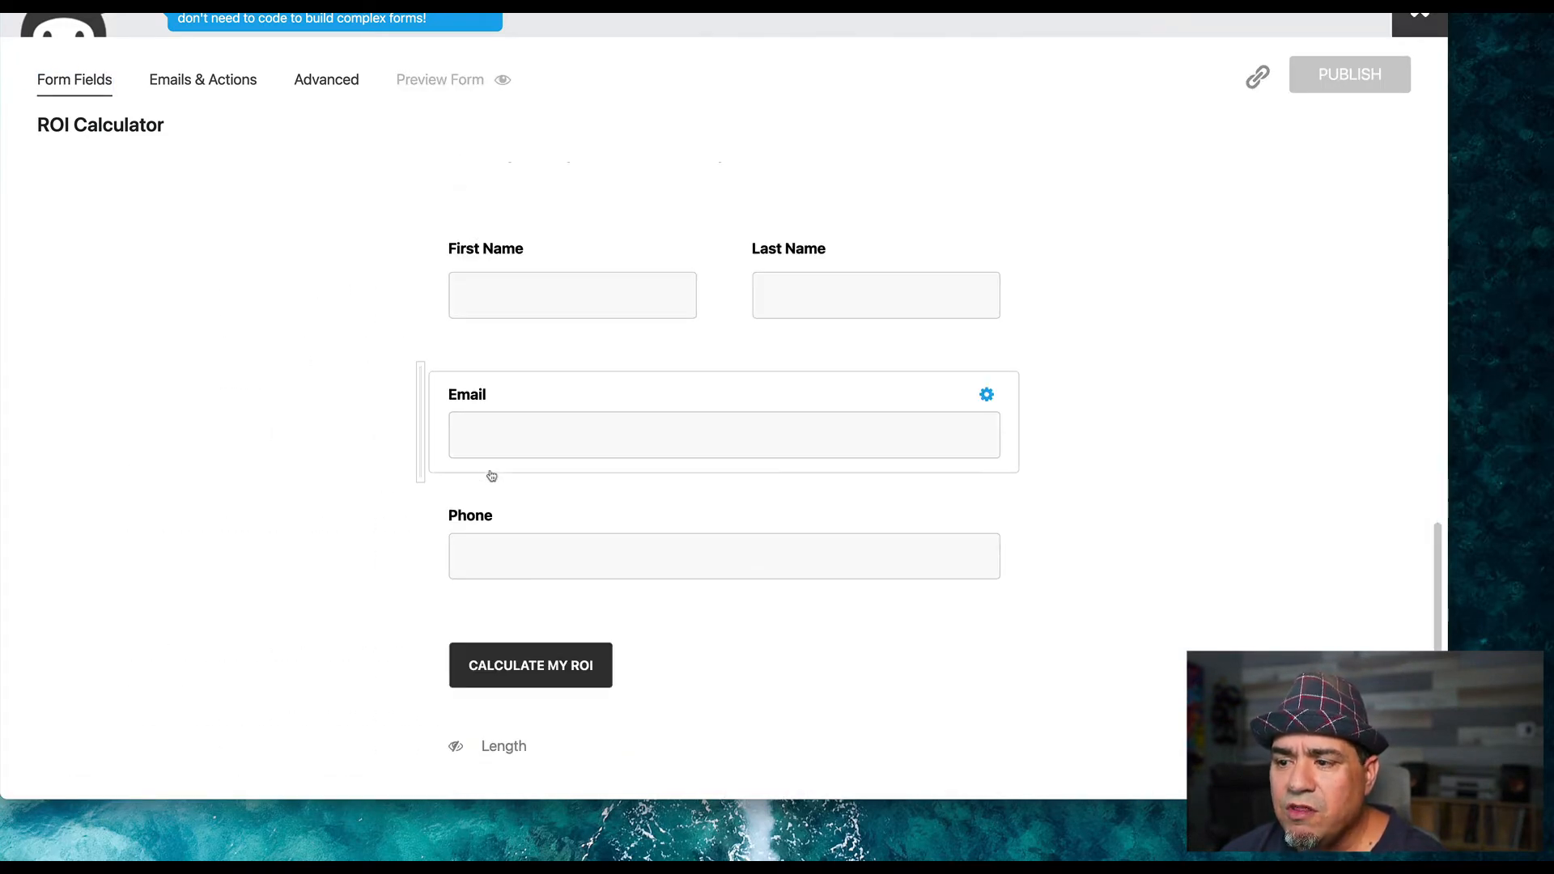
{"action": "left_click", "coordinate": [547, 751]}
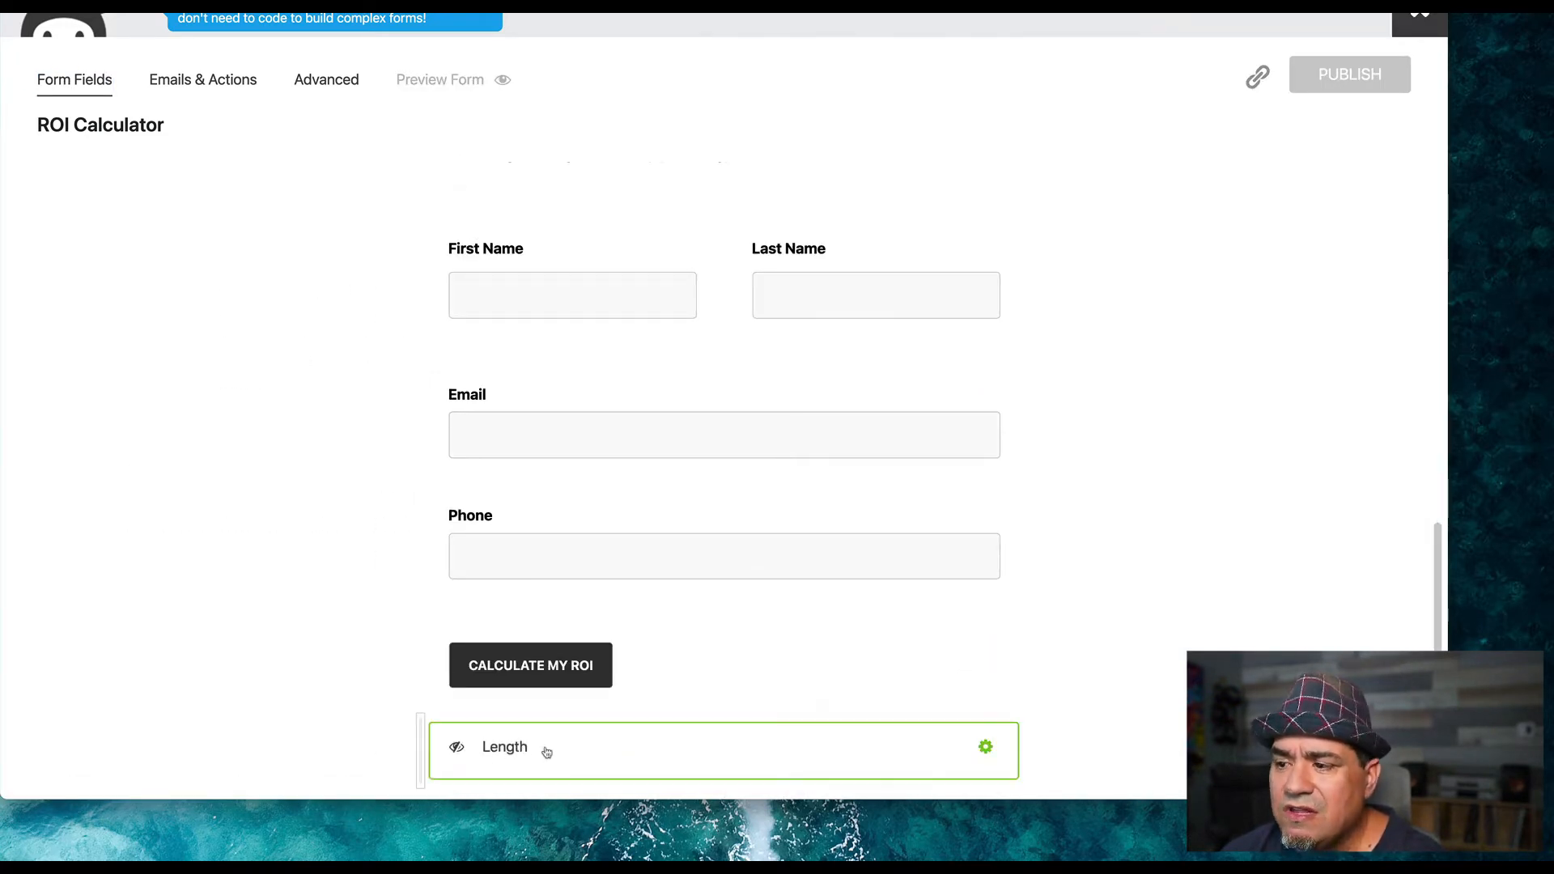
{"action": "left_click", "coordinate": [985, 746]}
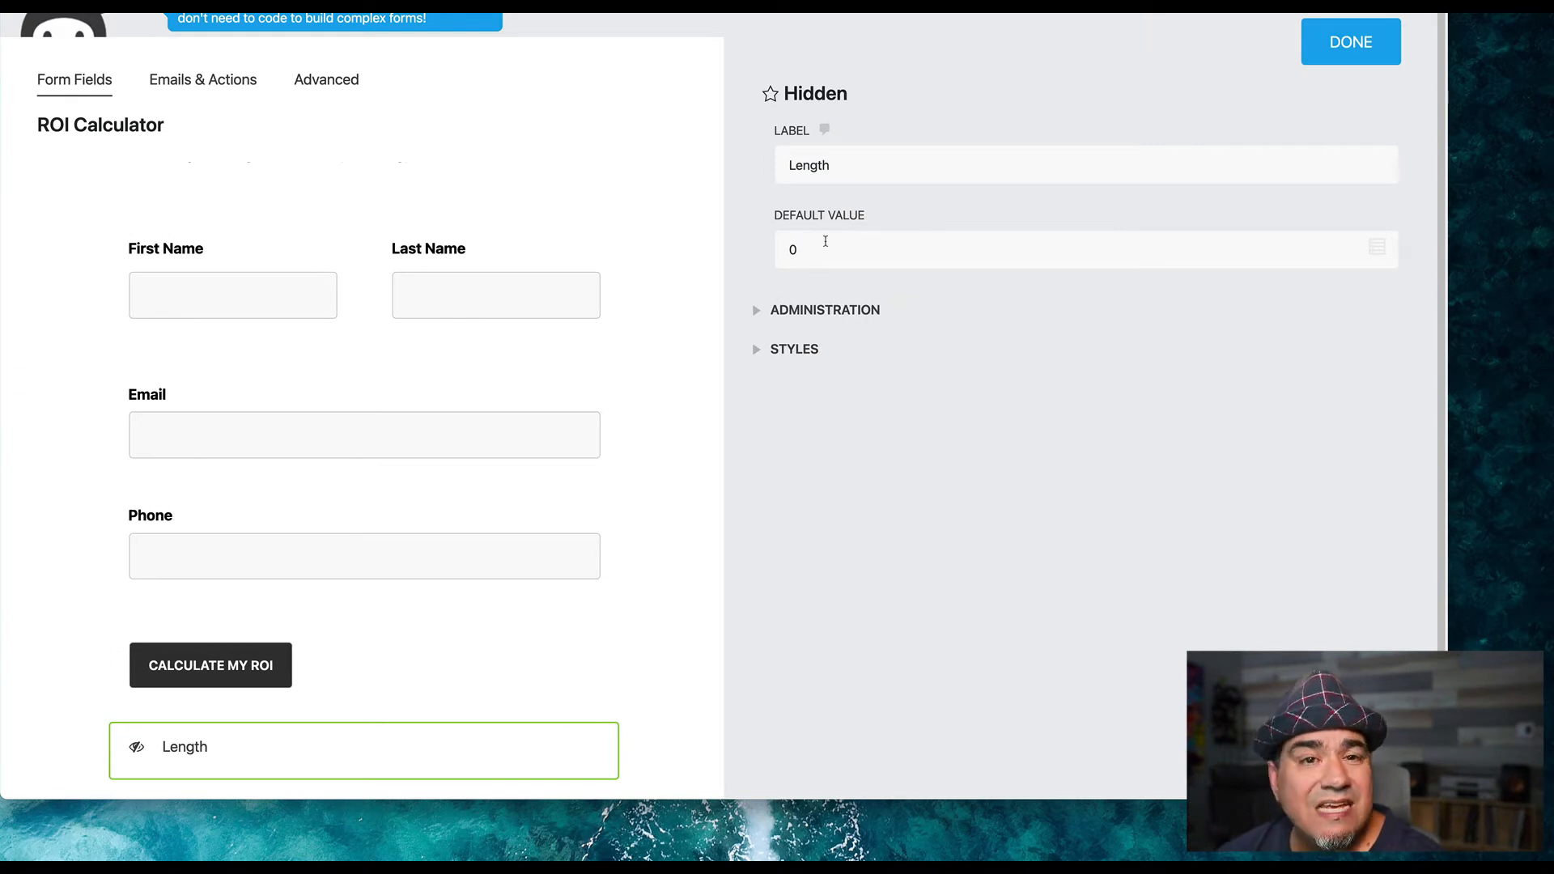
{"action": "left_click", "coordinate": [325, 80]}
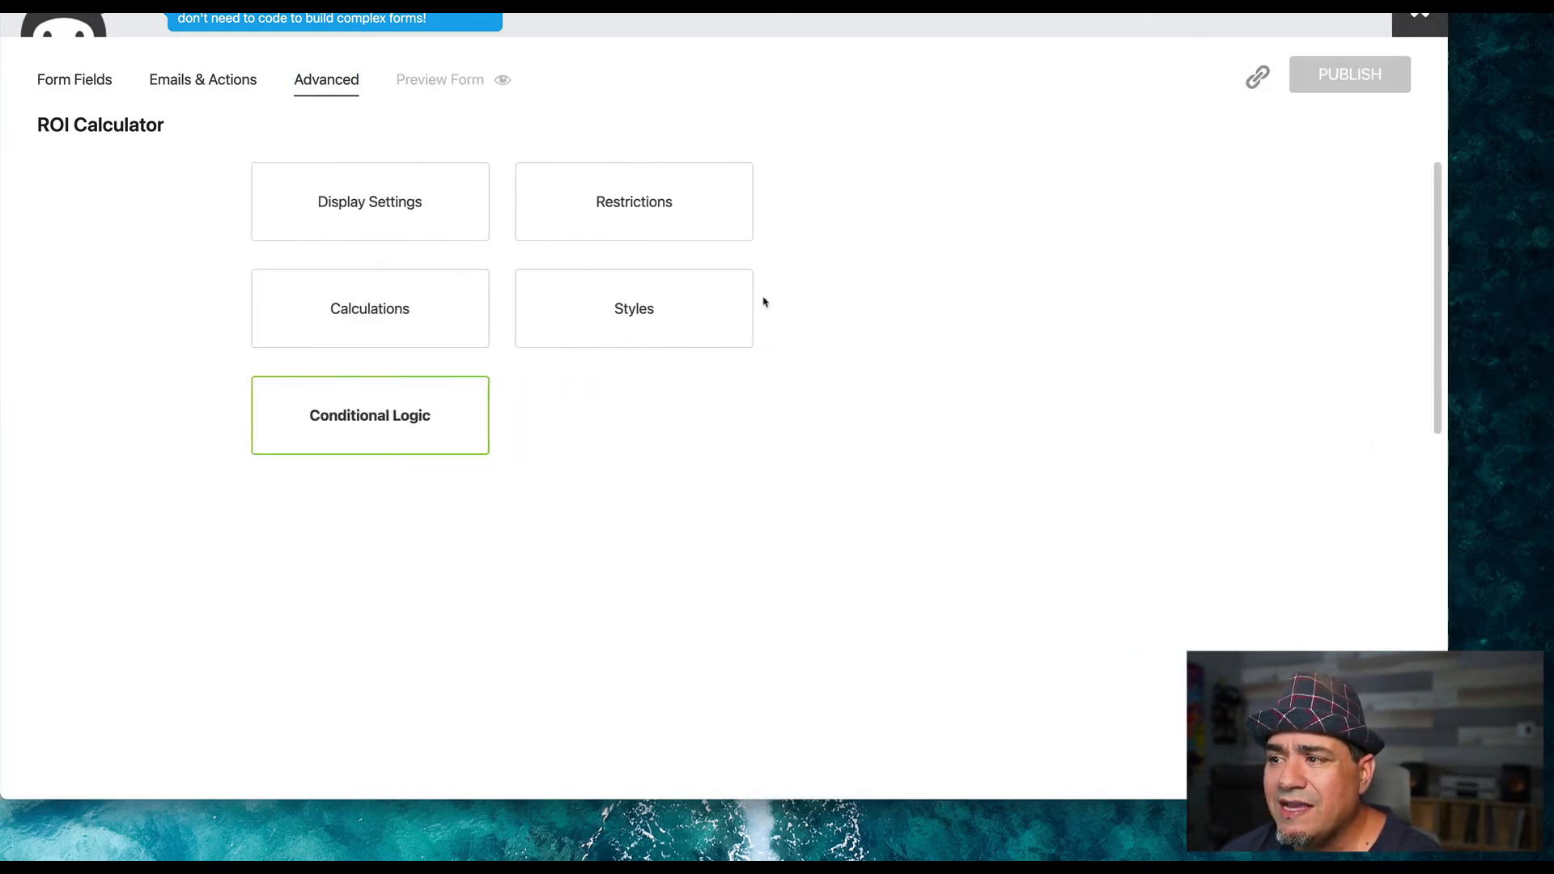
{"action": "left_click", "coordinate": [370, 416]}
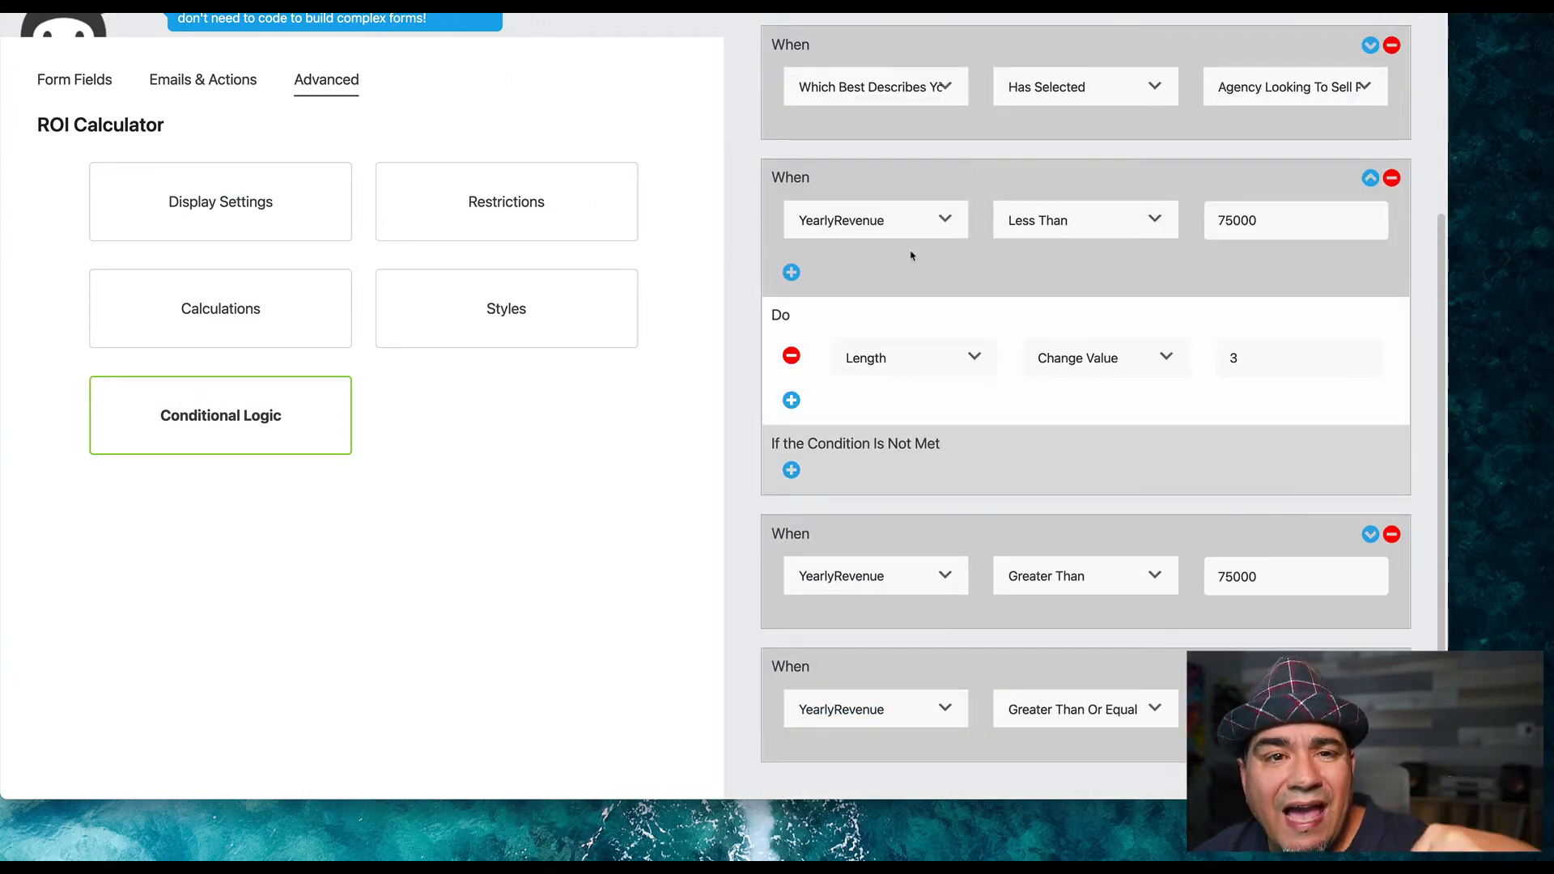
{"action": "mouse_move", "coordinate": [903, 225]}
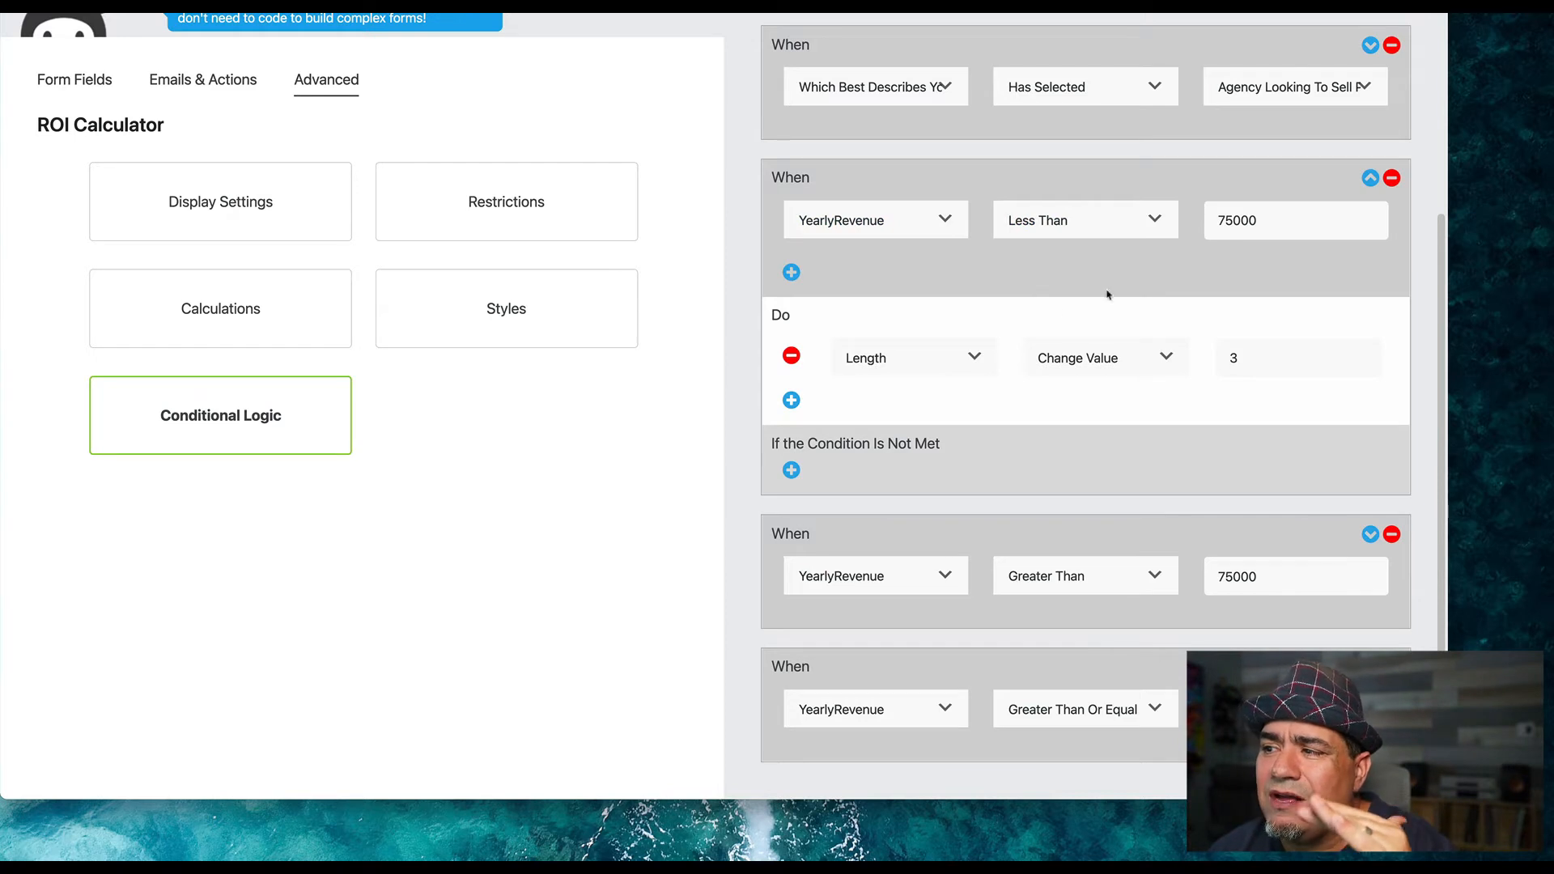
{"action": "mouse_move", "coordinate": [1046, 484]}
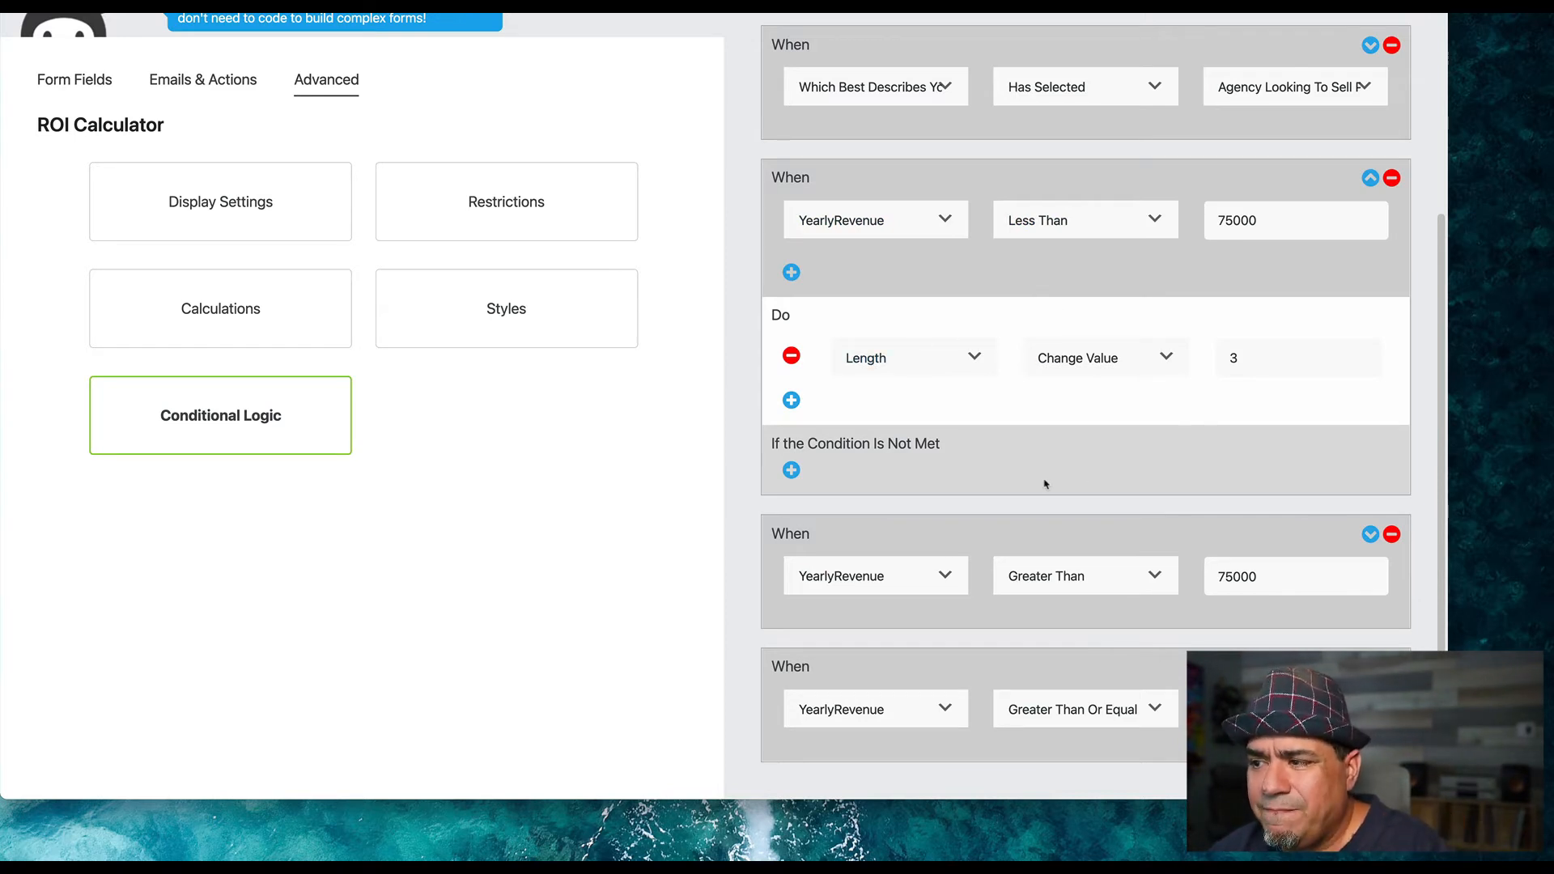
{"action": "mouse_move", "coordinate": [1357, 549]}
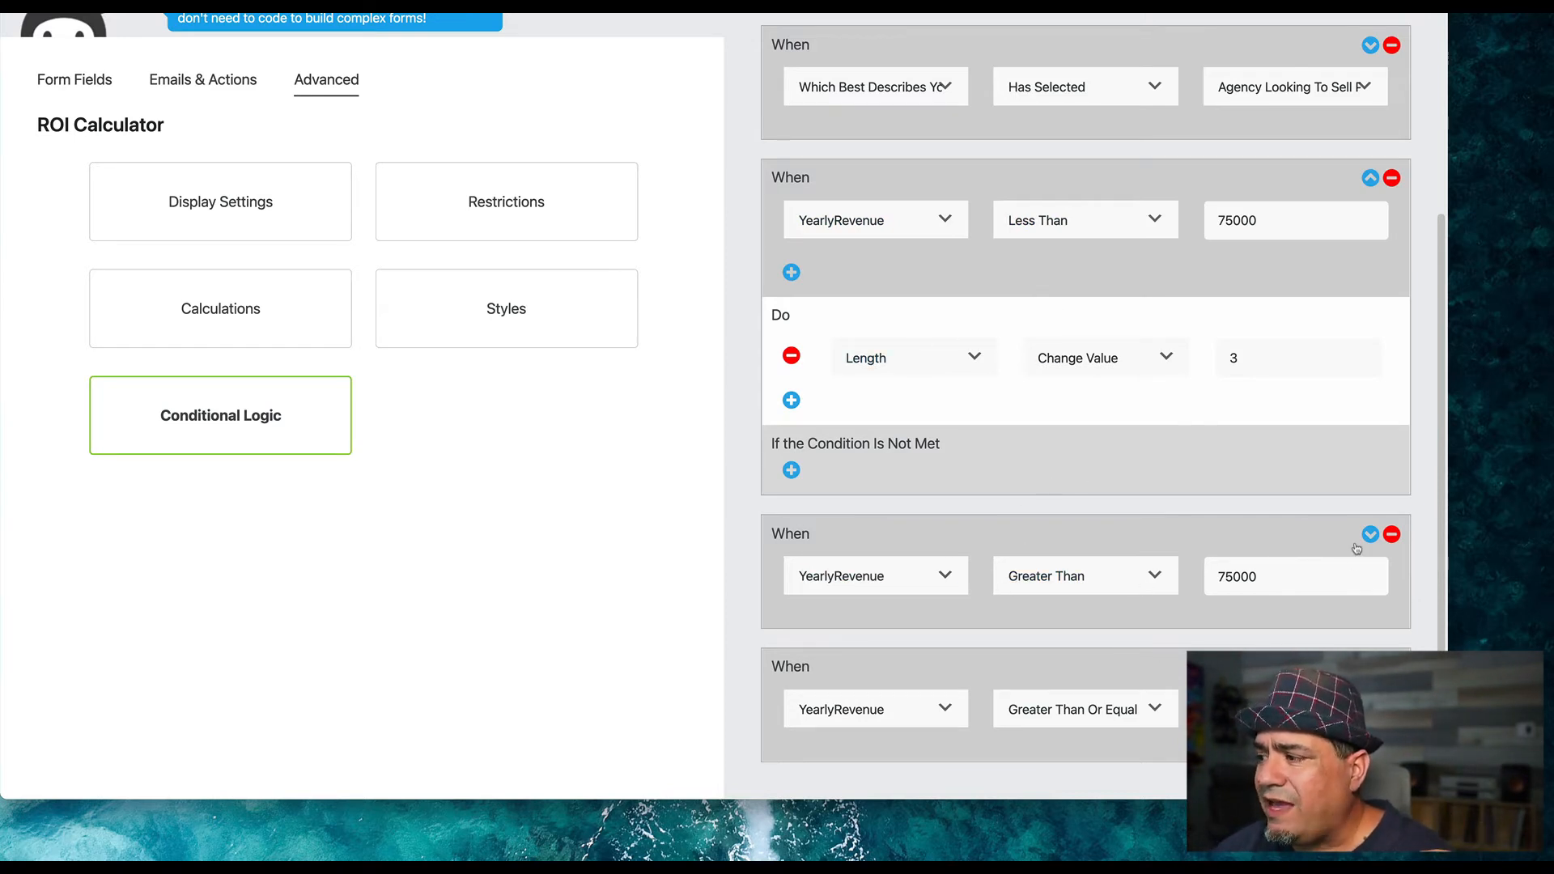
{"action": "scroll", "scroll_direction": "down", "scroll_amount": 3}
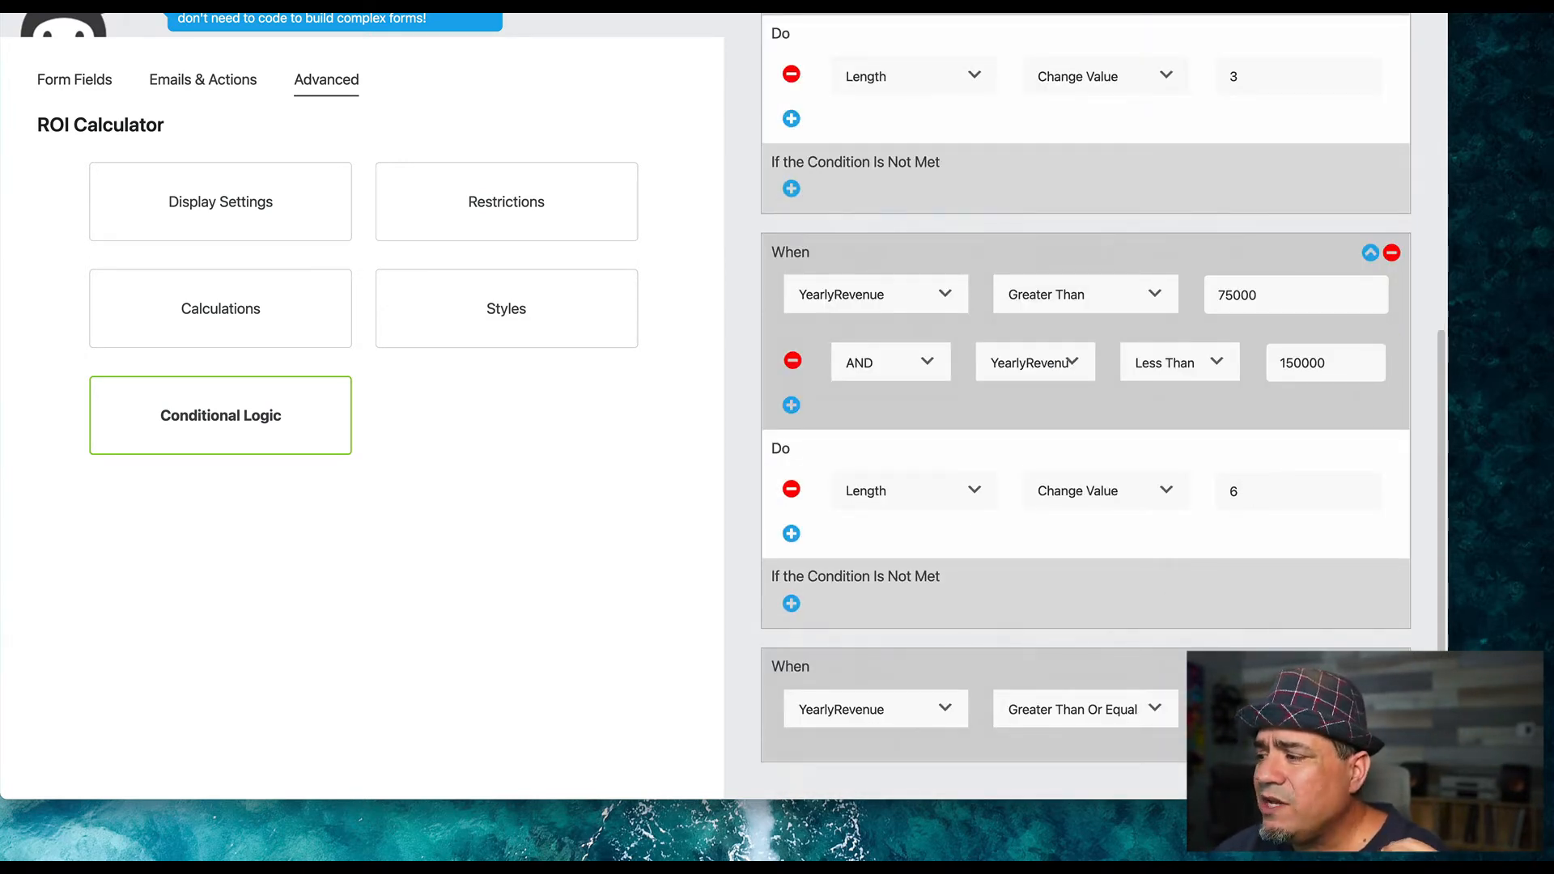
{"action": "scroll", "scroll_direction": "down", "scroll_amount": 3}
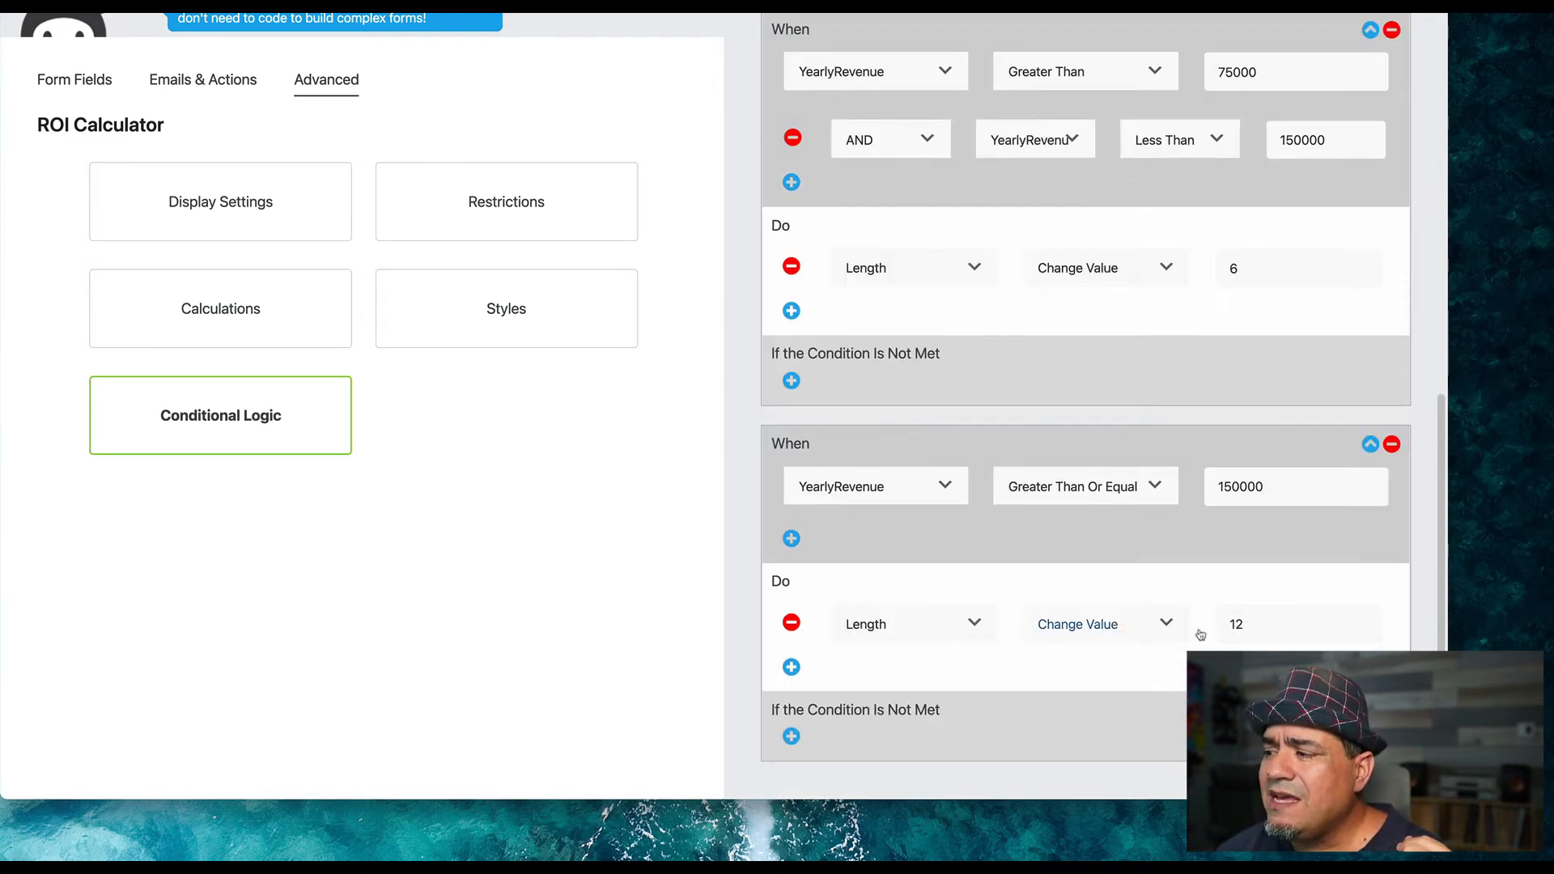
{"action": "mouse_move", "coordinate": [1102, 591]}
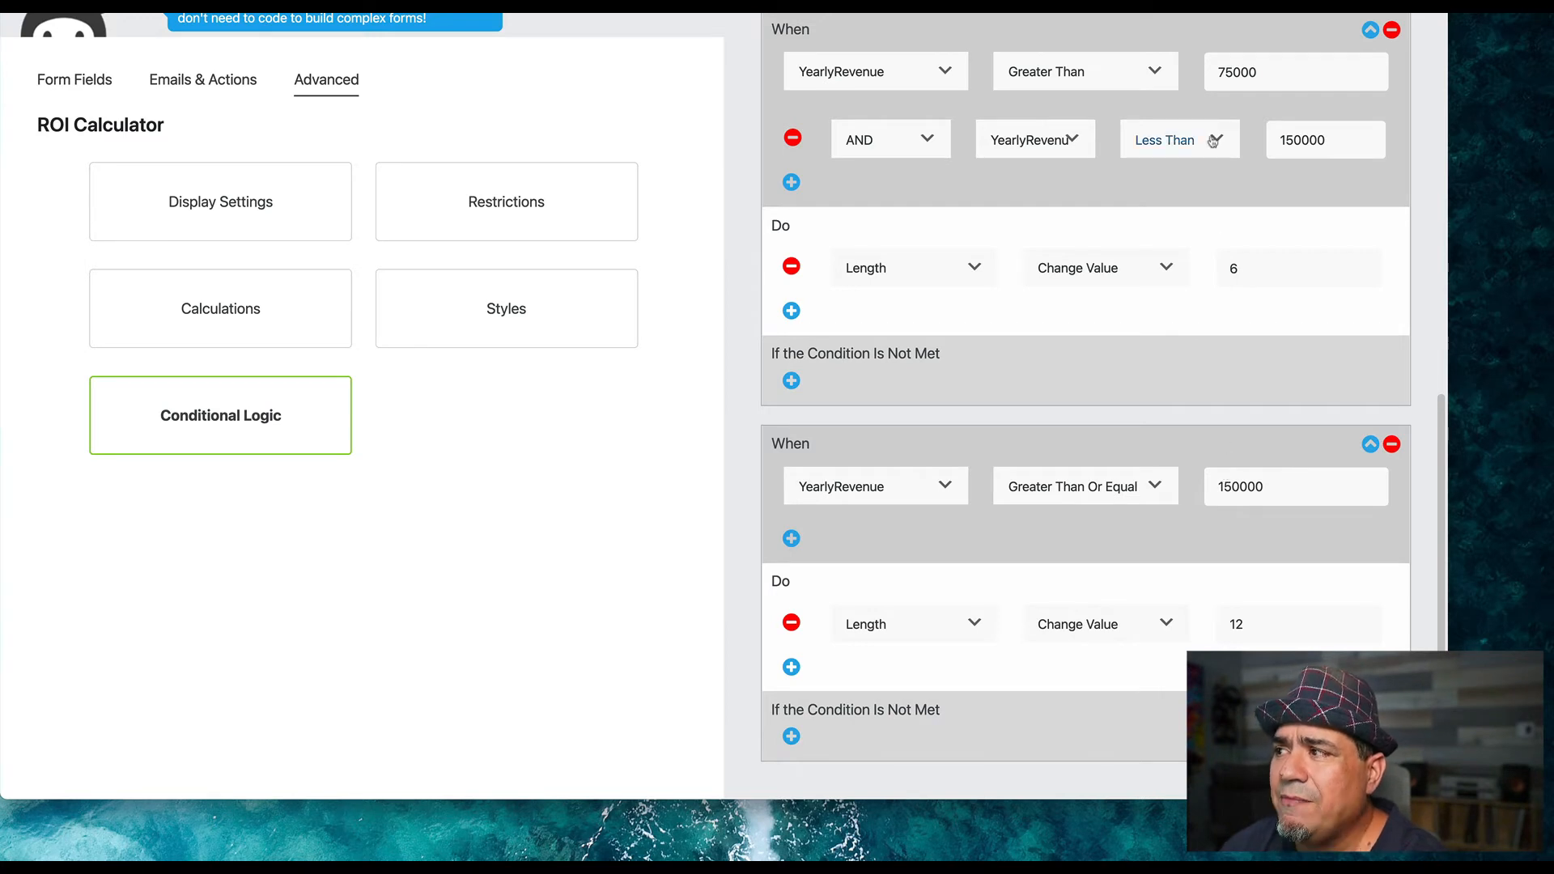
{"action": "mouse_move", "coordinate": [1249, 240]}
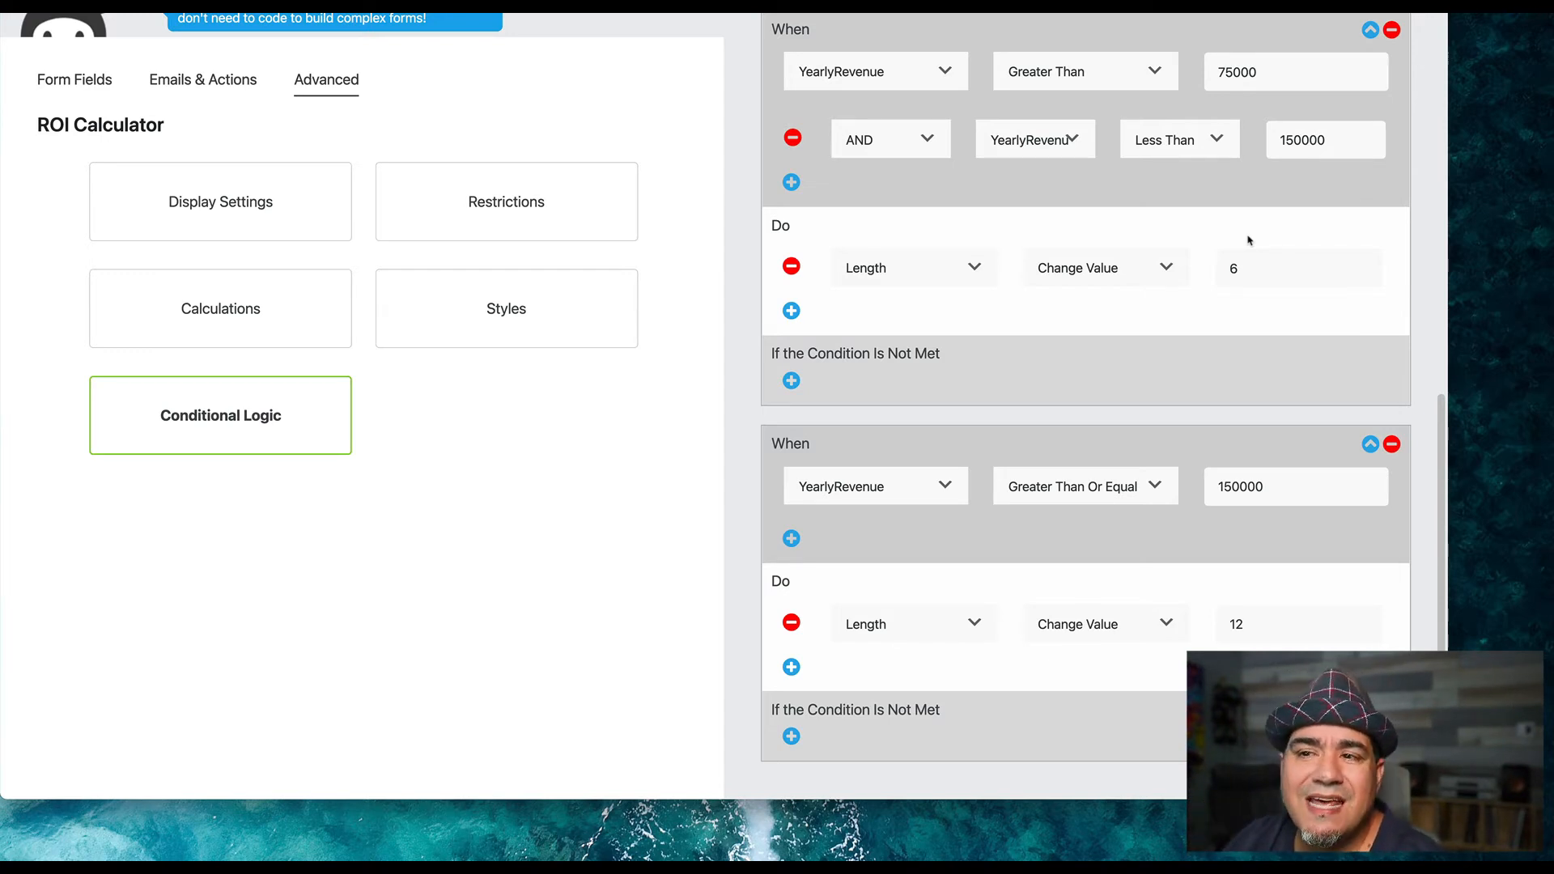
Step: Review the Calculations panel, inspecting the Return and Investment equations
{"action": "left_click", "coordinate": [220, 309]}
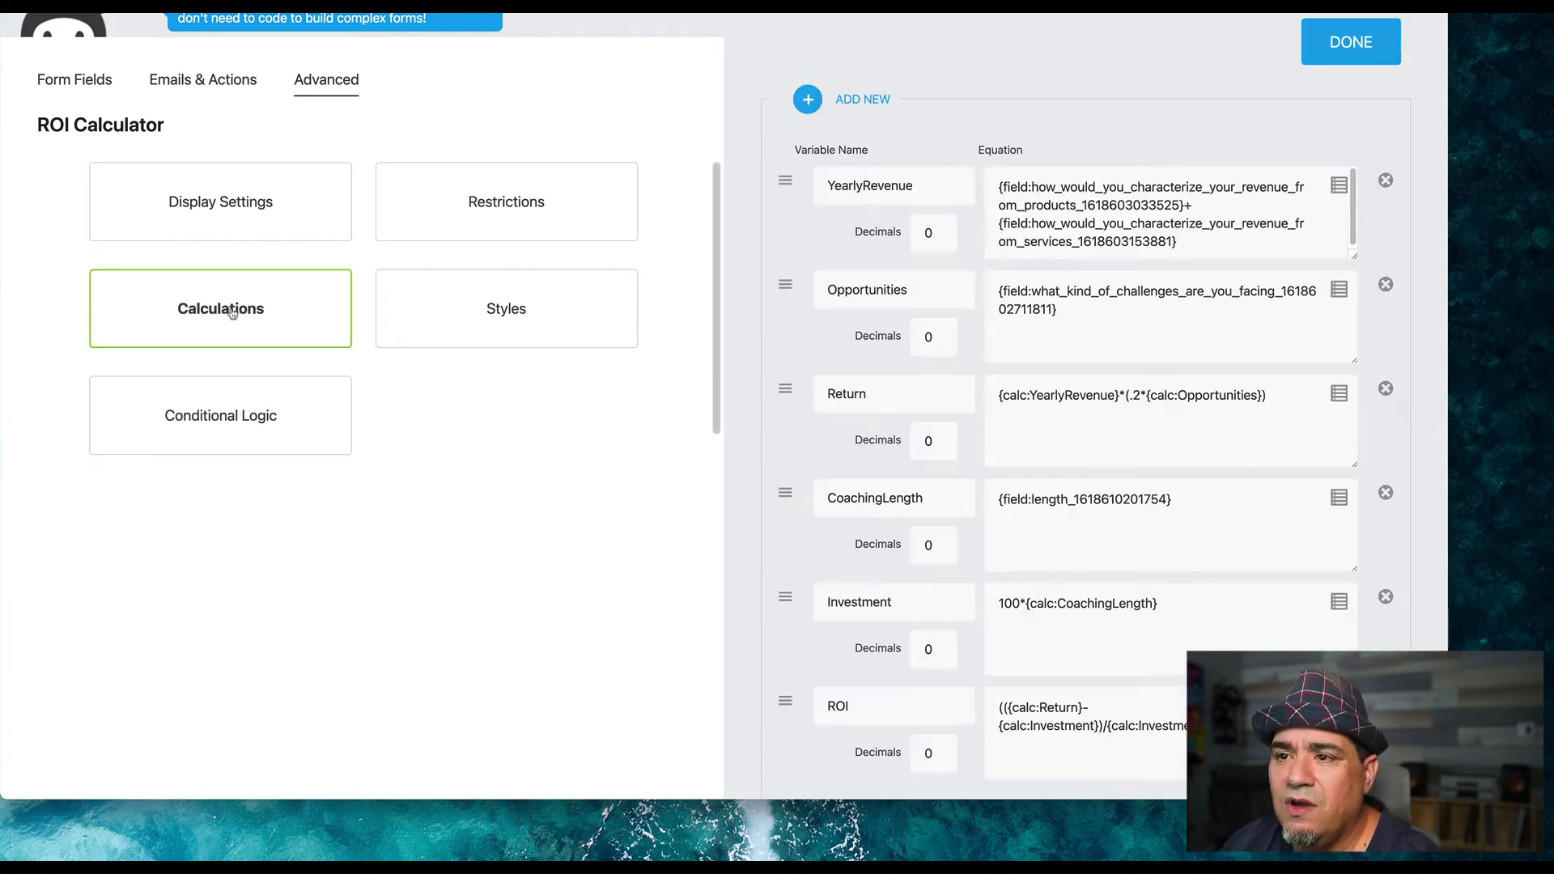
{"action": "mouse_move", "coordinate": [888, 212]}
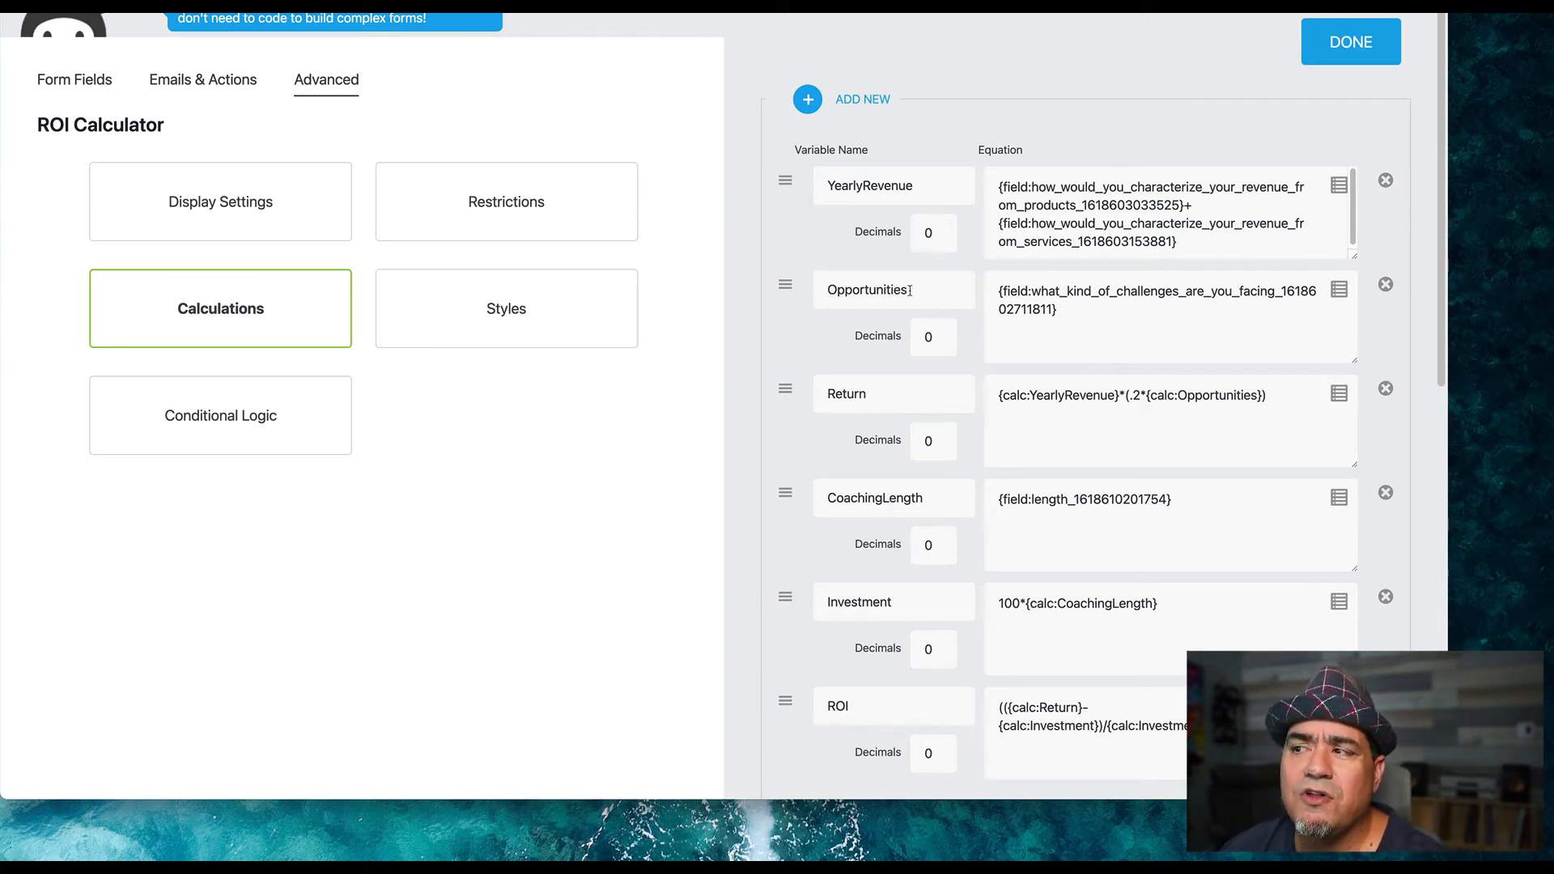
{"action": "left_click", "coordinate": [894, 393]}
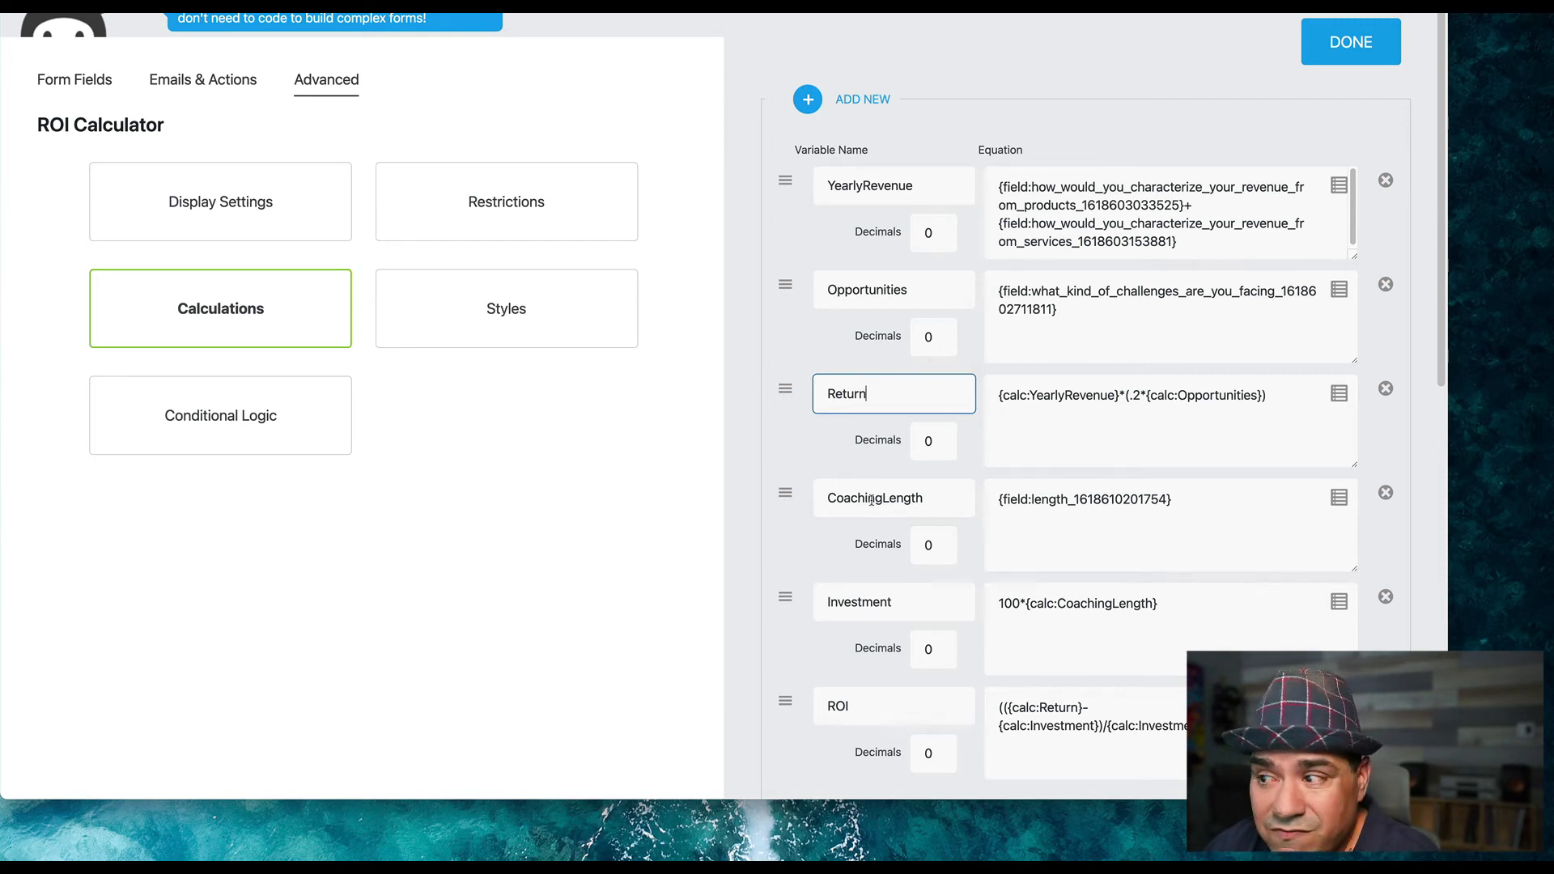
{"action": "mouse_move", "coordinate": [991, 499]}
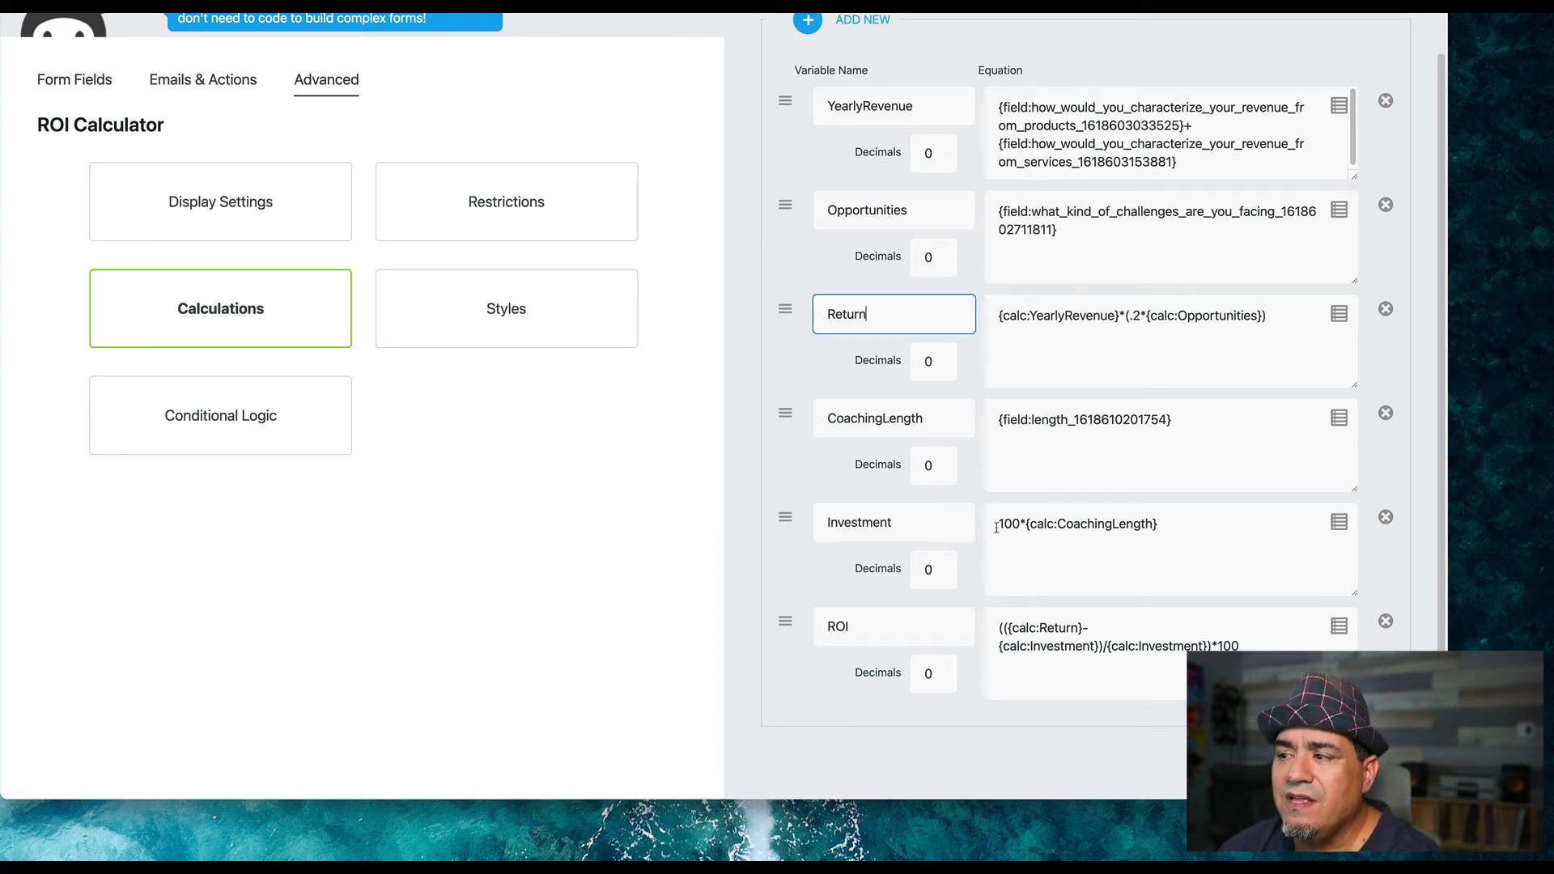
{"action": "left_click", "coordinate": [1121, 524]}
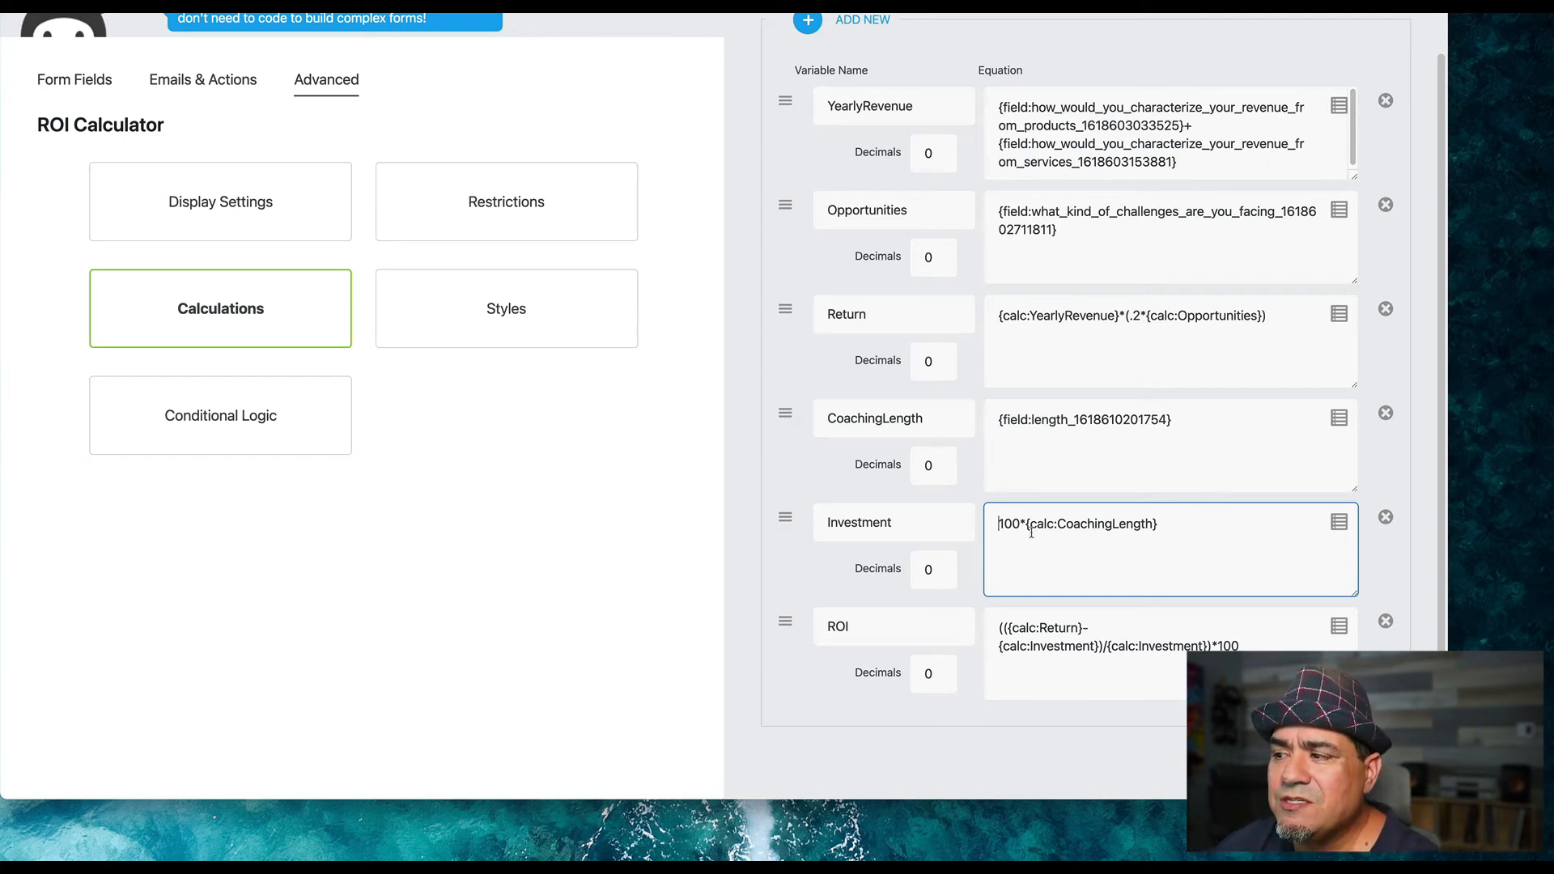
{"action": "mouse_move", "coordinate": [970, 418]}
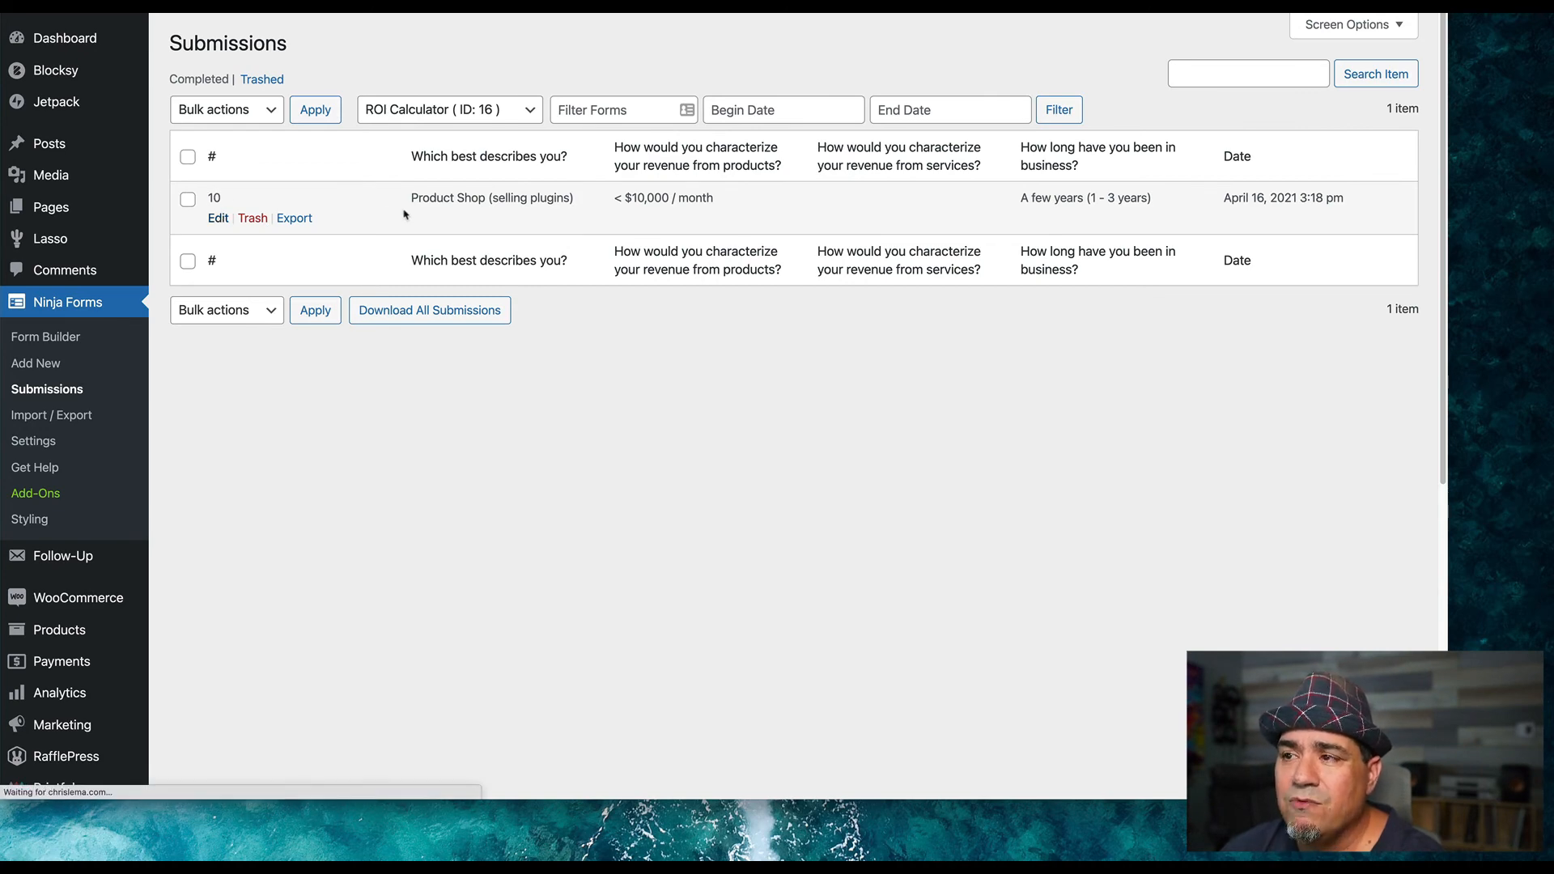
Step: Open submission 10 showing YearlyRevenue 60,000, Return 36,000, Investment 300 and ROI 11,900
{"action": "left_click", "coordinate": [218, 218]}
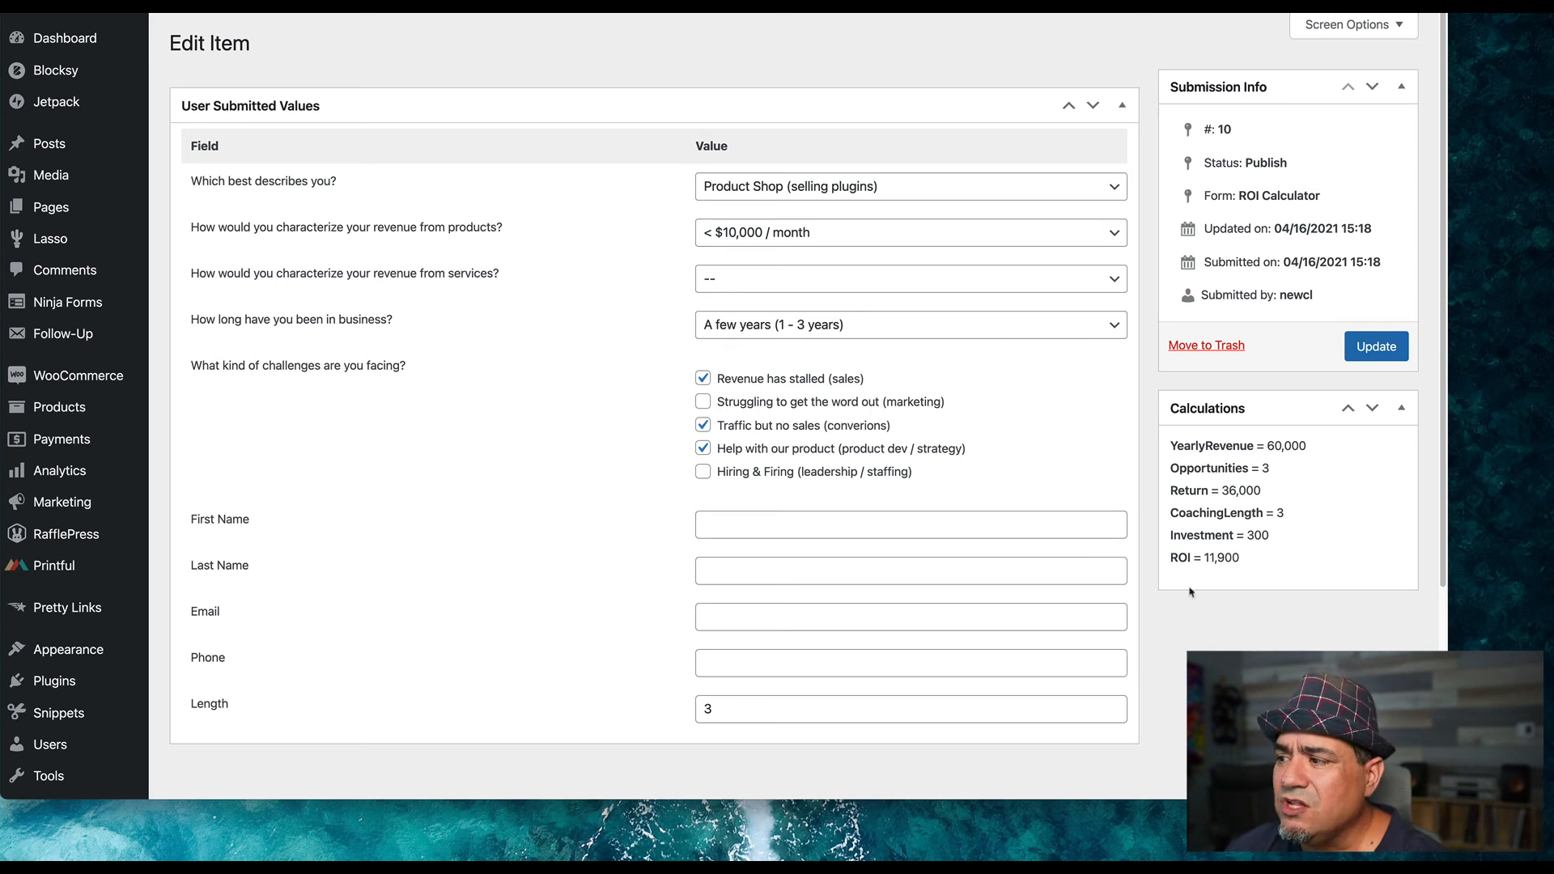
{"action": "mouse_move", "coordinate": [1261, 449]}
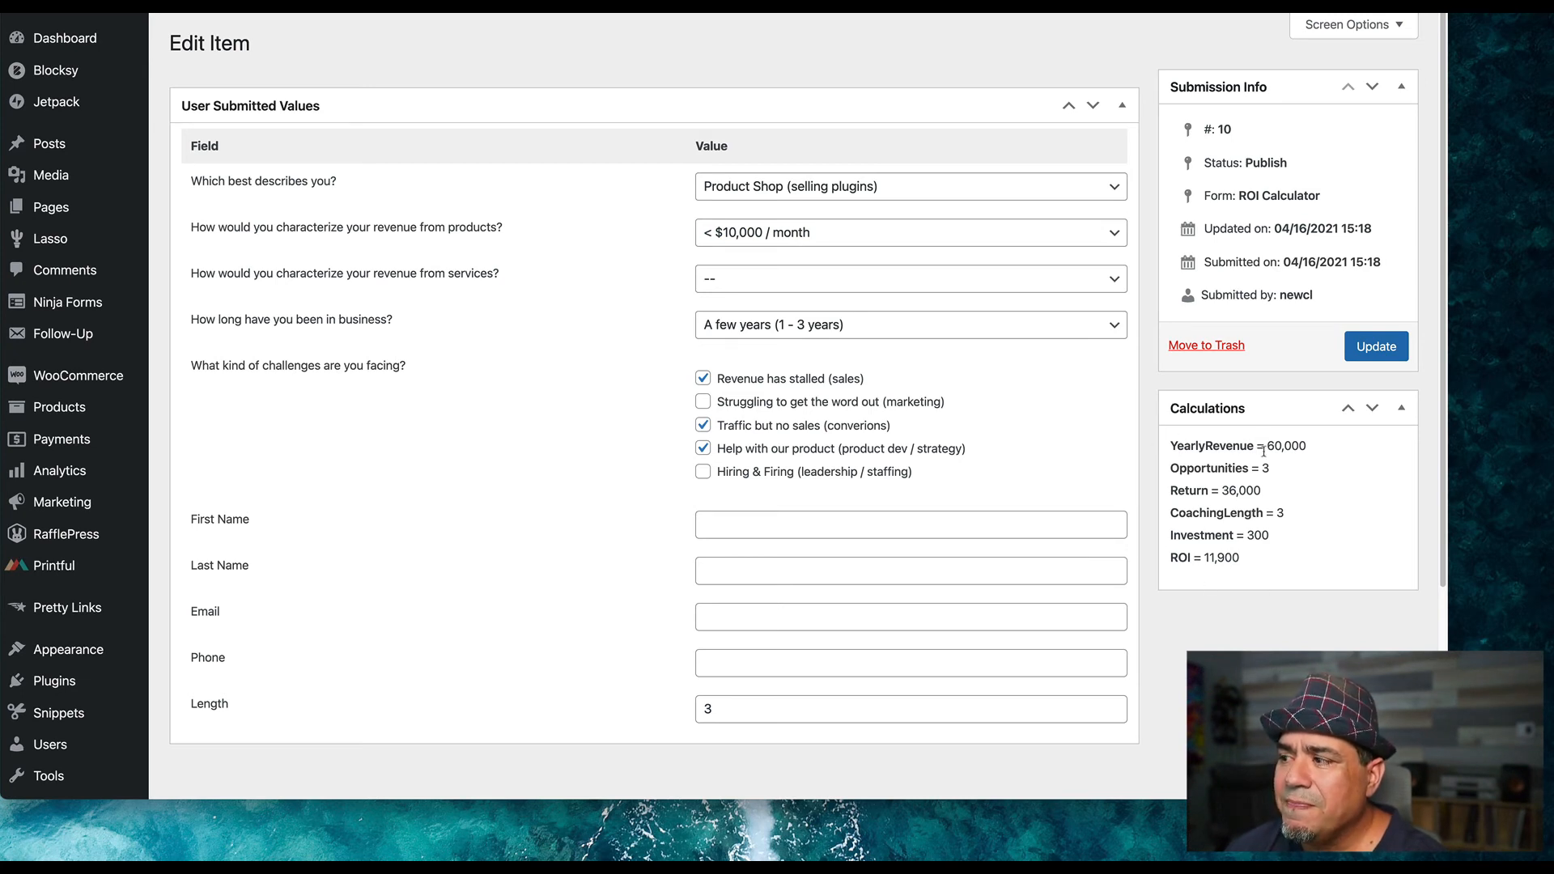
{"action": "mouse_move", "coordinate": [1246, 395]}
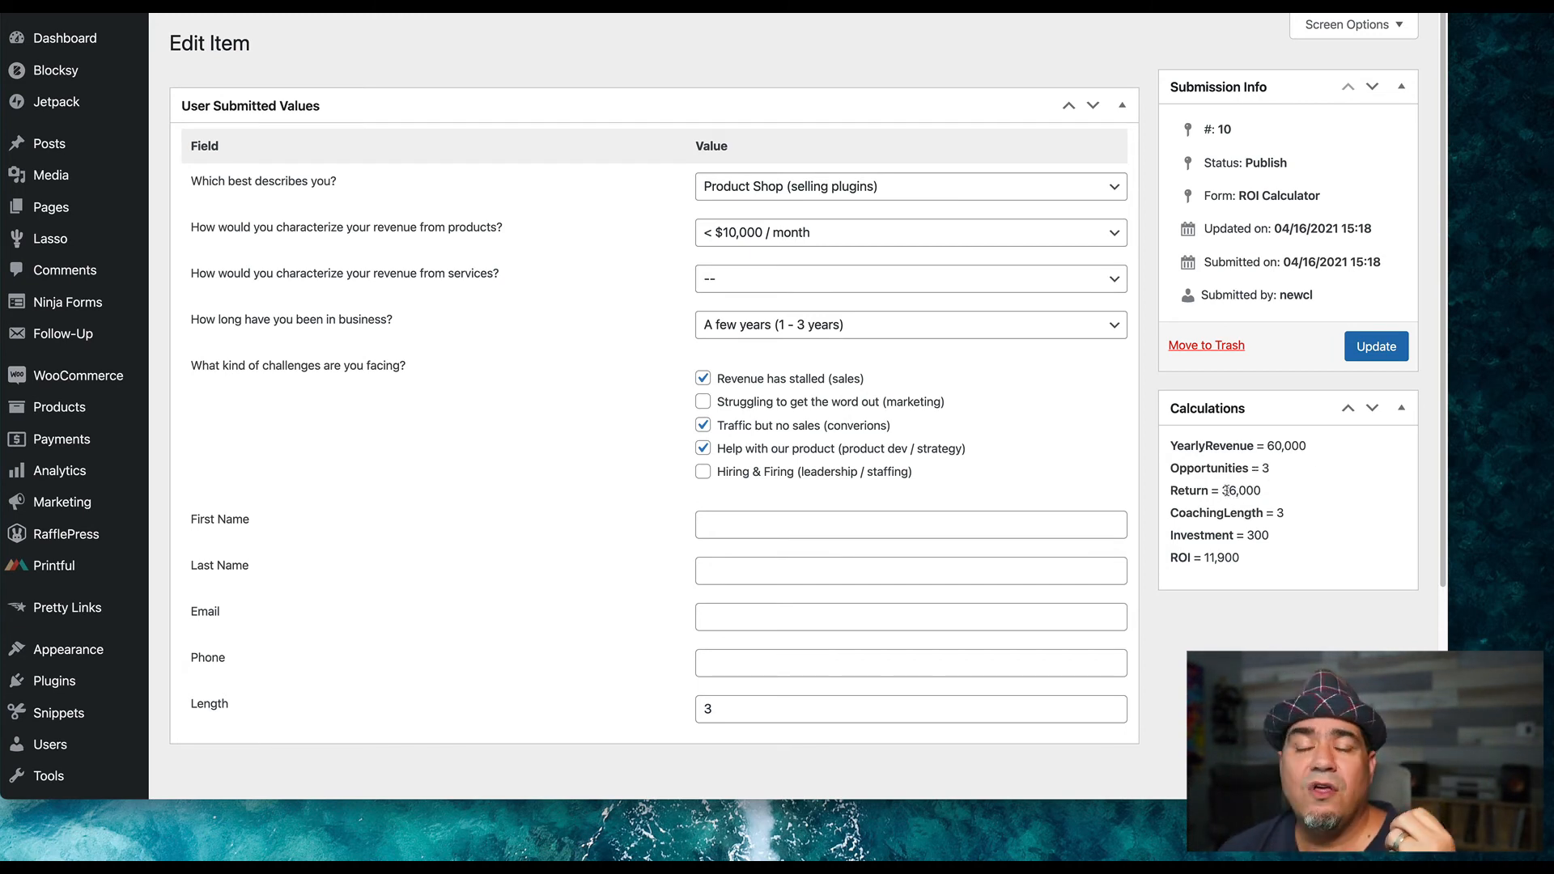
{"action": "mouse_move", "coordinate": [1264, 498]}
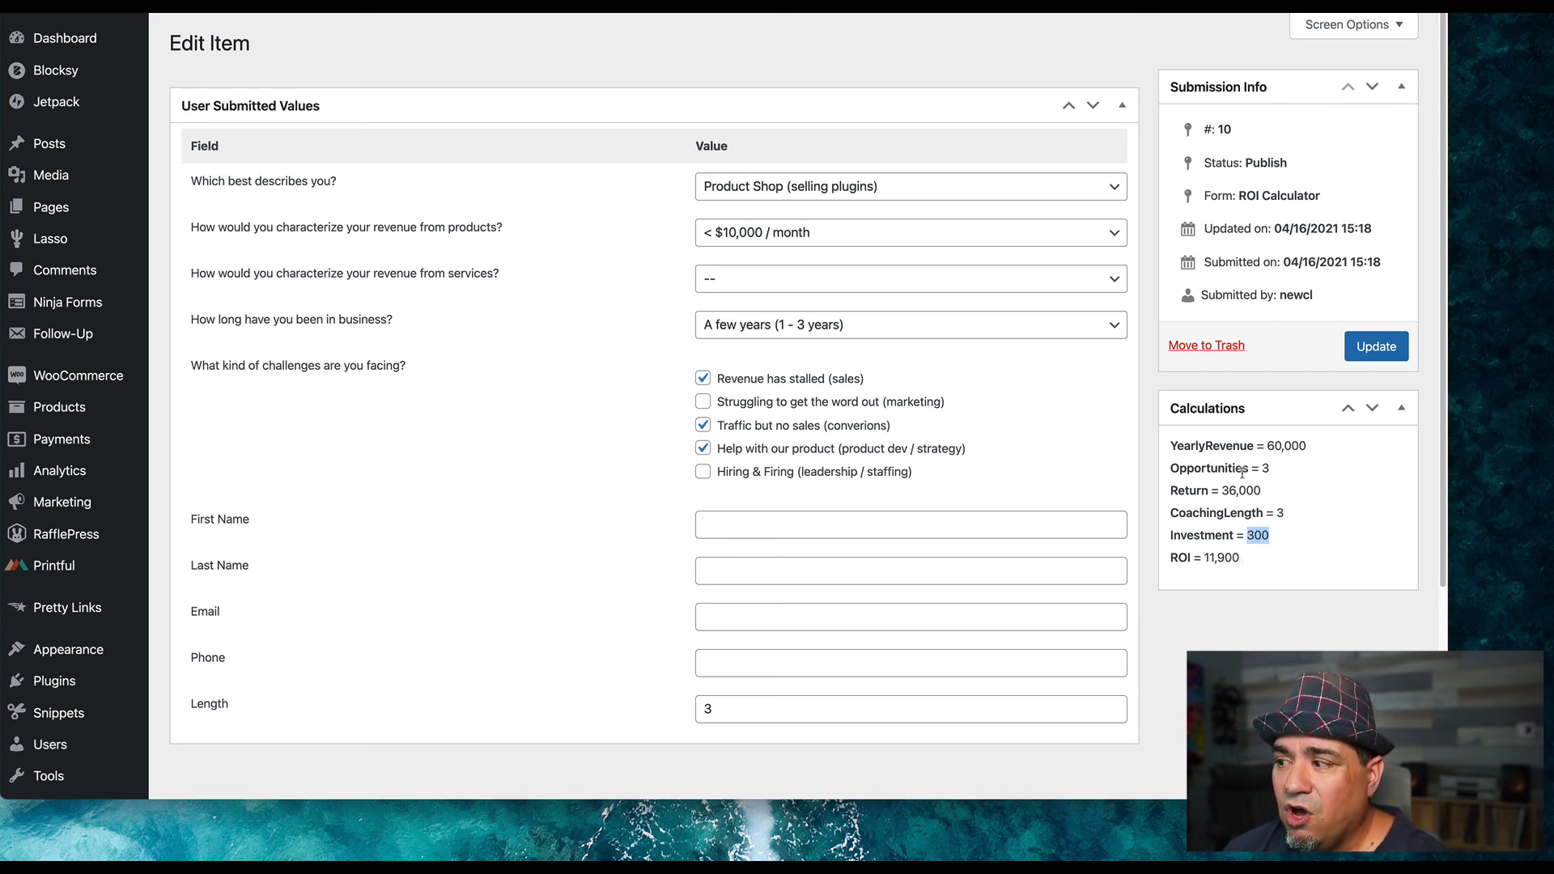
{"action": "mouse_move", "coordinate": [1207, 576]}
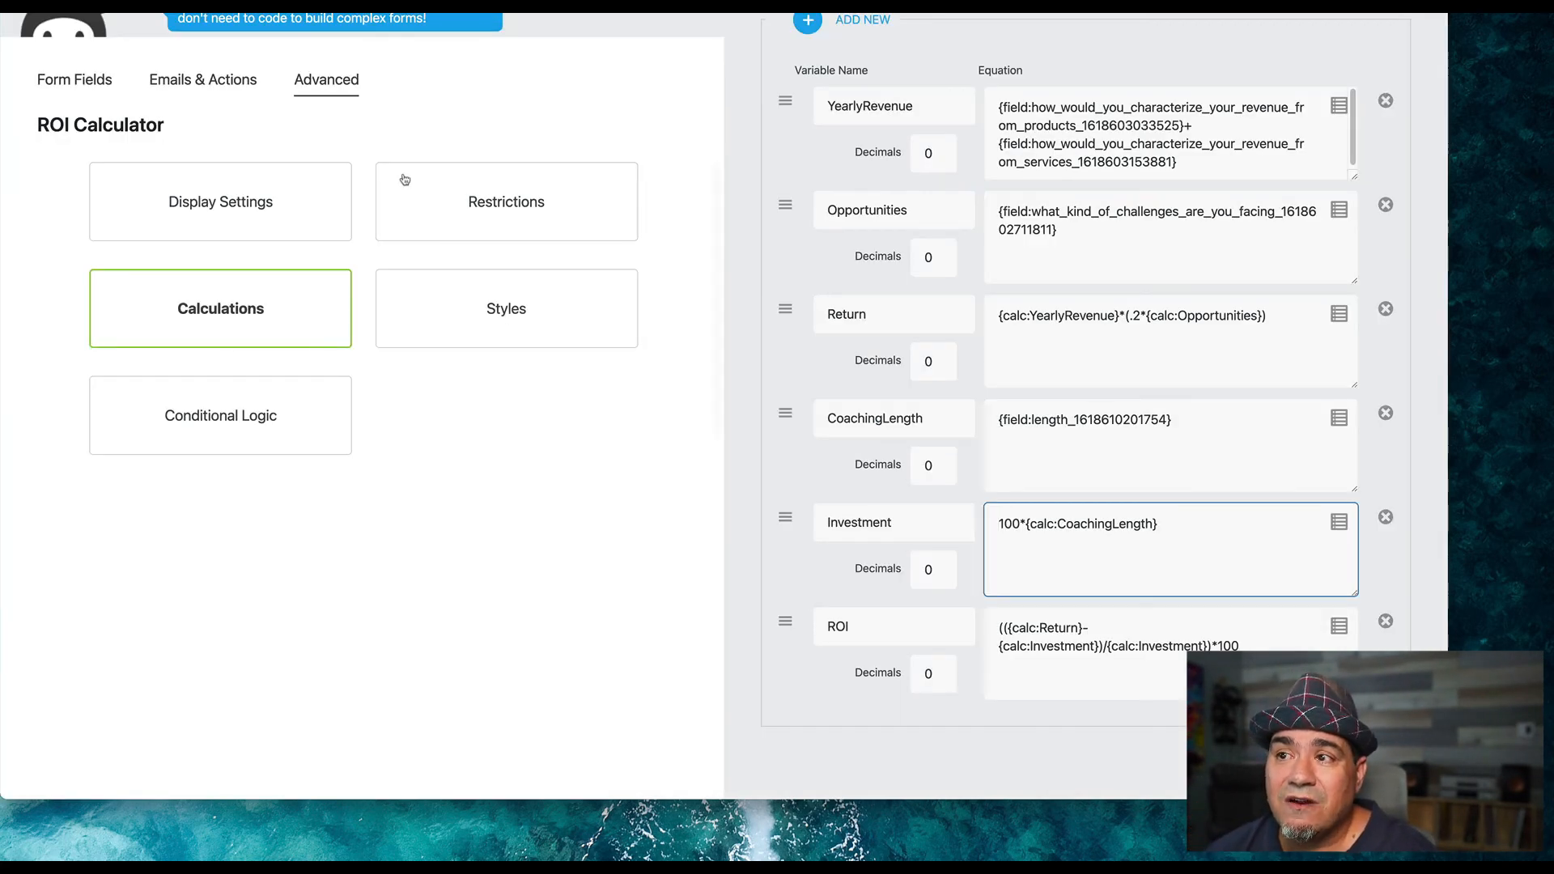
Step: Show the Emails & Actions tab listing Success Message, Admin Email and Store Submission
{"action": "left_click", "coordinate": [203, 80]}
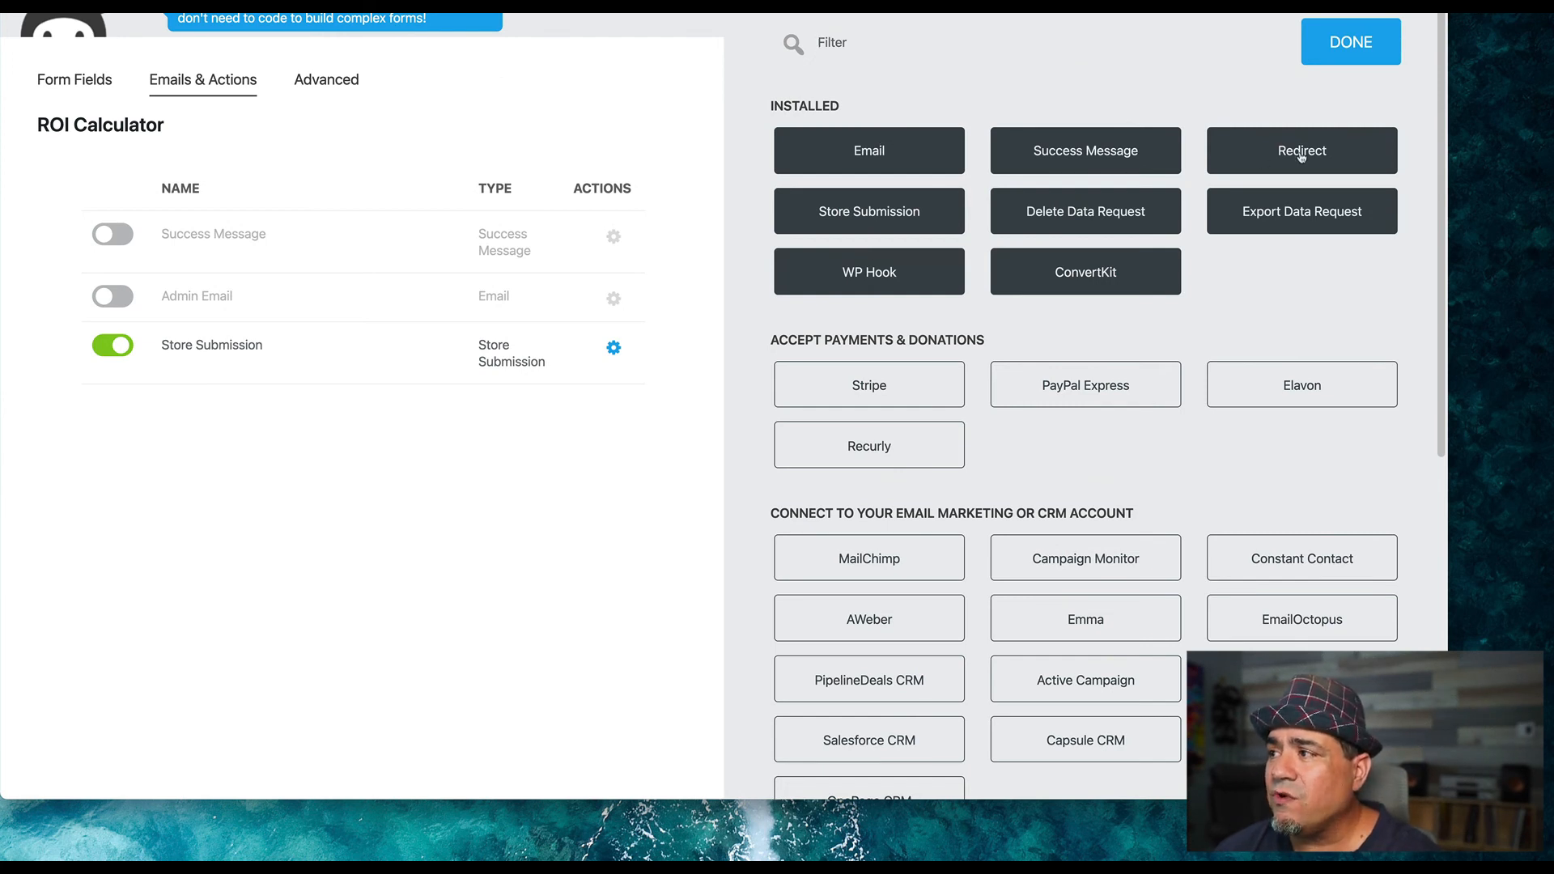
Step: Add a Redirect action matching Any, with rule ROI greater than 100 and a blank second rule
{"action": "left_click", "coordinate": [1302, 151]}
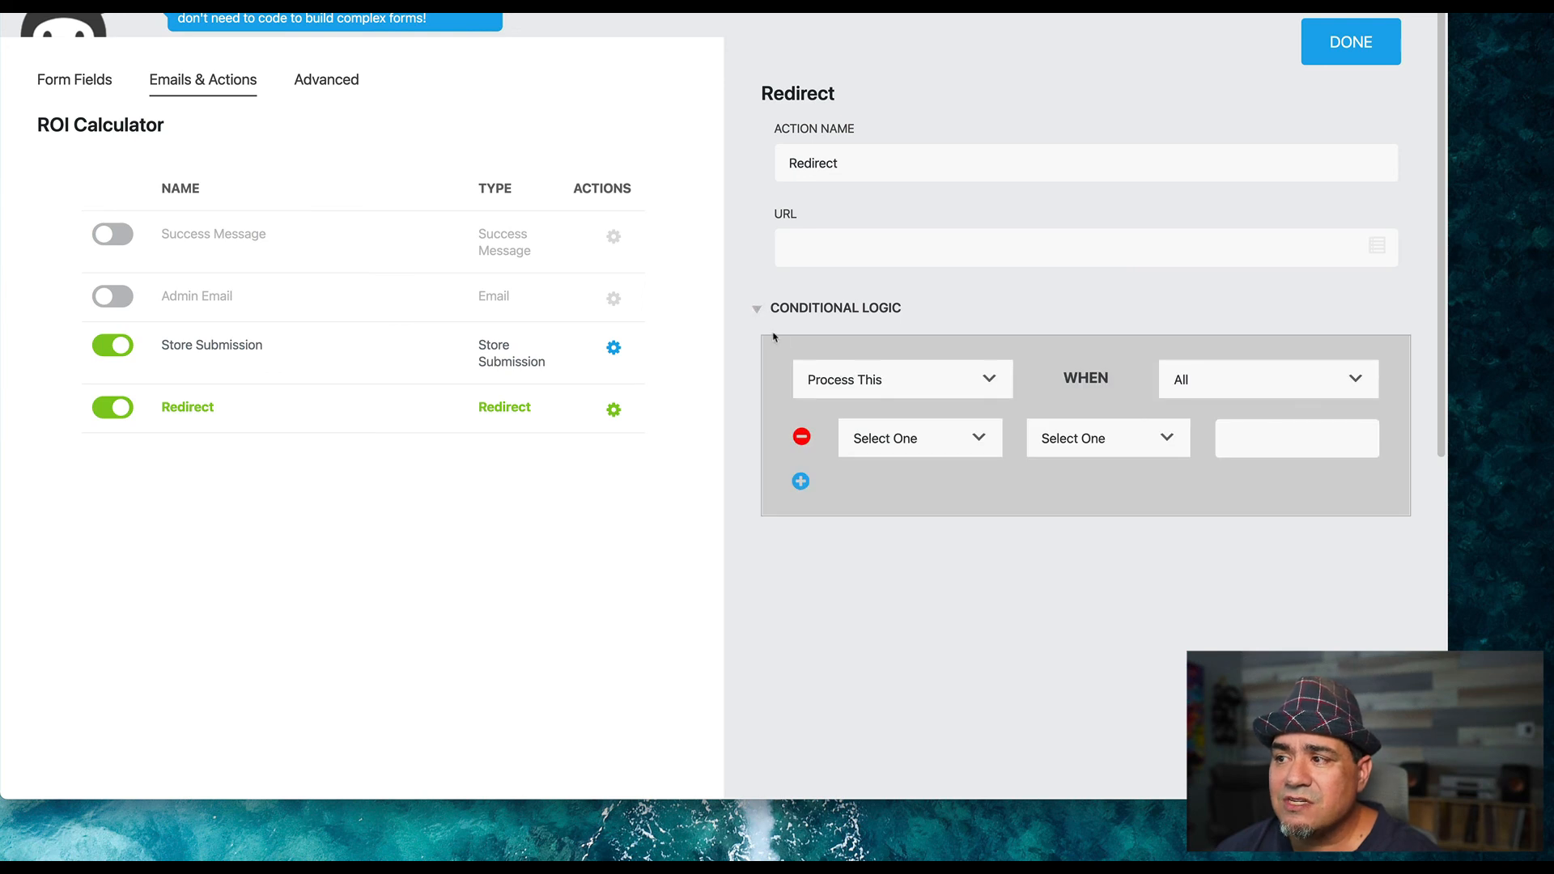
{"action": "left_click", "coordinate": [1268, 379]}
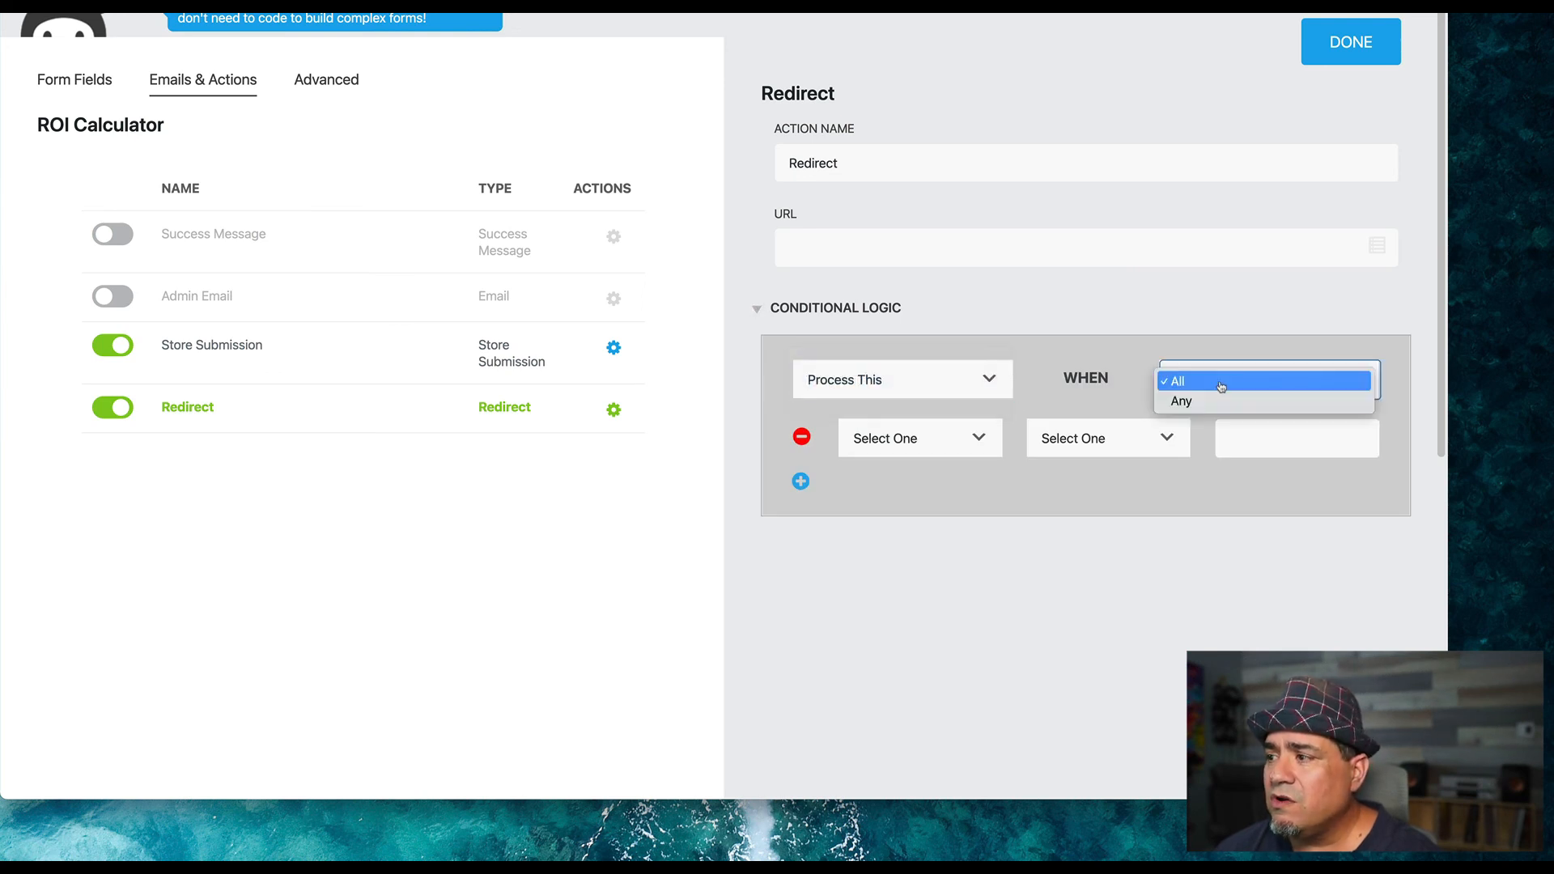
{"action": "left_click", "coordinate": [919, 438]}
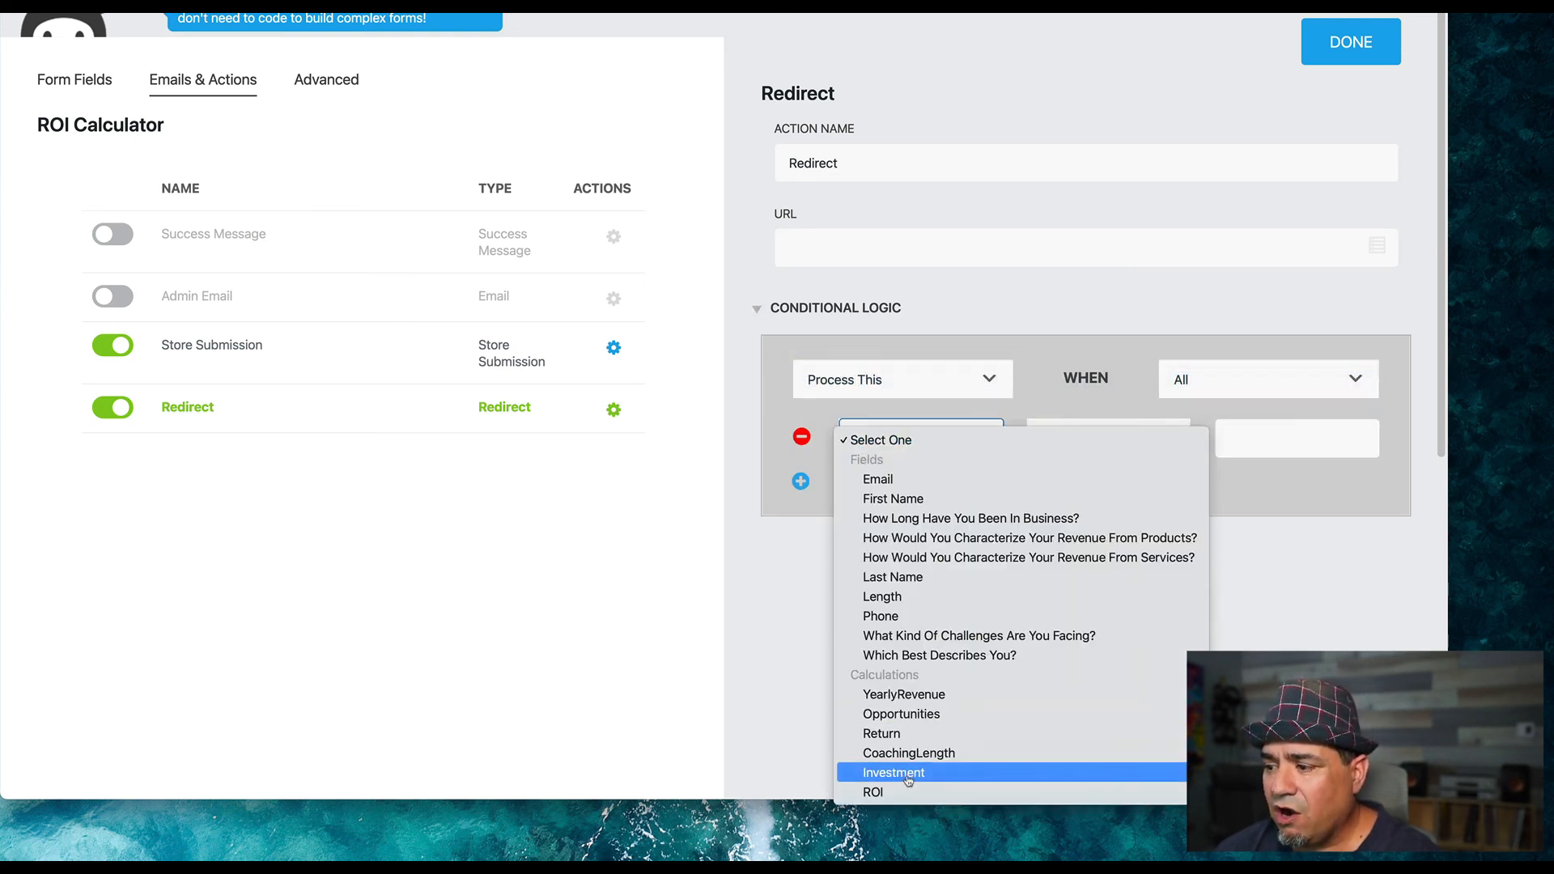
{"action": "left_click", "coordinate": [873, 792]}
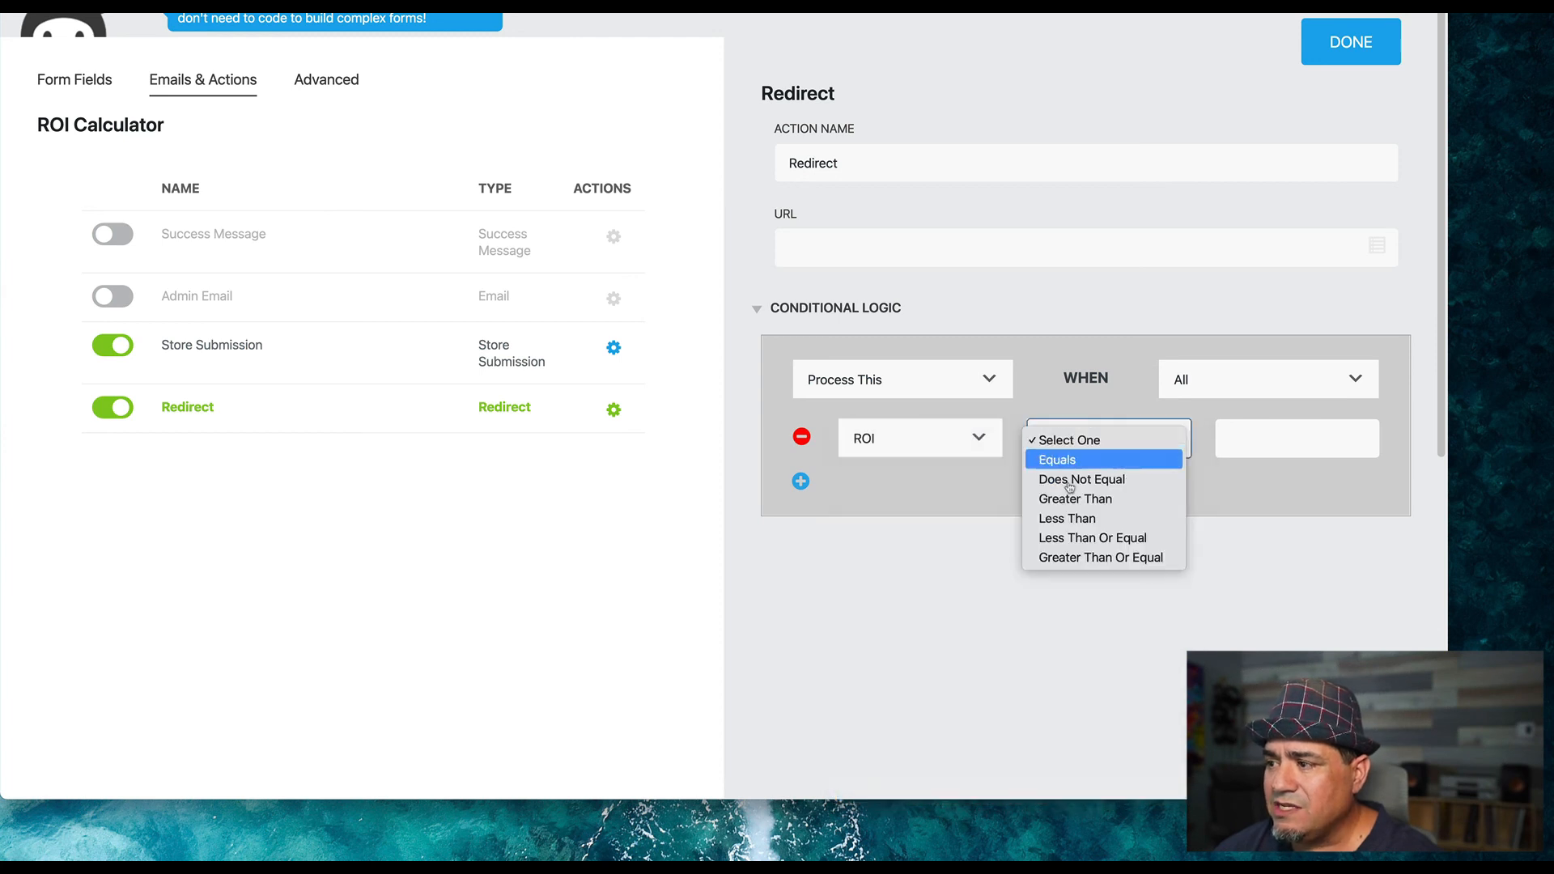
{"action": "left_click", "coordinate": [1075, 499]}
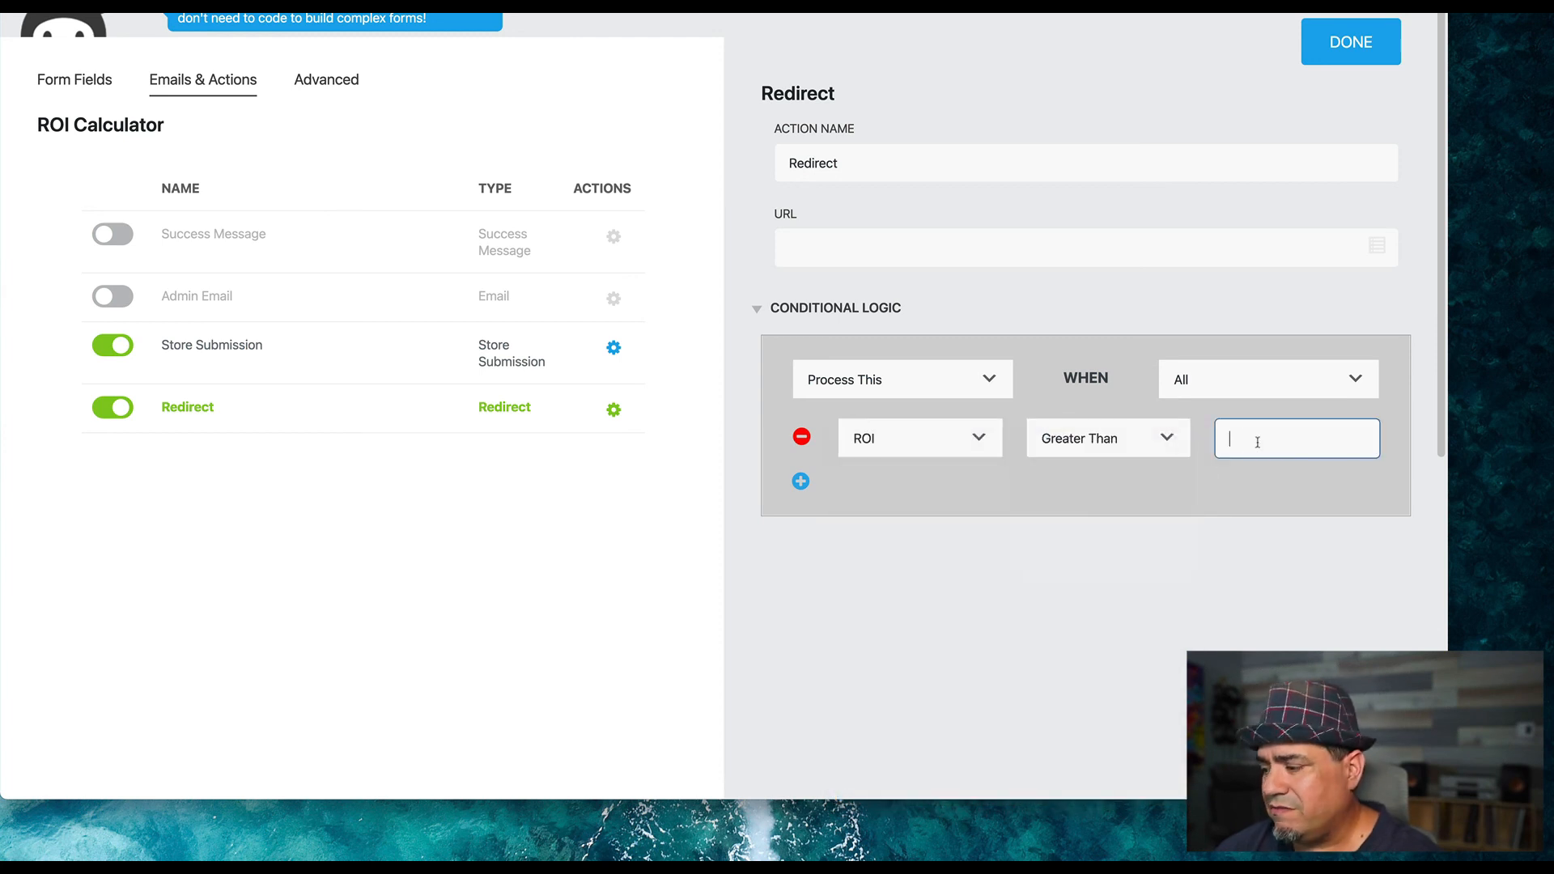
{"action": "type", "text": "100"}
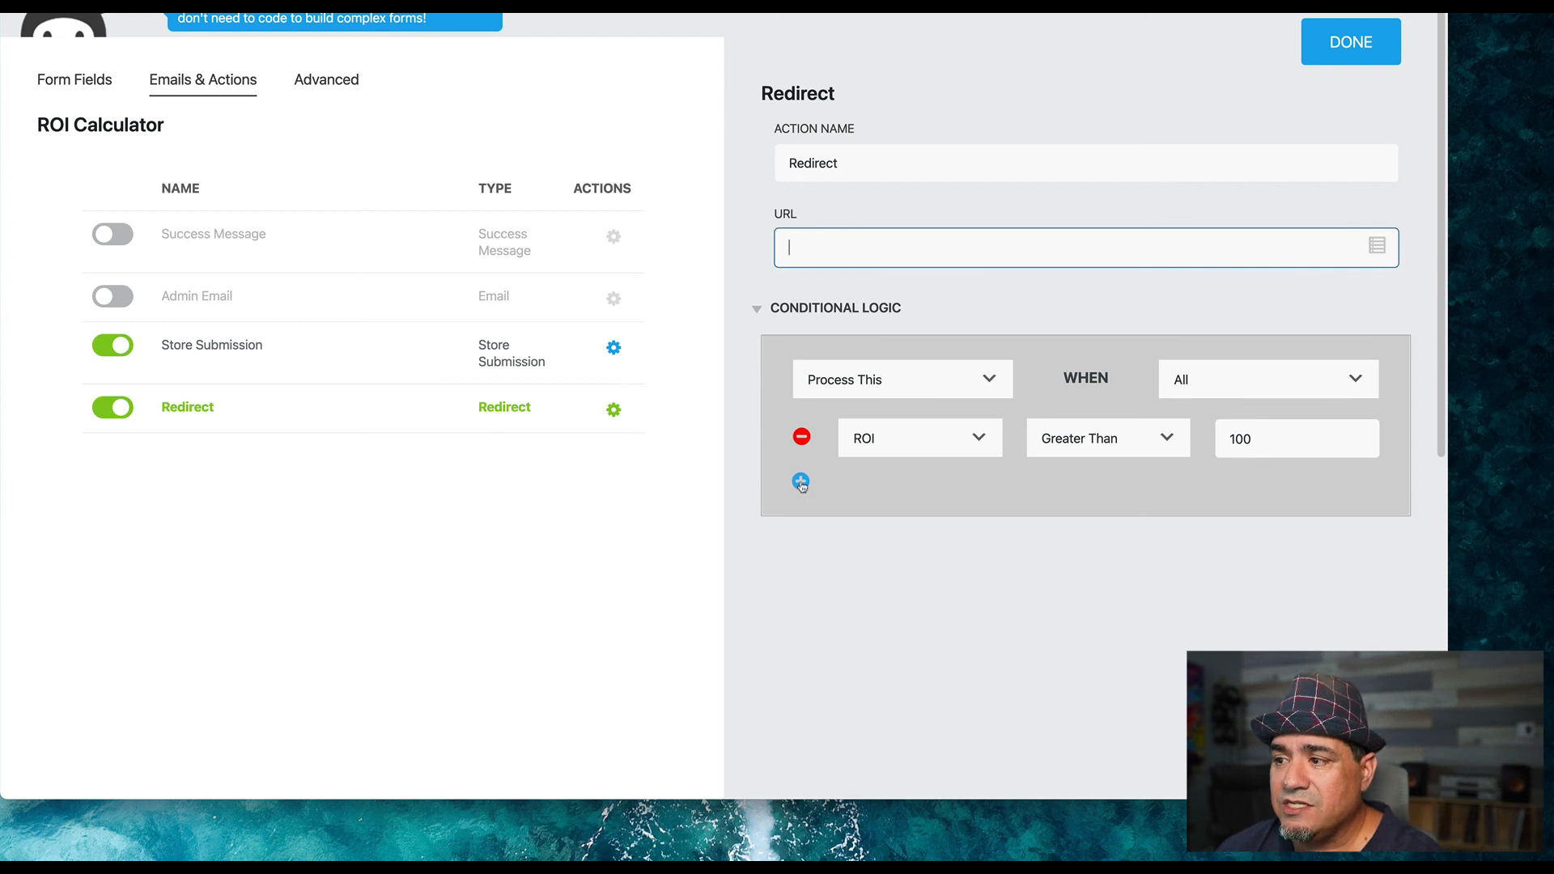
{"action": "left_click", "coordinate": [801, 482]}
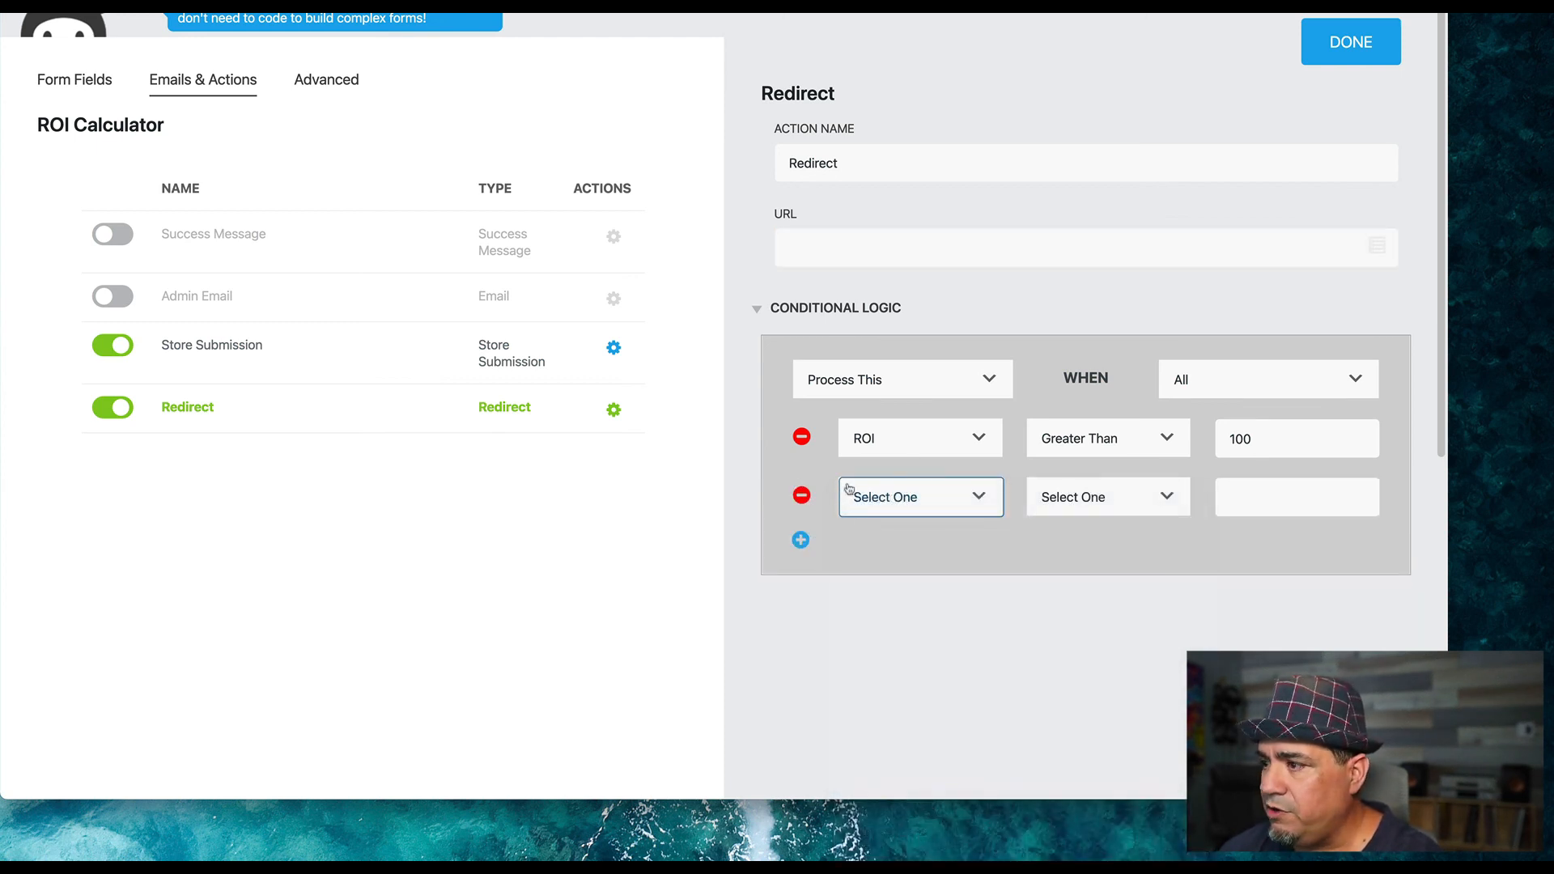
{"action": "left_click", "coordinate": [1269, 379]}
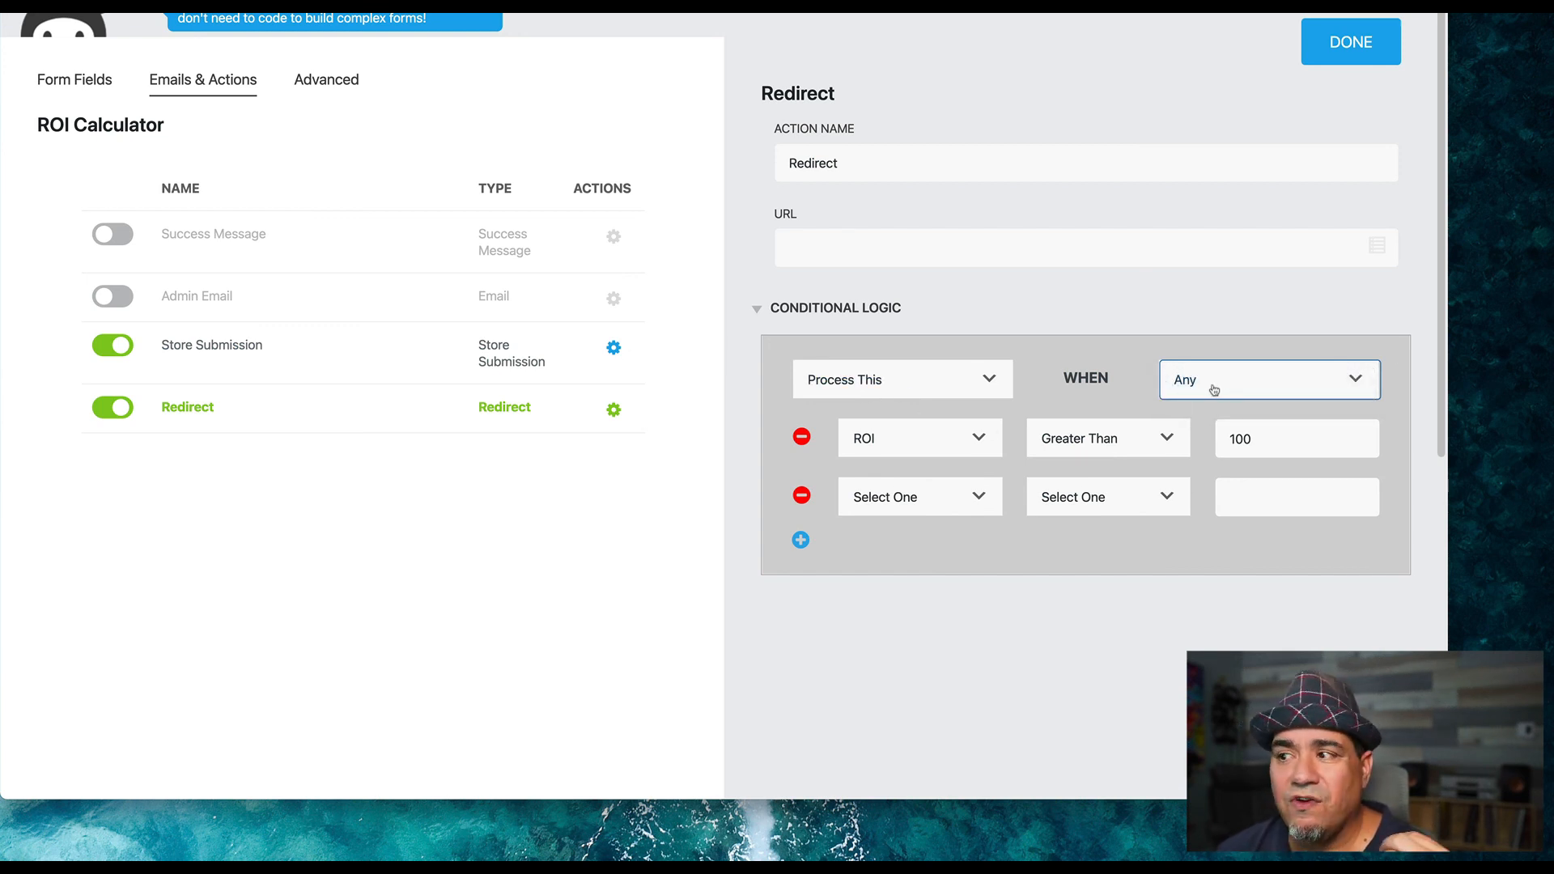
{"action": "mouse_move", "coordinate": [1018, 514]}
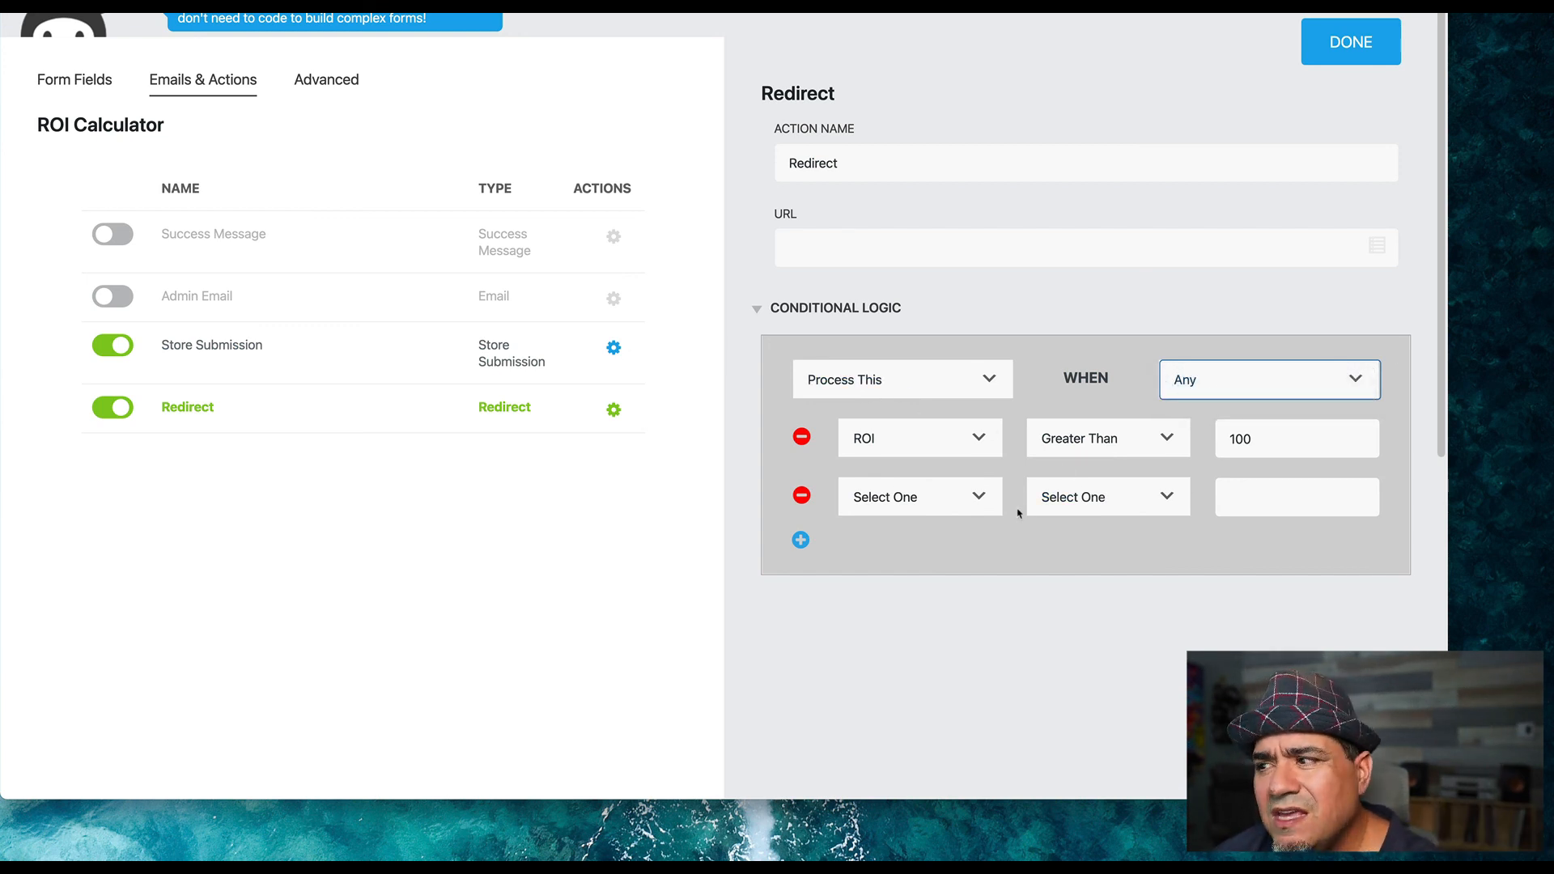
{"action": "mouse_move", "coordinate": [1014, 517]}
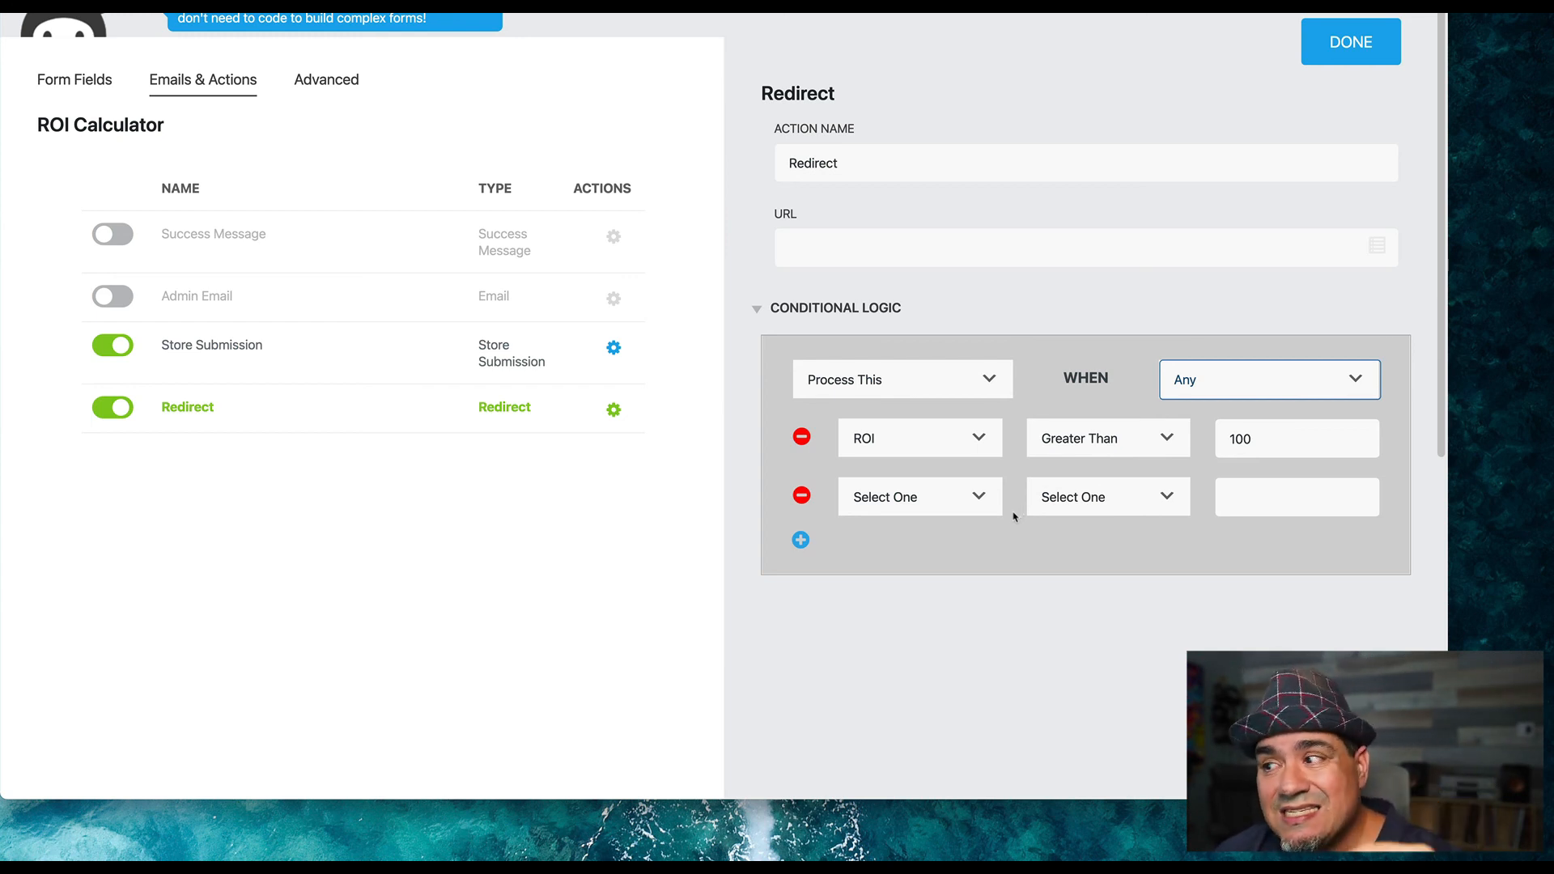